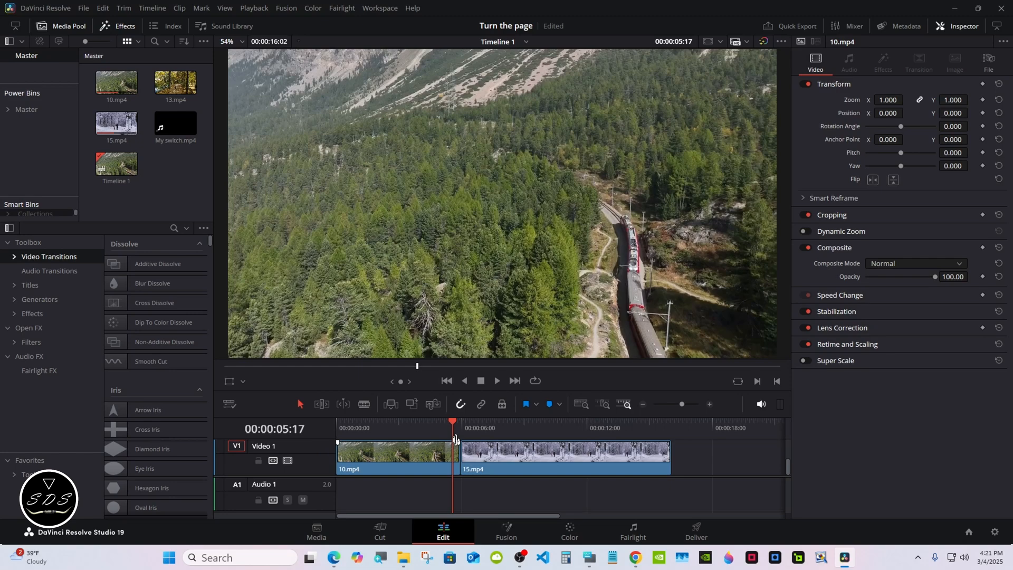
Add a Cross Dissolve at the cut between 10.mp4 and 15.mp4
{"action": "left_click", "coordinate": [443, 428]}
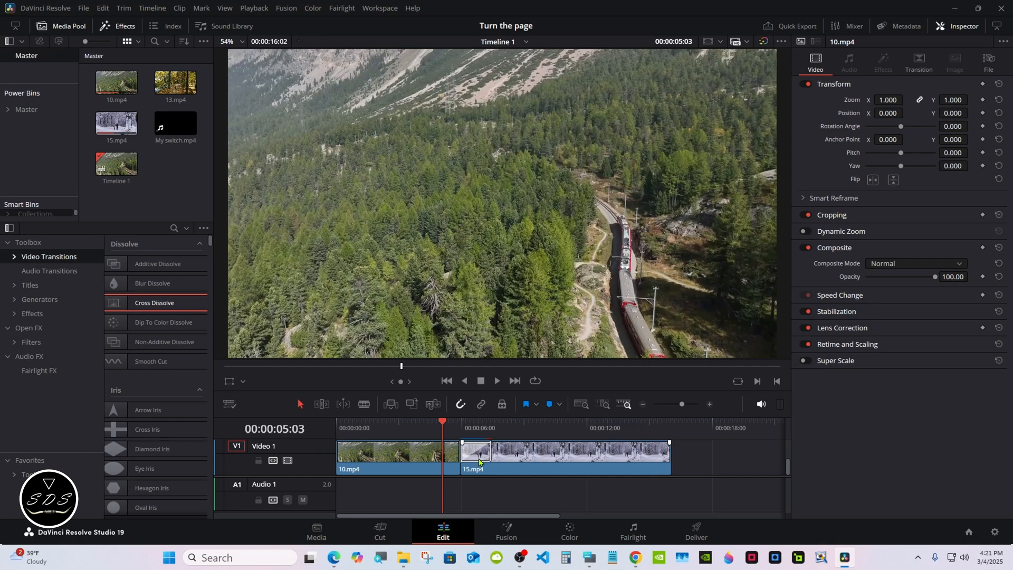
{"action": "mouse_move", "coordinate": [499, 463]}
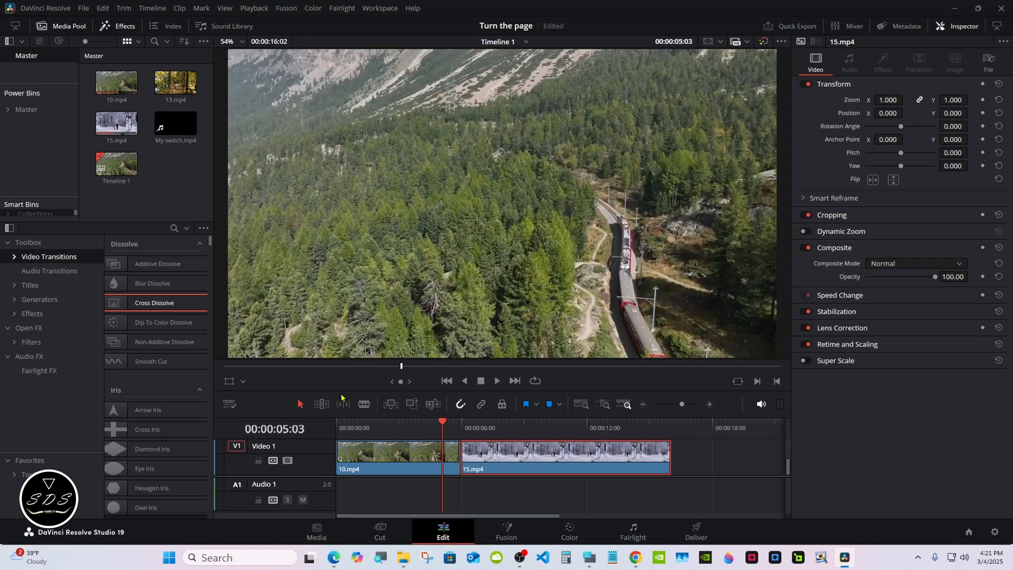
{"action": "left_click", "coordinate": [322, 404]}
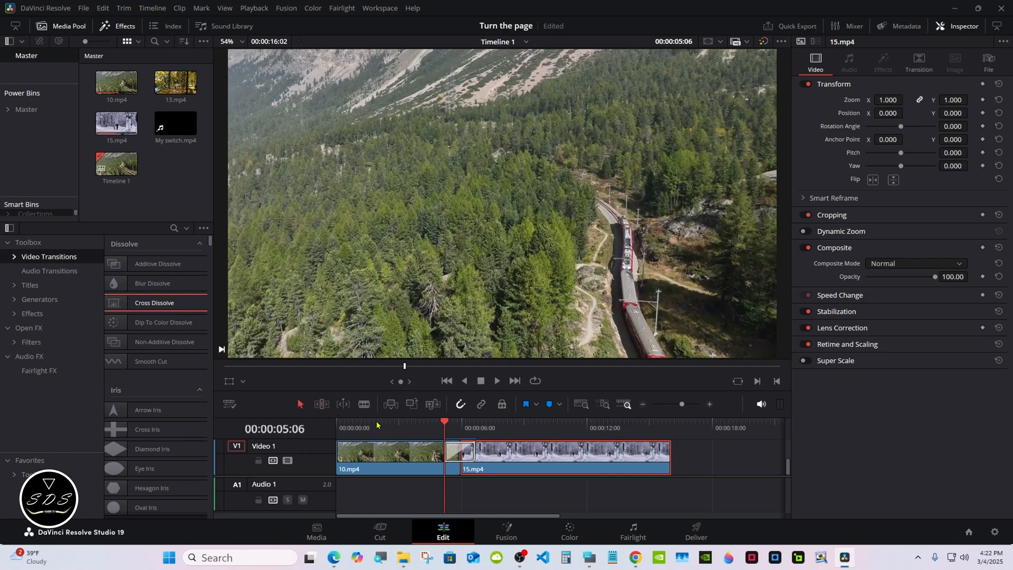
Open the Cross Dissolve in Fusion and delete its CrossDissolve node
{"action": "right_click", "coordinate": [460, 450]}
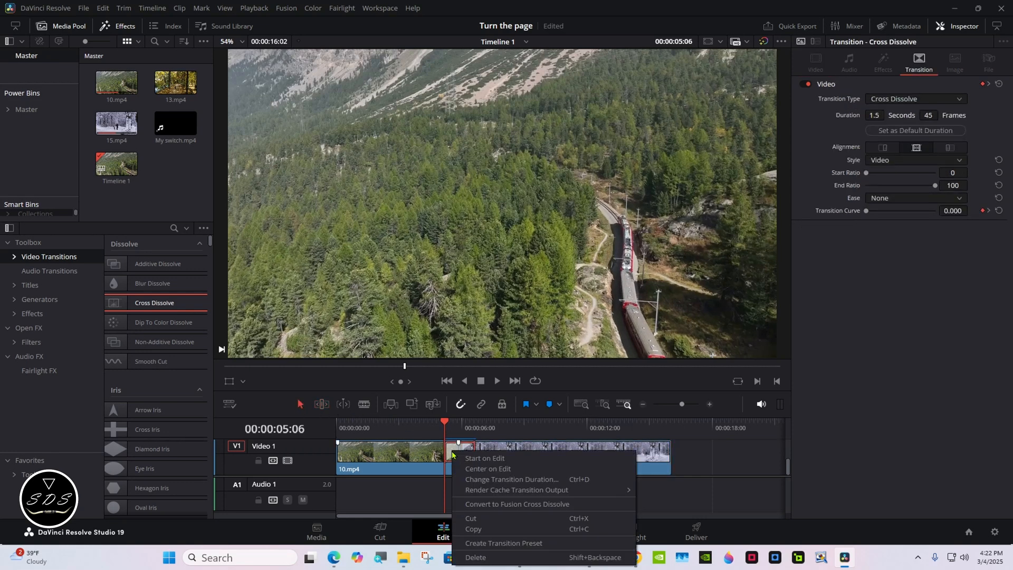
{"action": "mouse_move", "coordinate": [544, 504]}
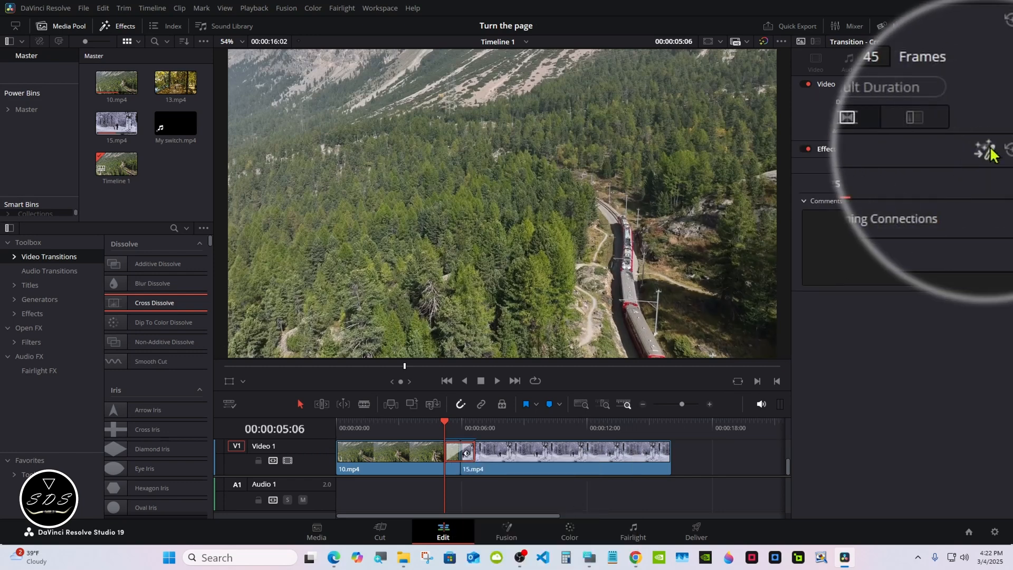
{"action": "left_click", "coordinate": [506, 531]}
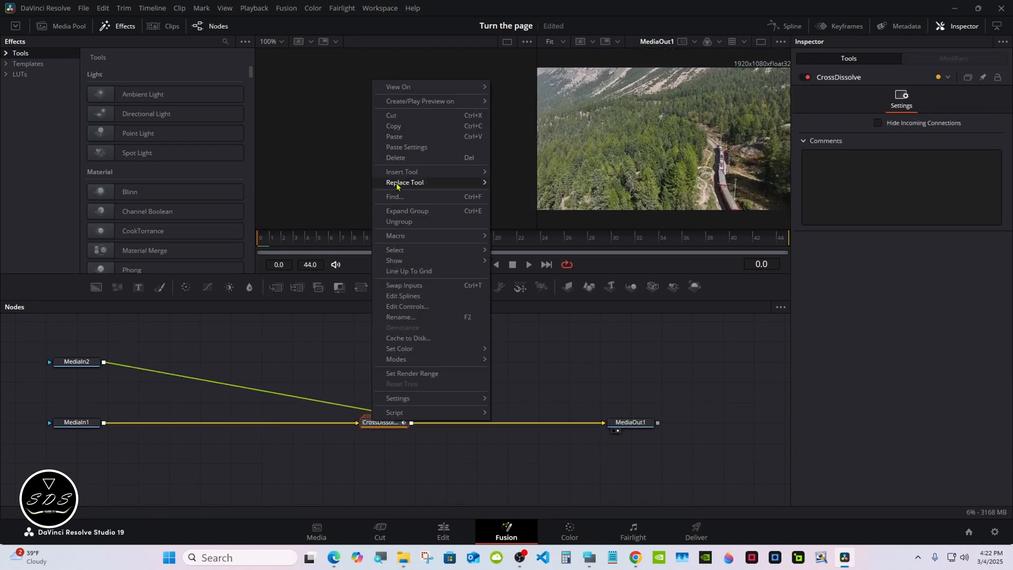
{"action": "left_click", "coordinate": [395, 157]}
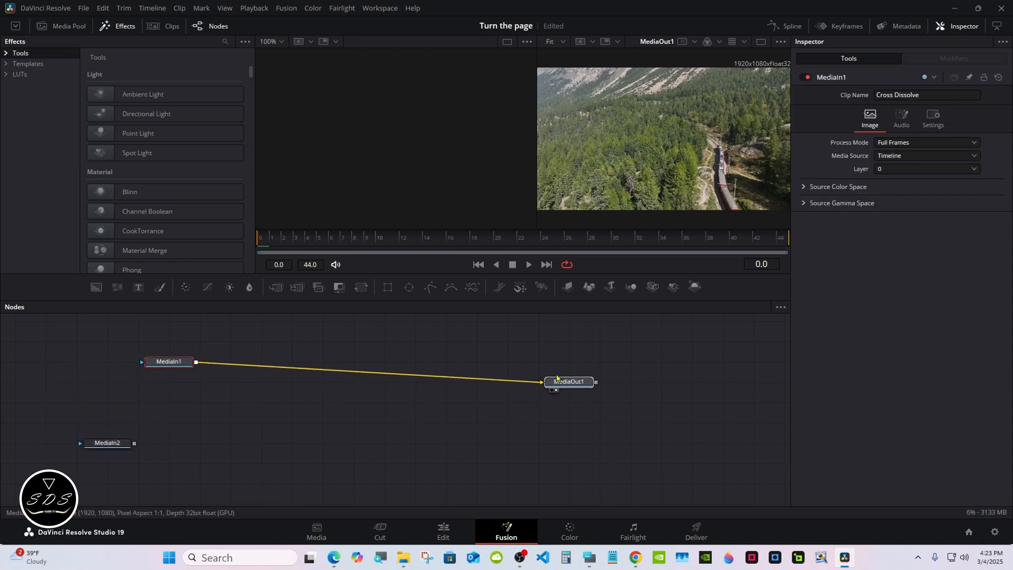
Unlink MediaIn1 from MediaOut1 and chain ImagePlane3D, Merge3D and Bender3D nodes
{"action": "left_click", "coordinate": [567, 381]}
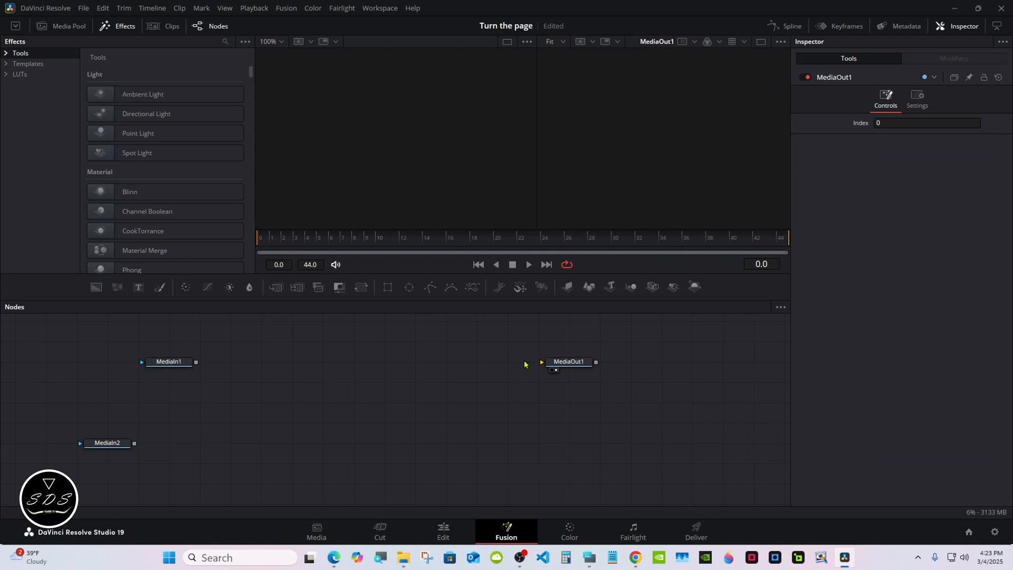
{"action": "mouse_move", "coordinate": [189, 427]}
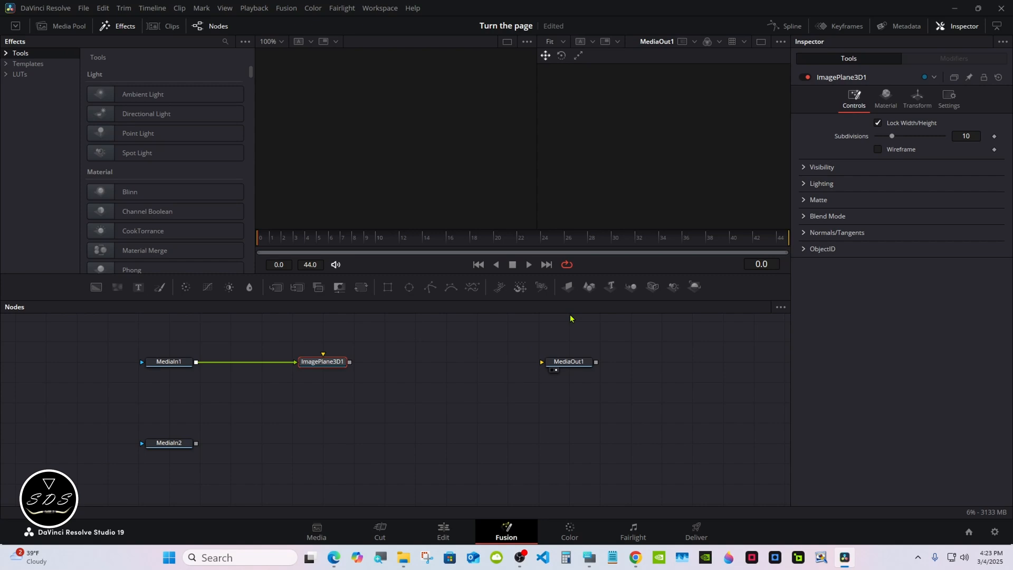
{"action": "left_click", "coordinate": [631, 287]}
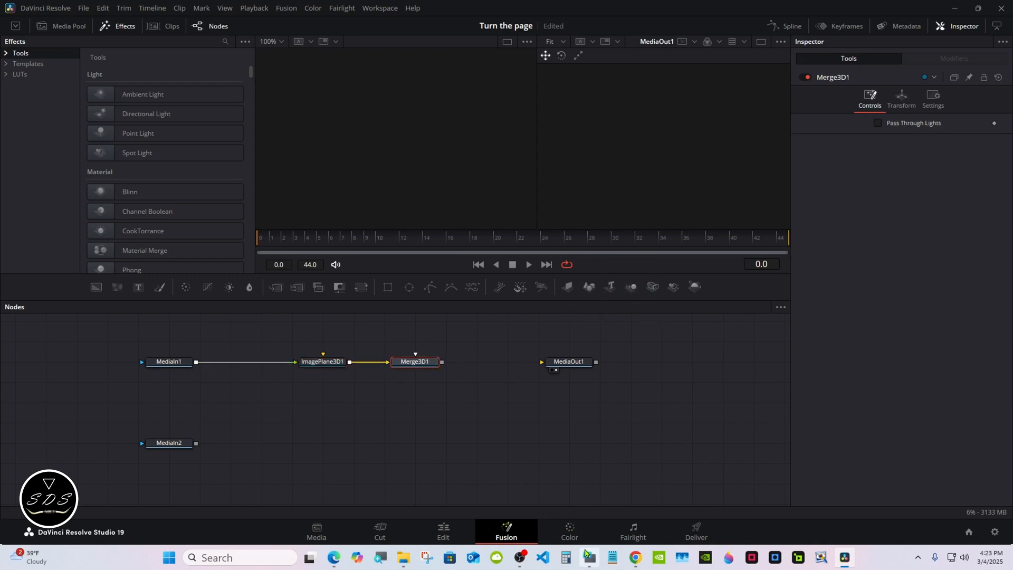
{"action": "left_click", "coordinate": [587, 558]}
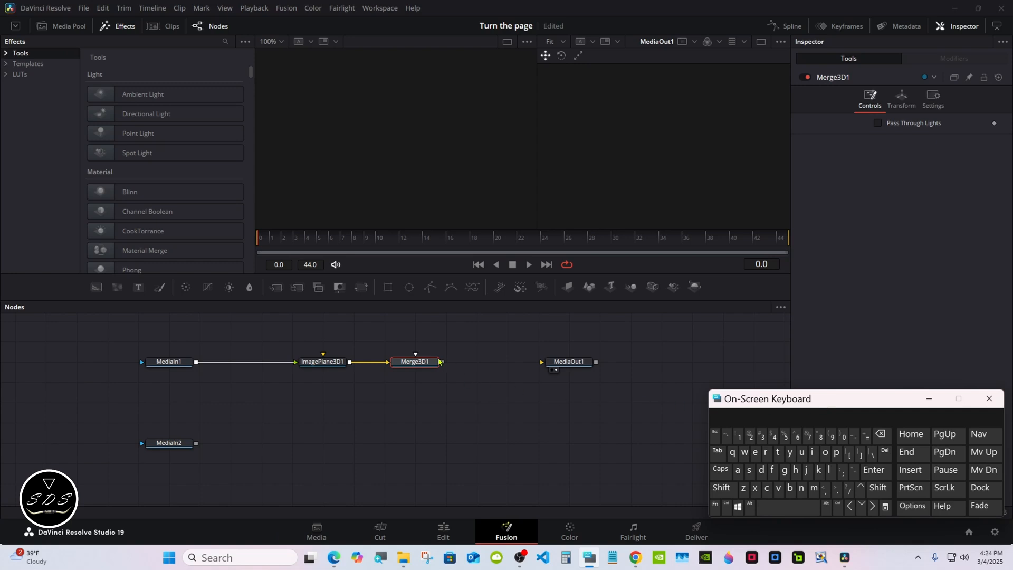
{"action": "mouse_move", "coordinate": [786, 507]}
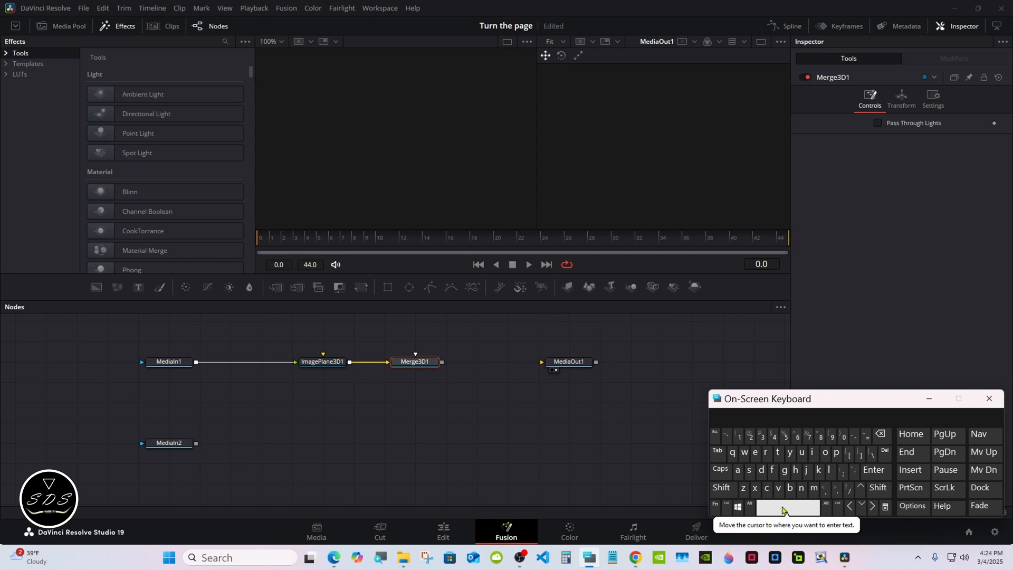
{"action": "left_click", "coordinate": [722, 487]}
{"action": "type", "text": "b"}
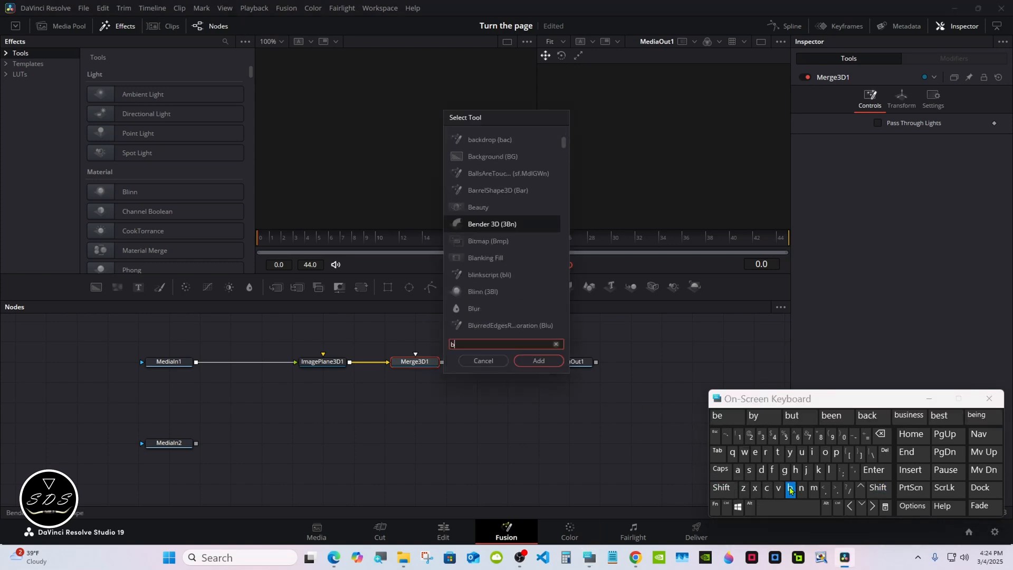
{"action": "left_click", "coordinate": [801, 490]}
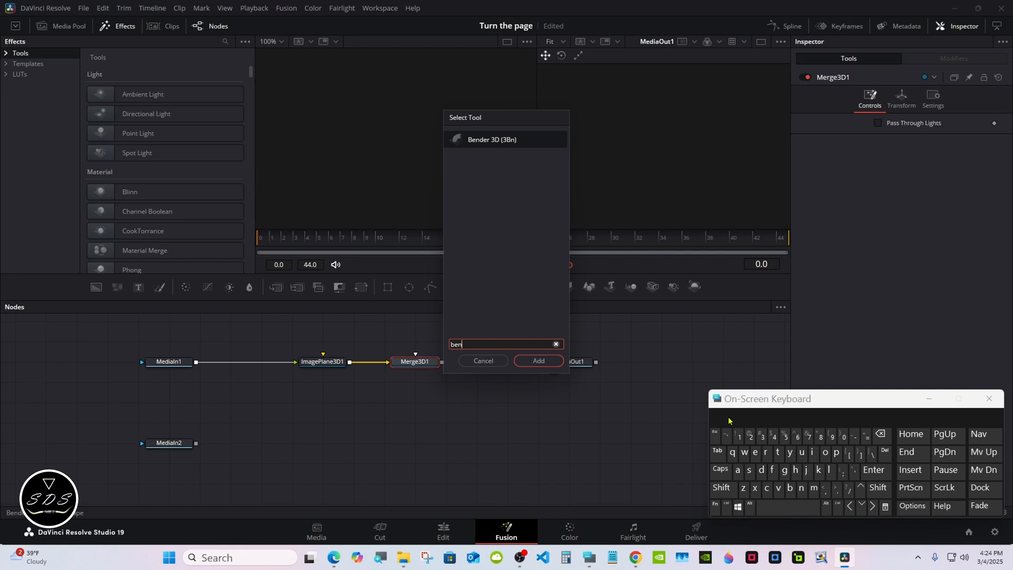
{"action": "left_click", "coordinate": [538, 361]}
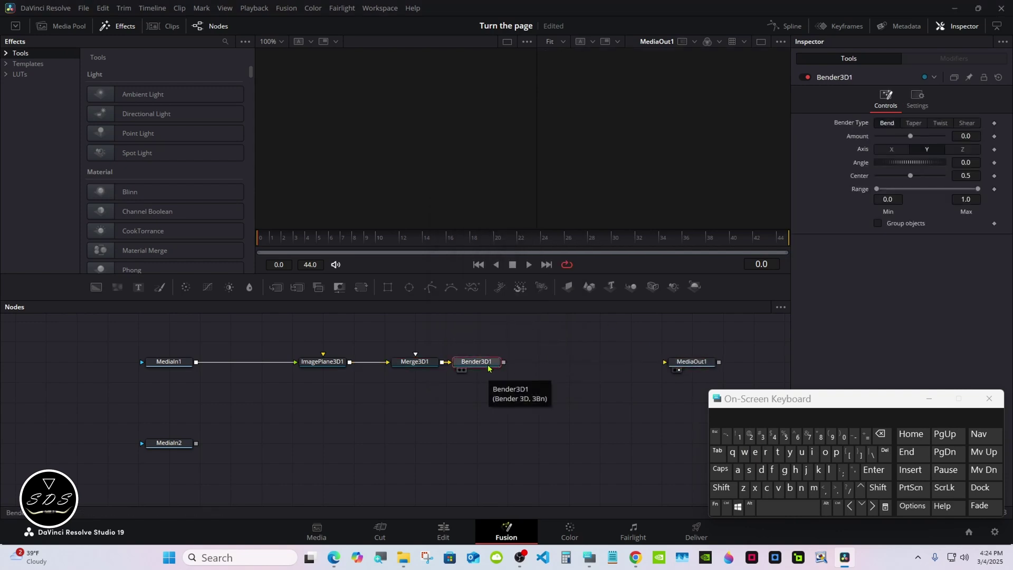
{"action": "mouse_move", "coordinate": [630, 286]}
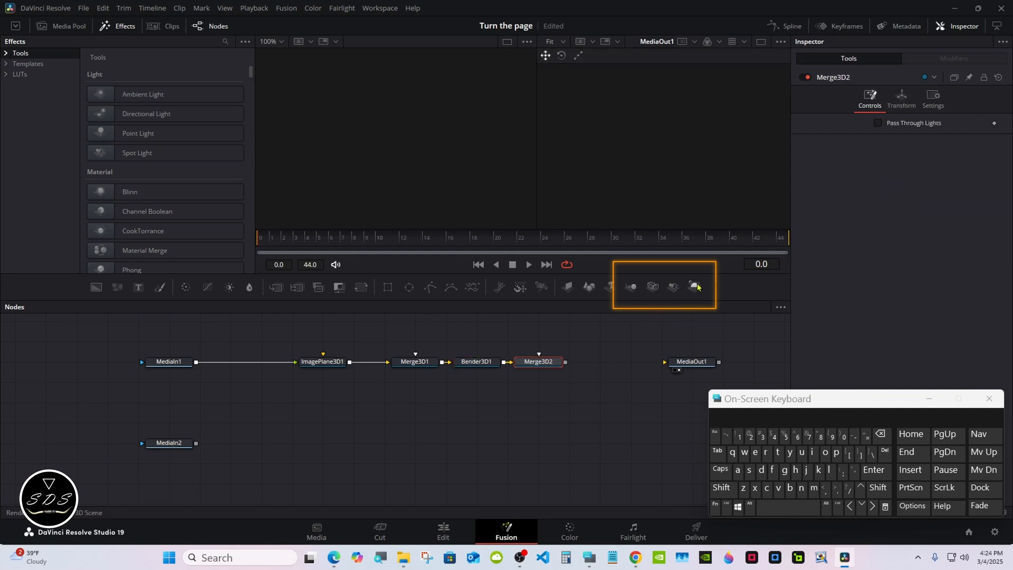
Add a Renderer3D into MediaOut1 and set its type to Hardware Renderer
{"action": "left_click", "coordinate": [694, 288]}
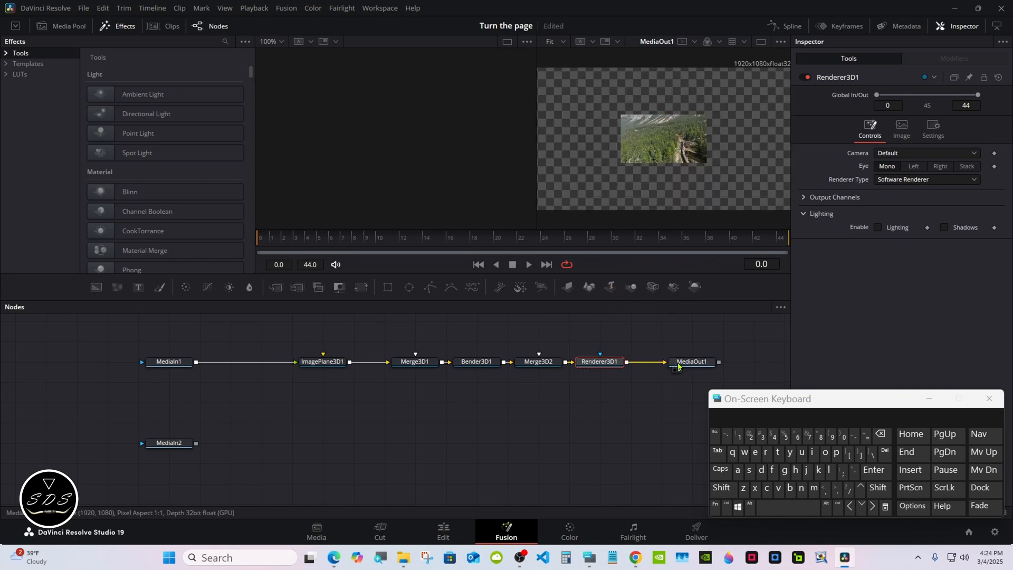
{"action": "mouse_move", "coordinate": [599, 361]}
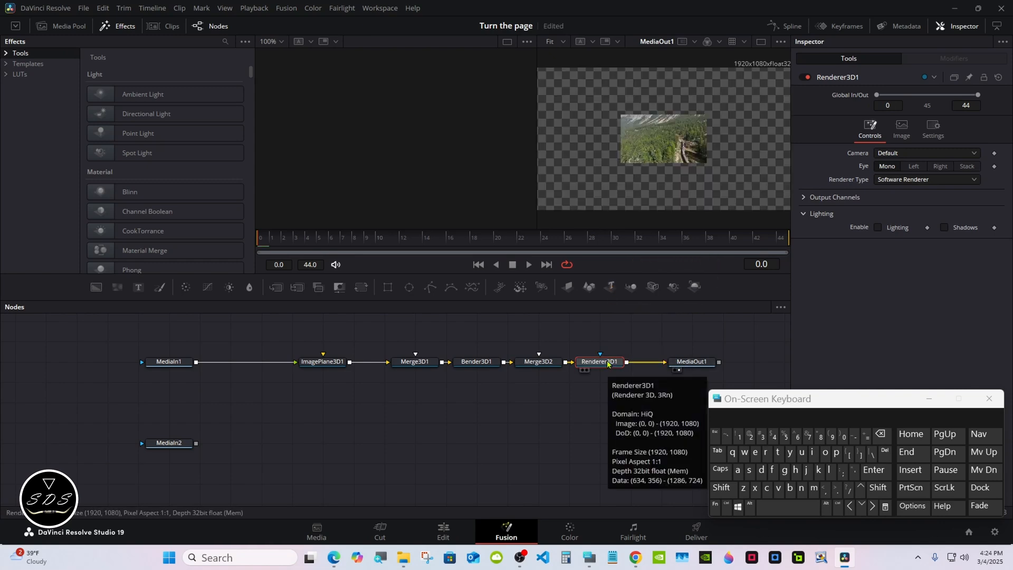
{"action": "left_click", "coordinate": [924, 188]}
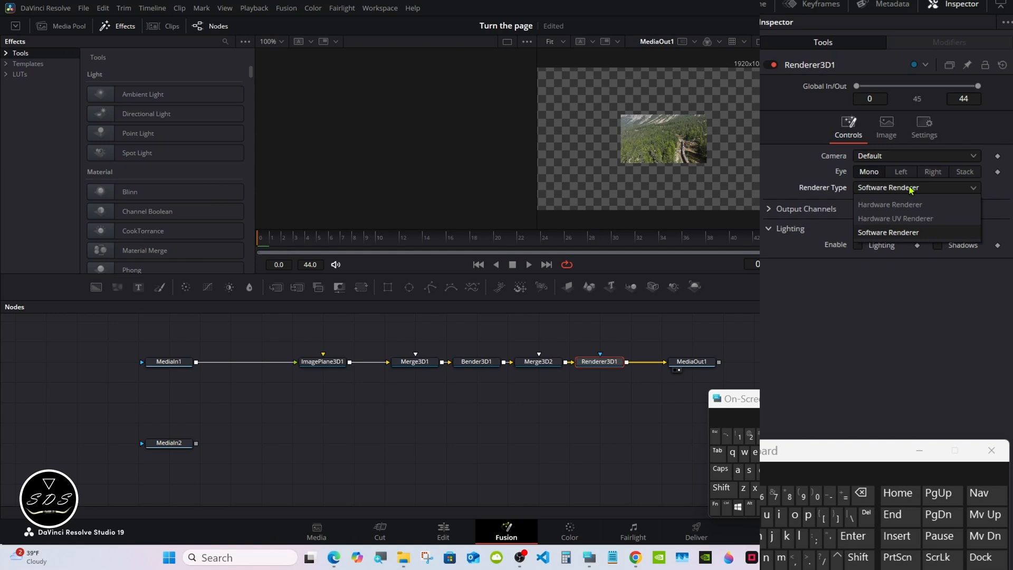
{"action": "mouse_move", "coordinate": [912, 204]}
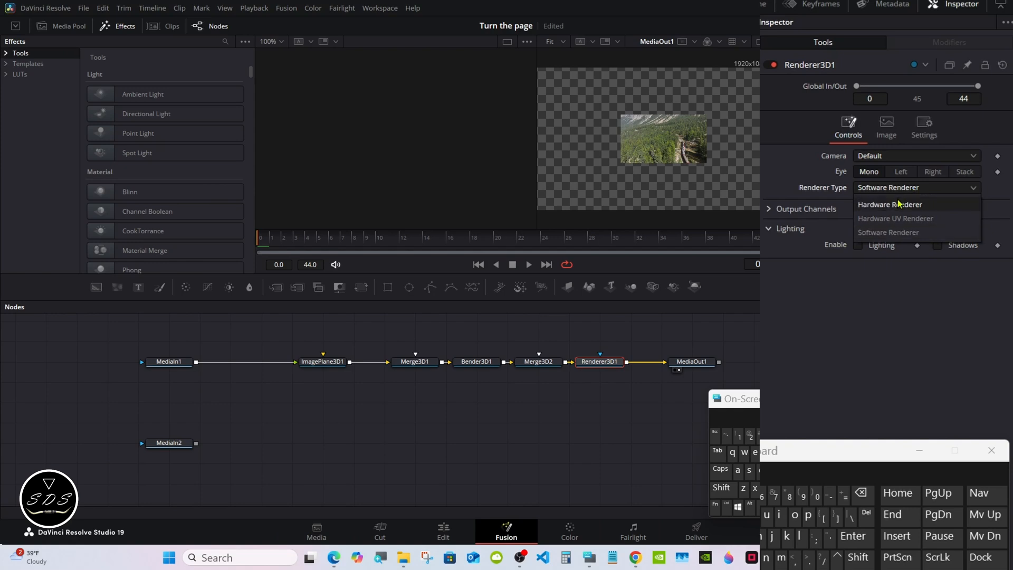
{"action": "left_click", "coordinate": [890, 205]}
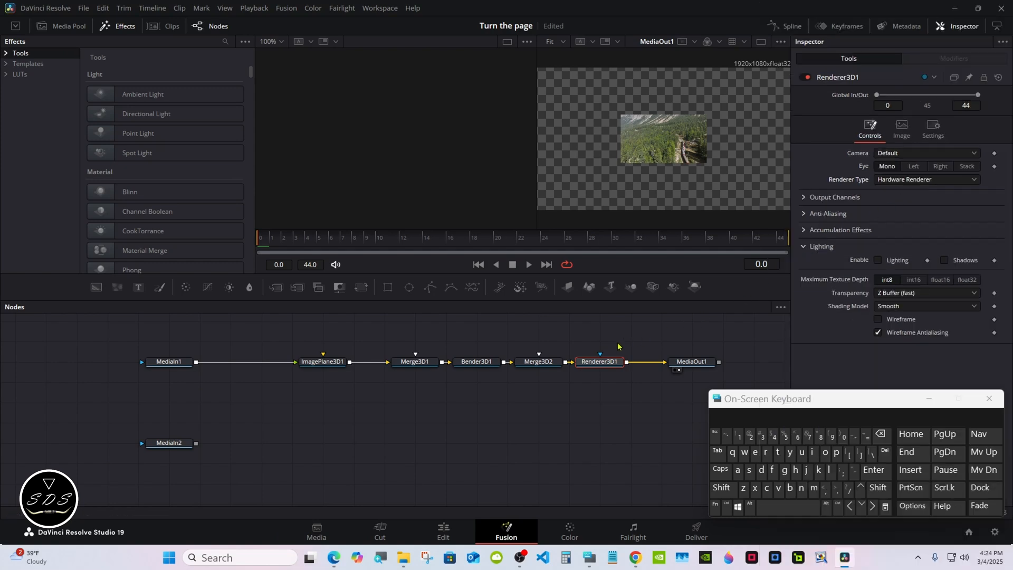
{"action": "left_click", "coordinate": [323, 361]}
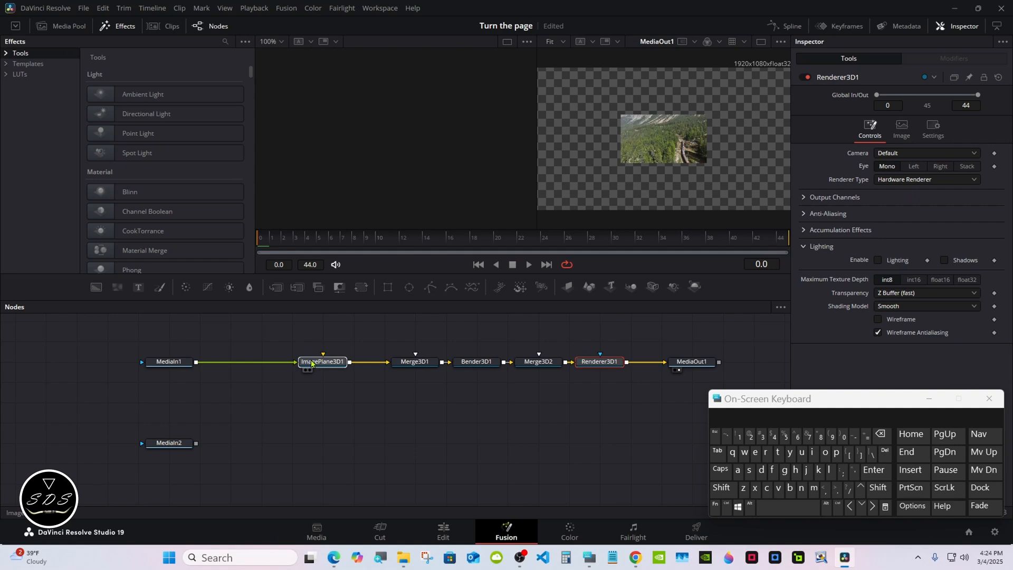
Pin ImagePlane3D1 and ImagePlane3D2 Transform settings together in the Inspector
{"action": "left_click", "coordinate": [323, 362]}
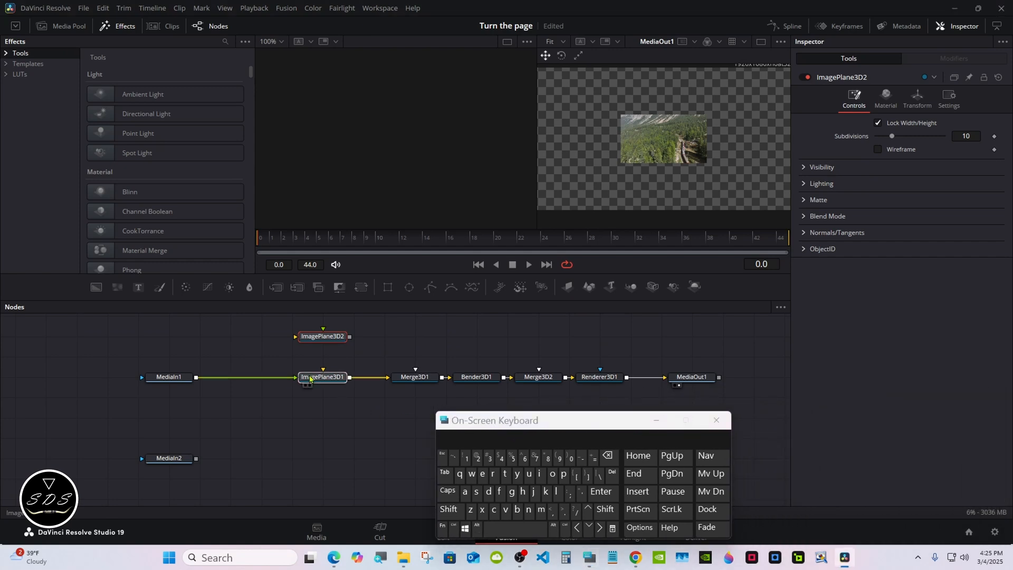
{"action": "left_click", "coordinate": [322, 377]}
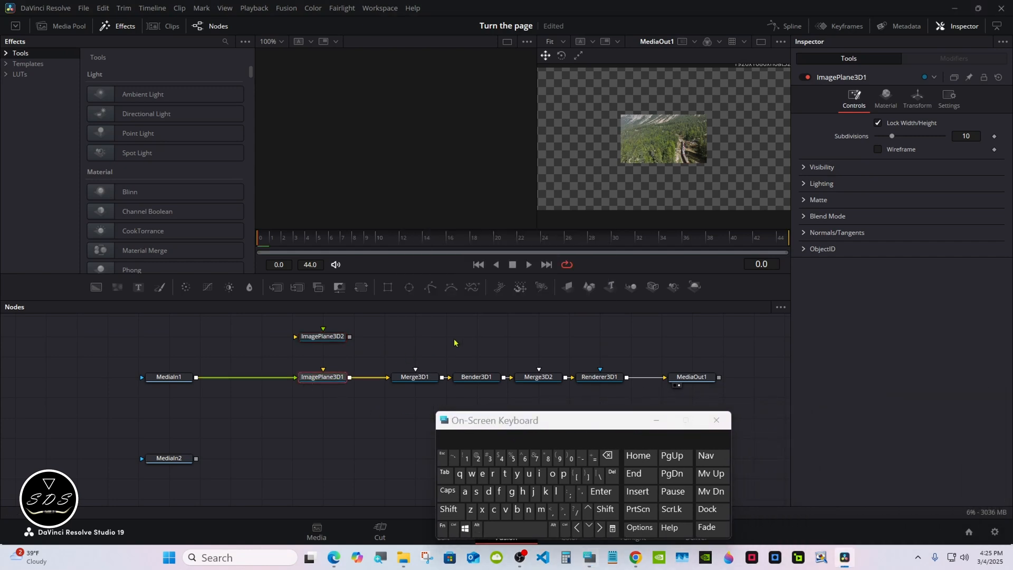
{"action": "left_click", "coordinate": [918, 95]}
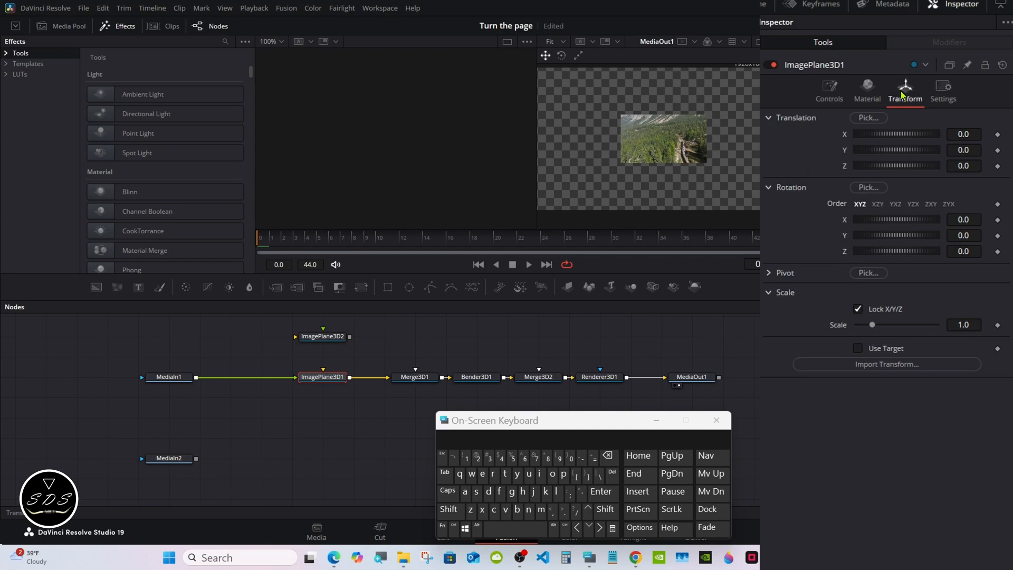
{"action": "mouse_move", "coordinate": [970, 71]}
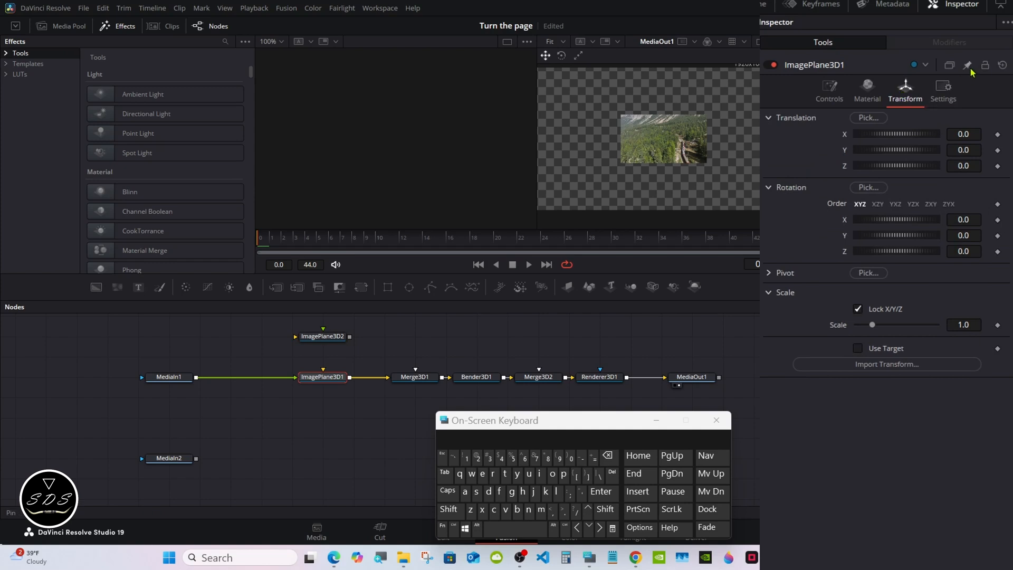
{"action": "mouse_move", "coordinate": [720, 155]}
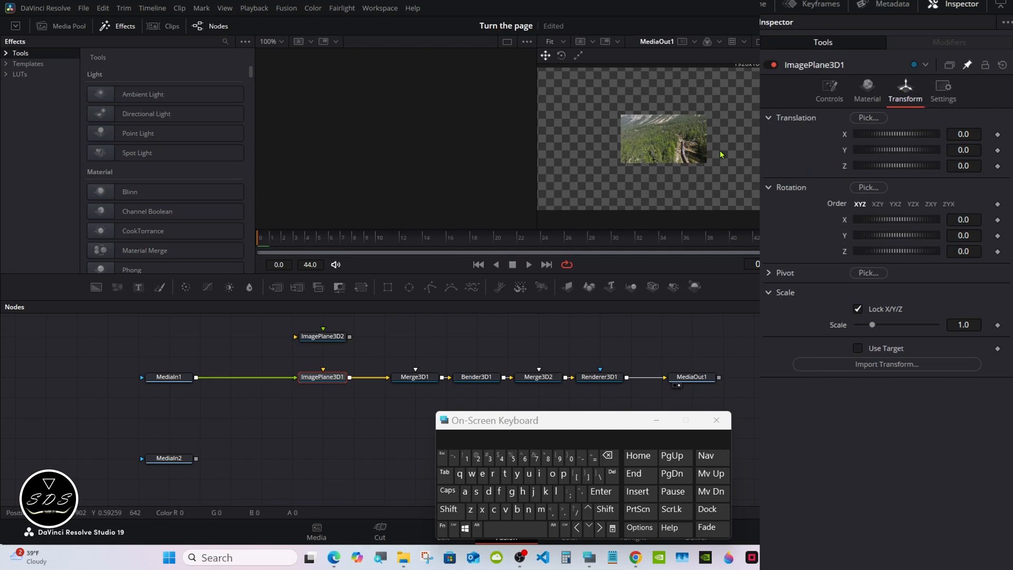
{"action": "left_click", "coordinate": [323, 336]}
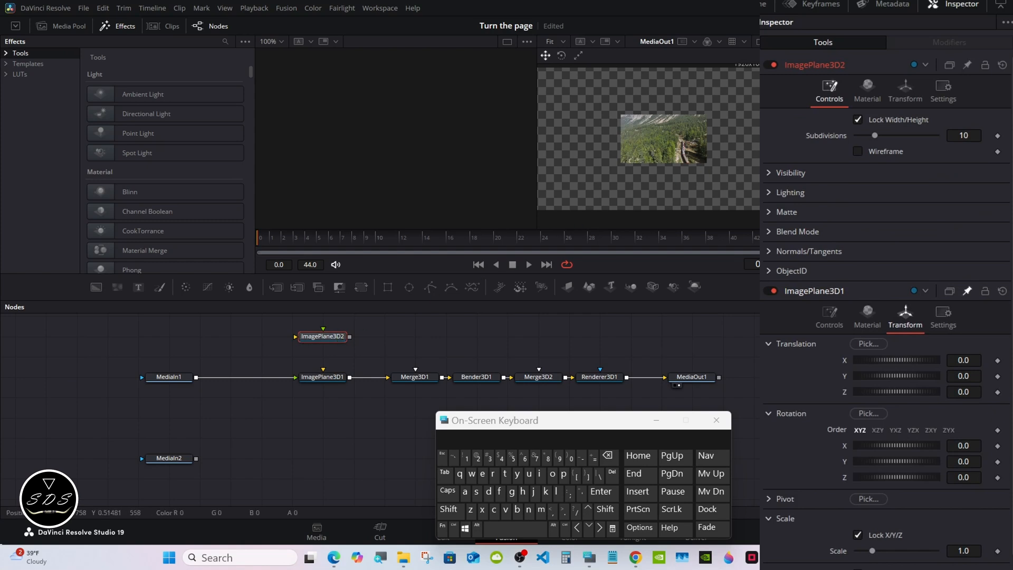
{"action": "left_click", "coordinate": [905, 90]}
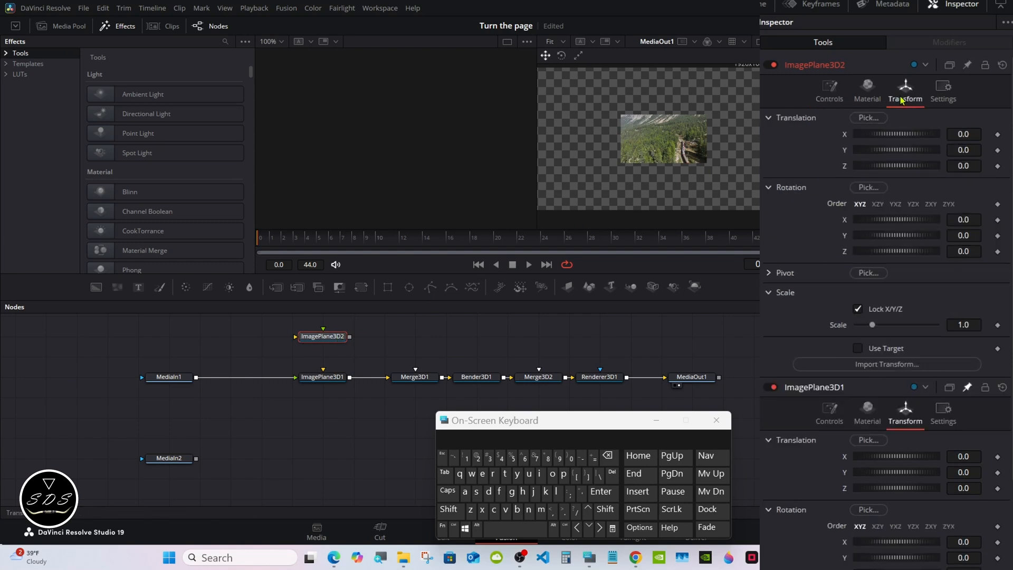
{"action": "mouse_move", "coordinate": [968, 64]}
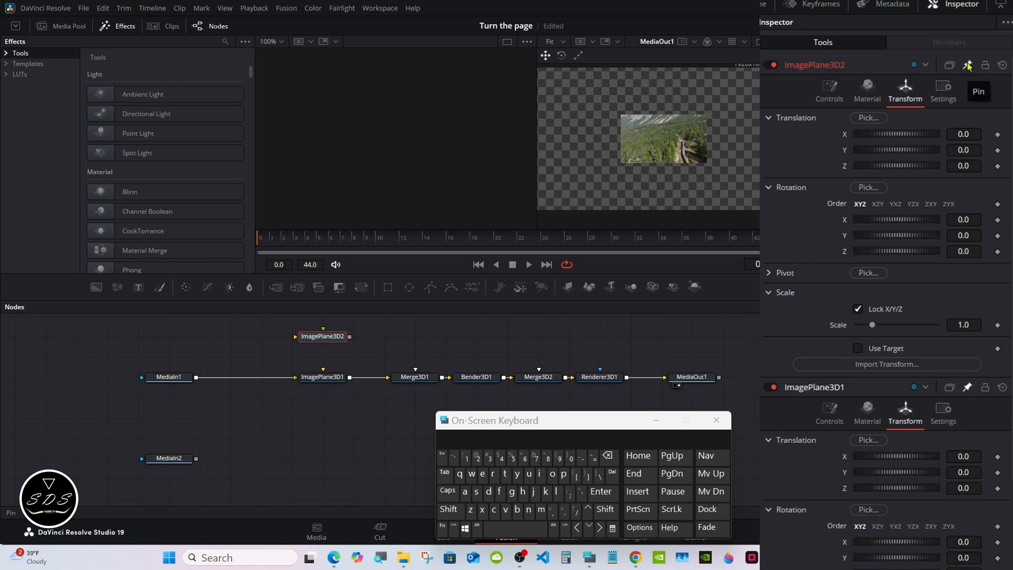
{"action": "scroll", "scroll_direction": "down", "scroll_amount": 3}
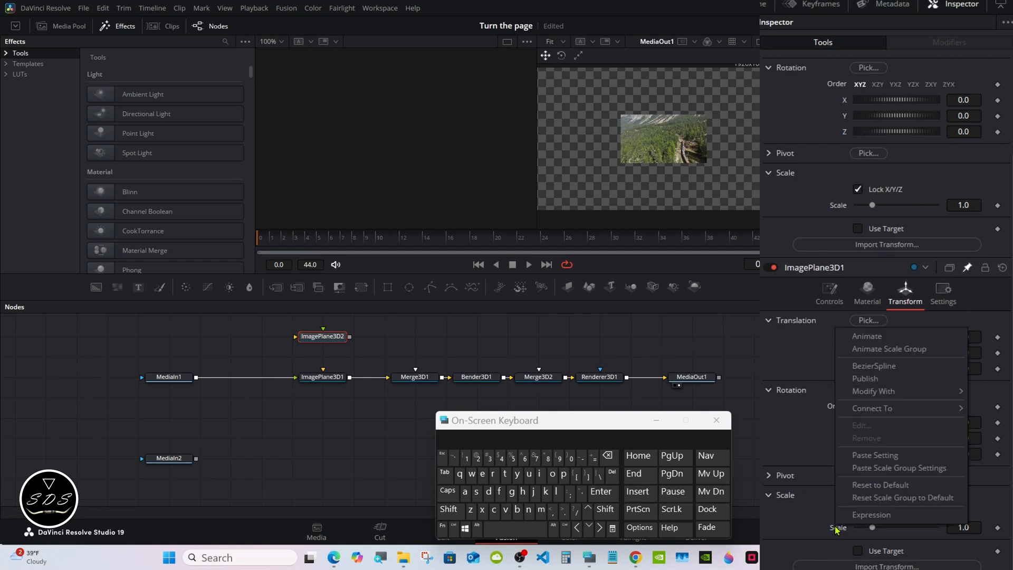
{"action": "mouse_move", "coordinate": [872, 515]}
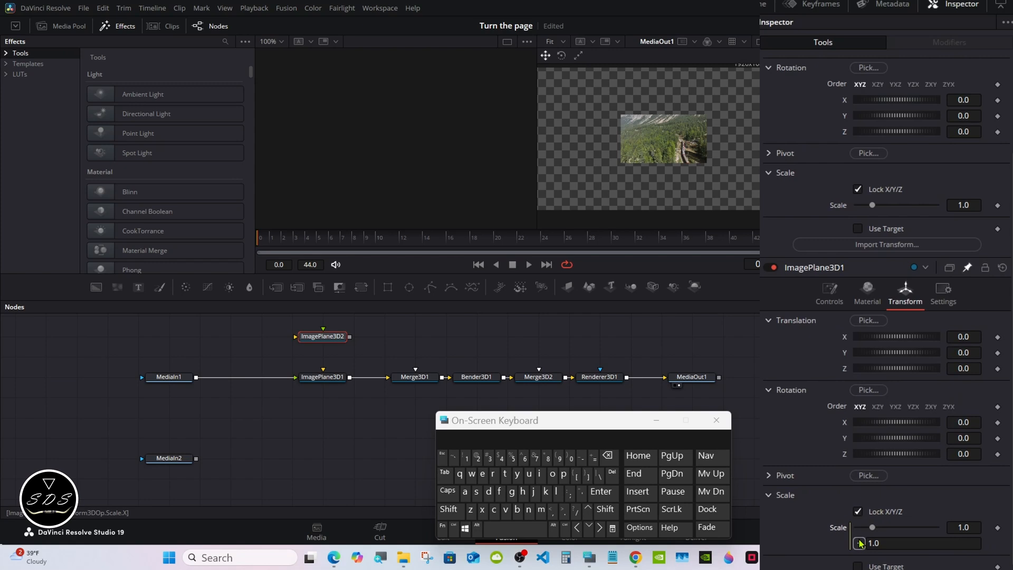
{"action": "mouse_move", "coordinate": [846, 222]}
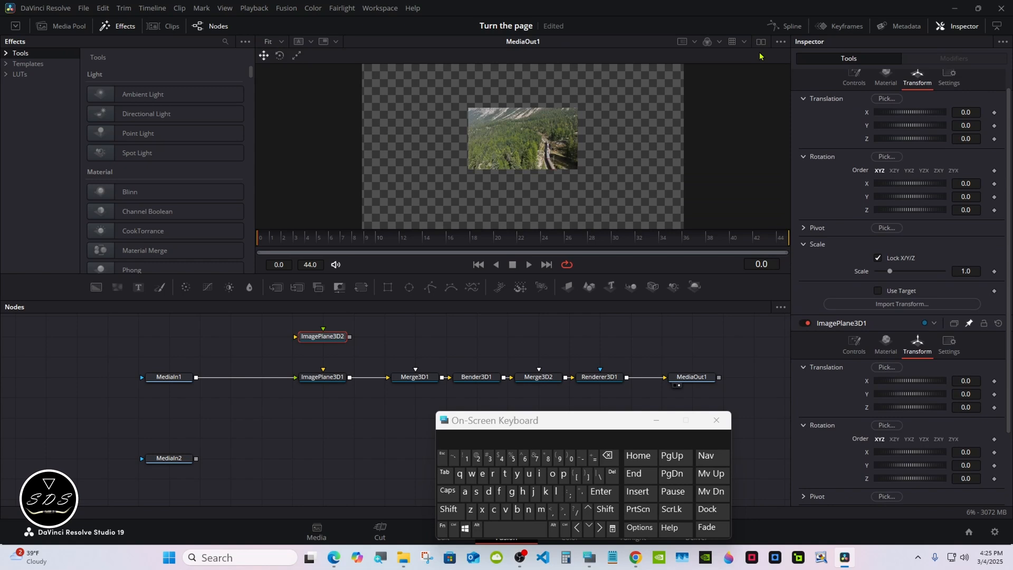
{"action": "mouse_move", "coordinate": [632, 287]}
{"action": "type", "text": "2."}
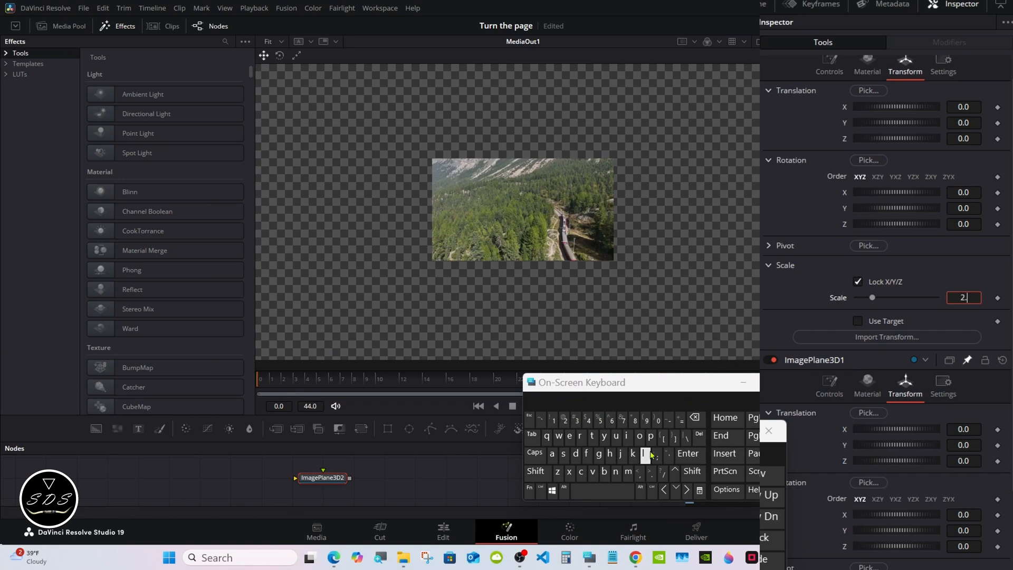
Enter 2.95 as ImagePlane3D2's scale
{"action": "left_click", "coordinate": [599, 421]}
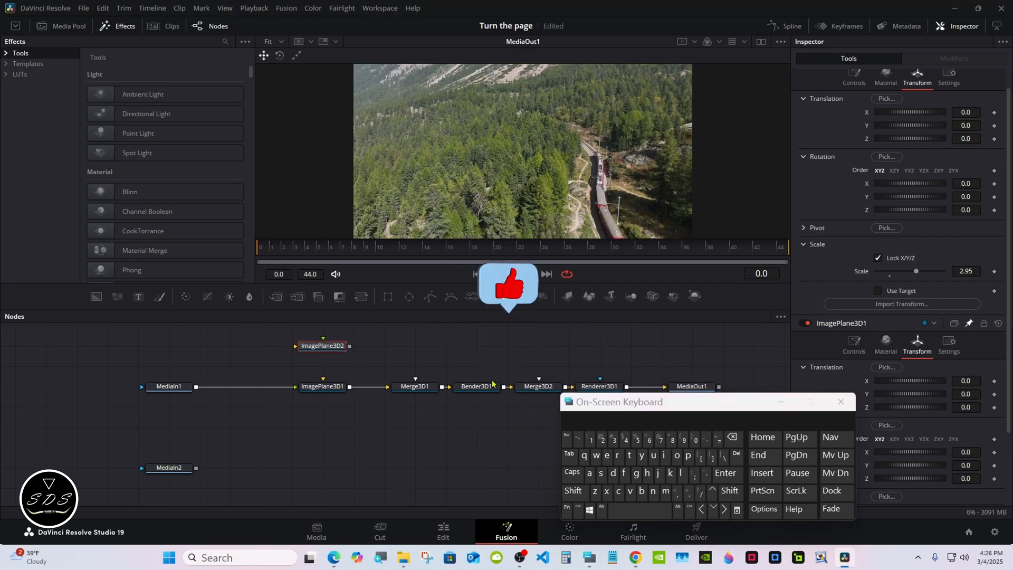
Make Bender3D1 bend along the X axis with a 90-degree angle
{"action": "left_click", "coordinate": [477, 386]}
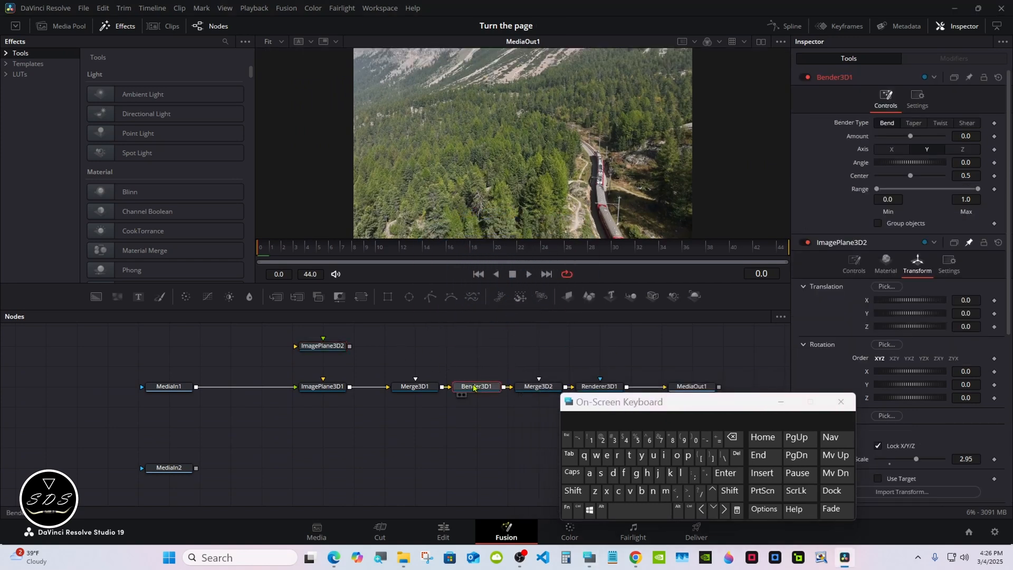
{"action": "left_click", "coordinate": [599, 385]}
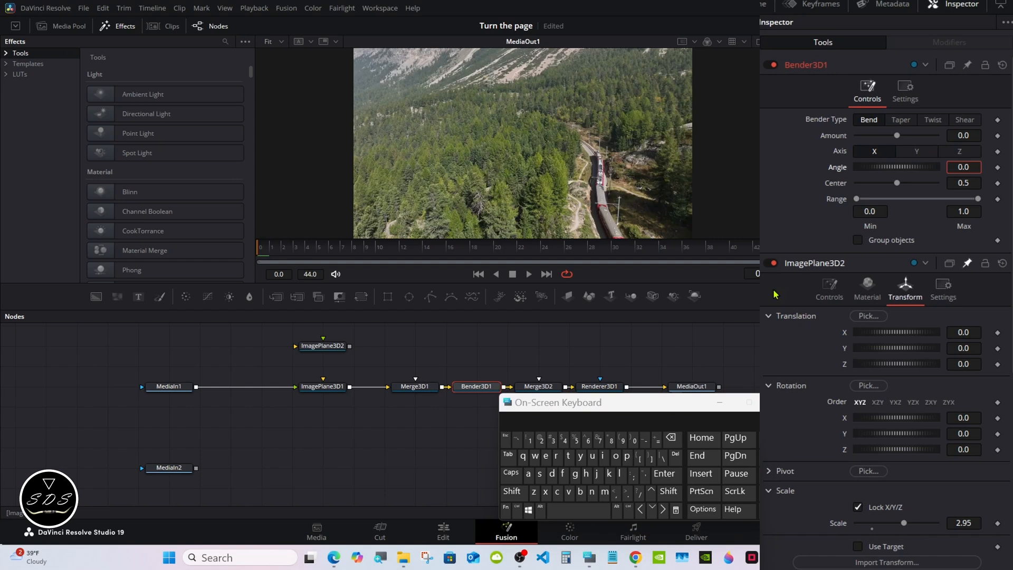
{"action": "left_click", "coordinate": [622, 440]}
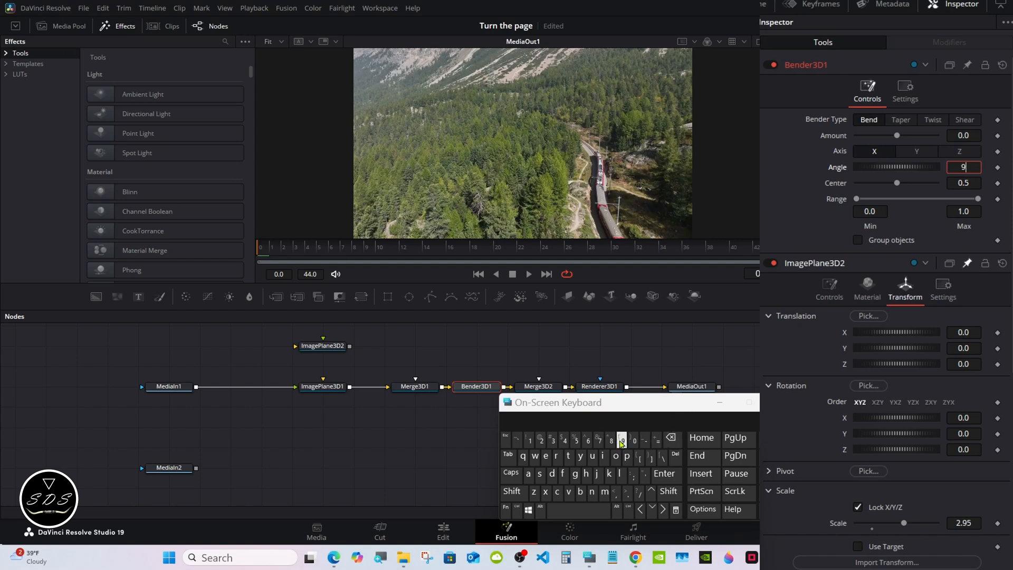
{"action": "left_click", "coordinate": [634, 440]}
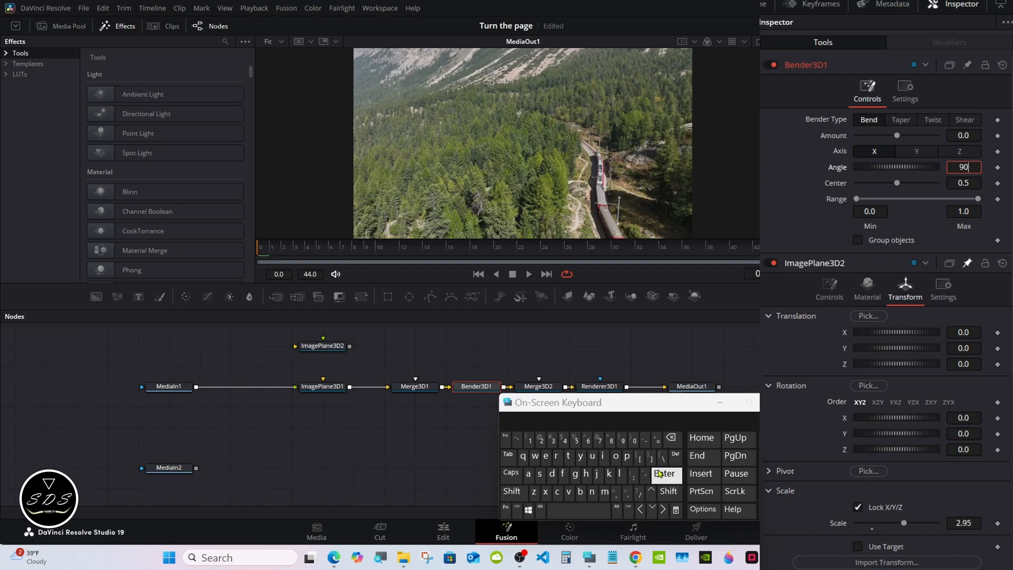
{"action": "left_click", "coordinate": [664, 473]}
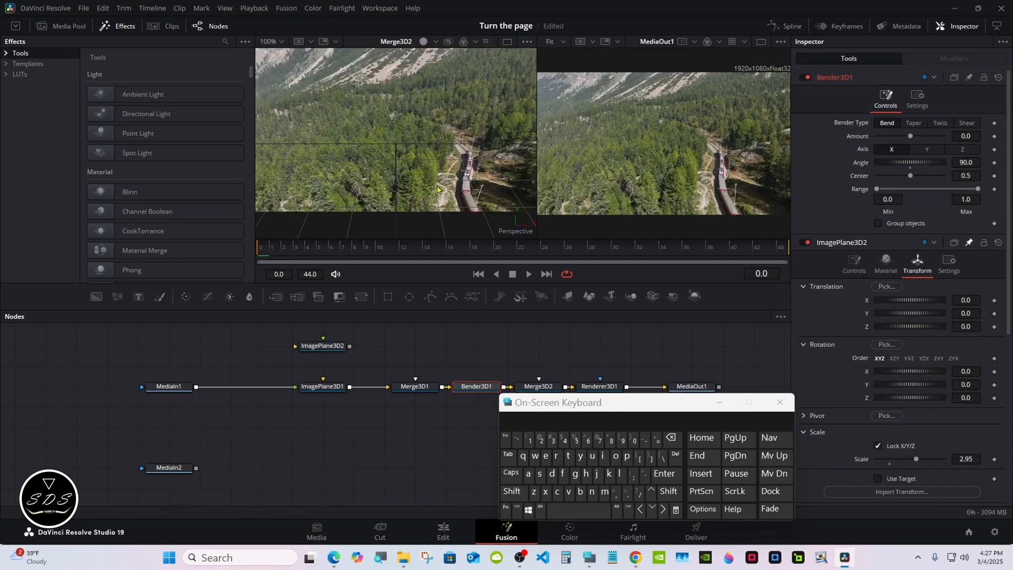
Drive Bender3D1's Range Min with inverted Anim Curves; connect ImagePlane3D2 to Merge3D1
{"action": "right_click", "coordinate": [449, 190]}
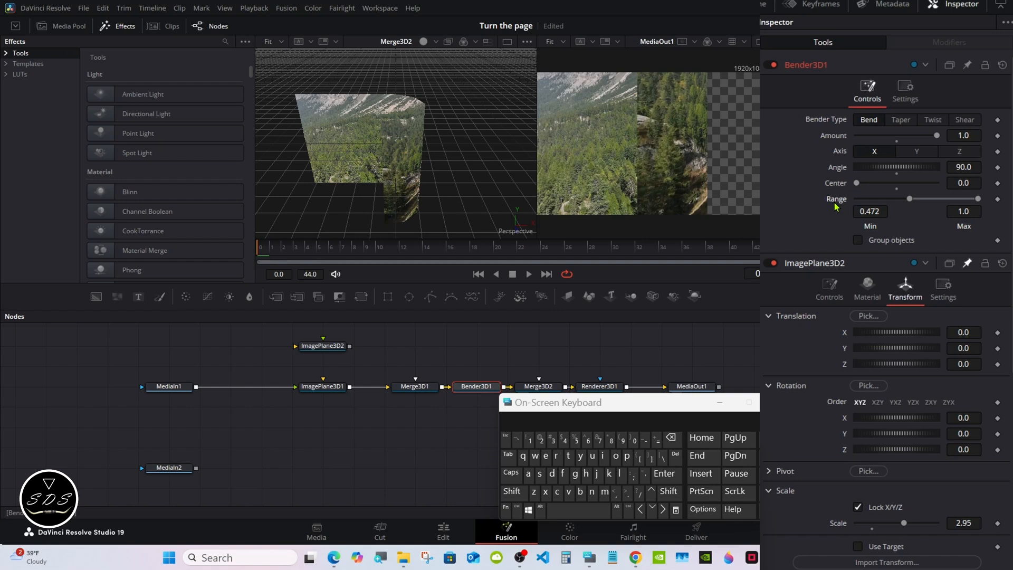
{"action": "mouse_move", "coordinate": [910, 202]}
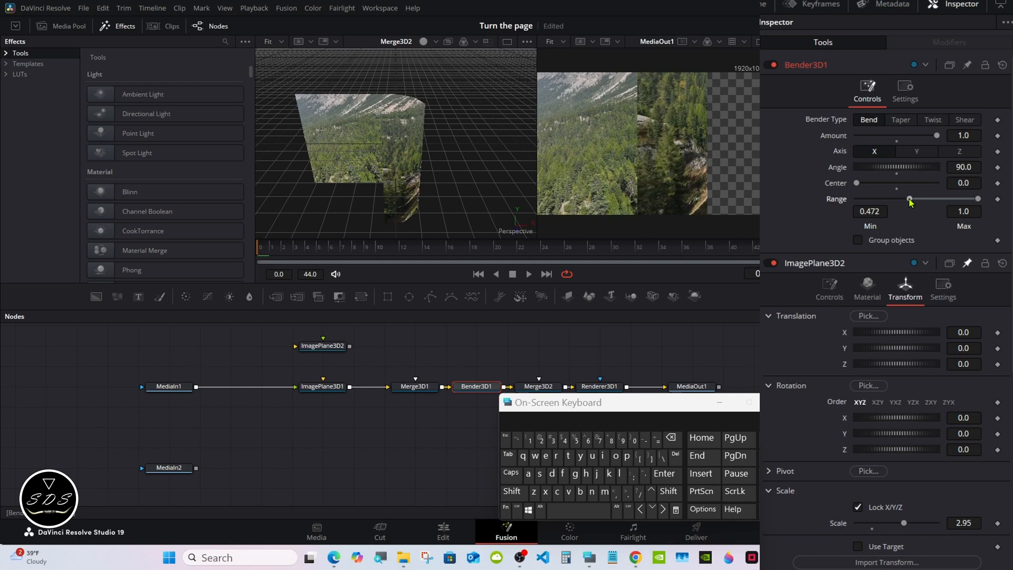
{"action": "right_click", "coordinate": [869, 211]}
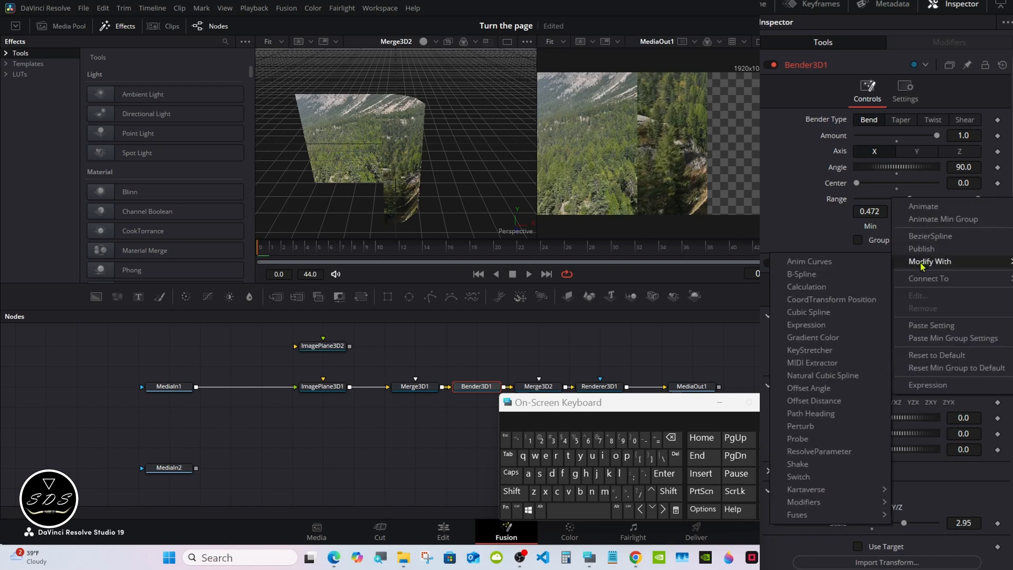
{"action": "mouse_move", "coordinate": [827, 262]}
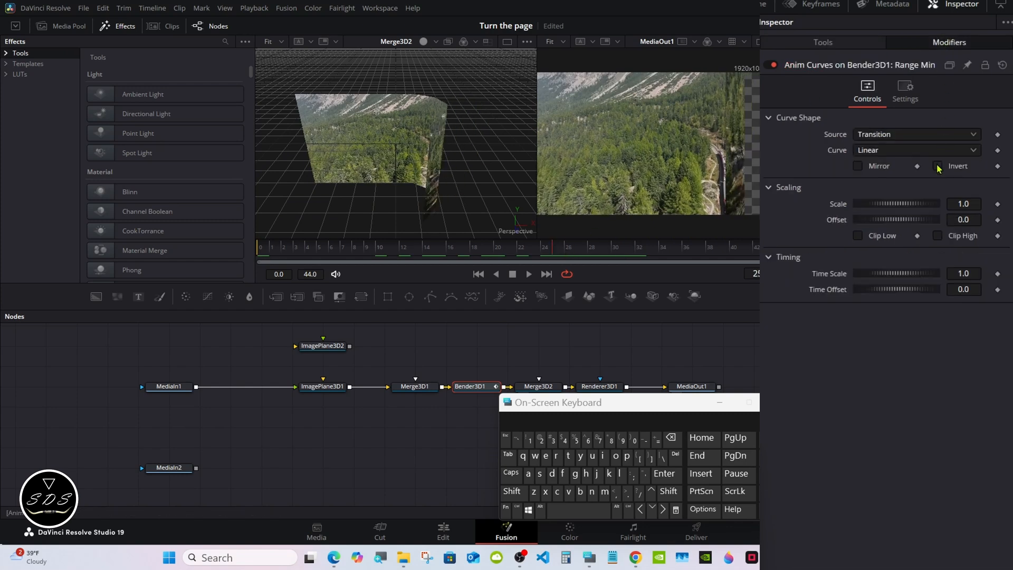
{"action": "left_click", "coordinate": [938, 166]}
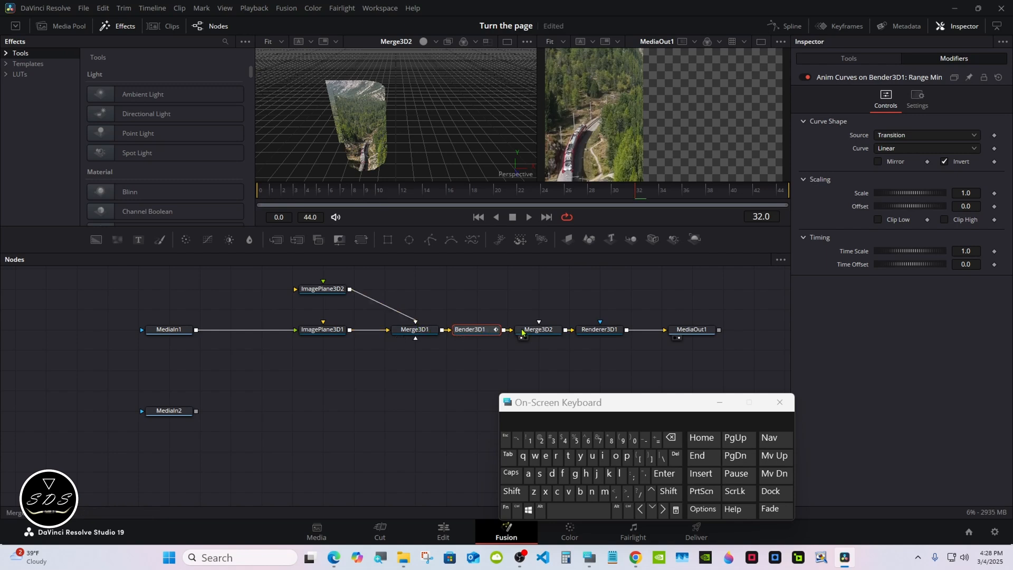
{"action": "left_click", "coordinate": [539, 329]}
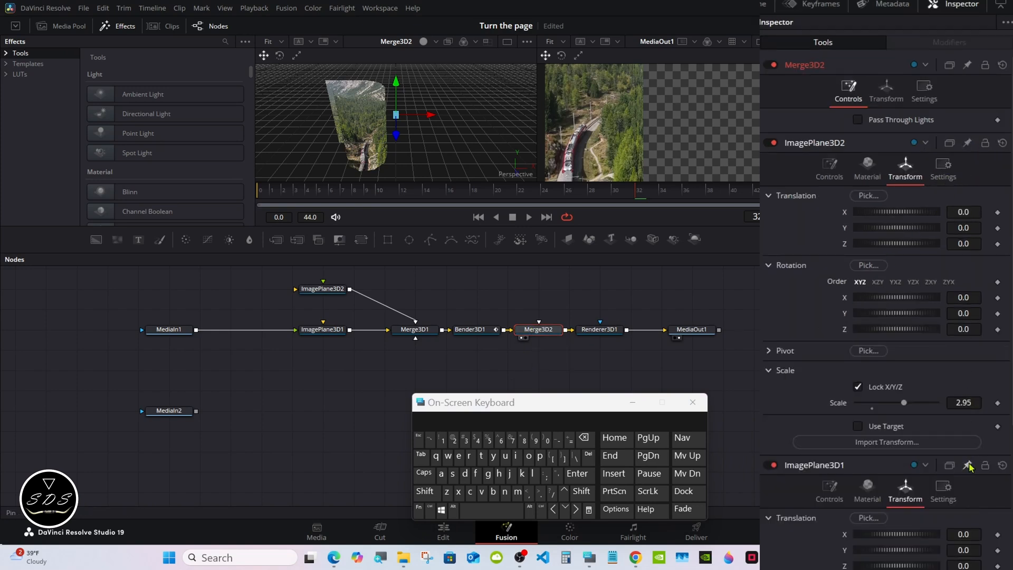
Show Merge3D2 and ImagePlane3D1 transform settings together in the Inspector
{"action": "left_click", "coordinate": [539, 330]}
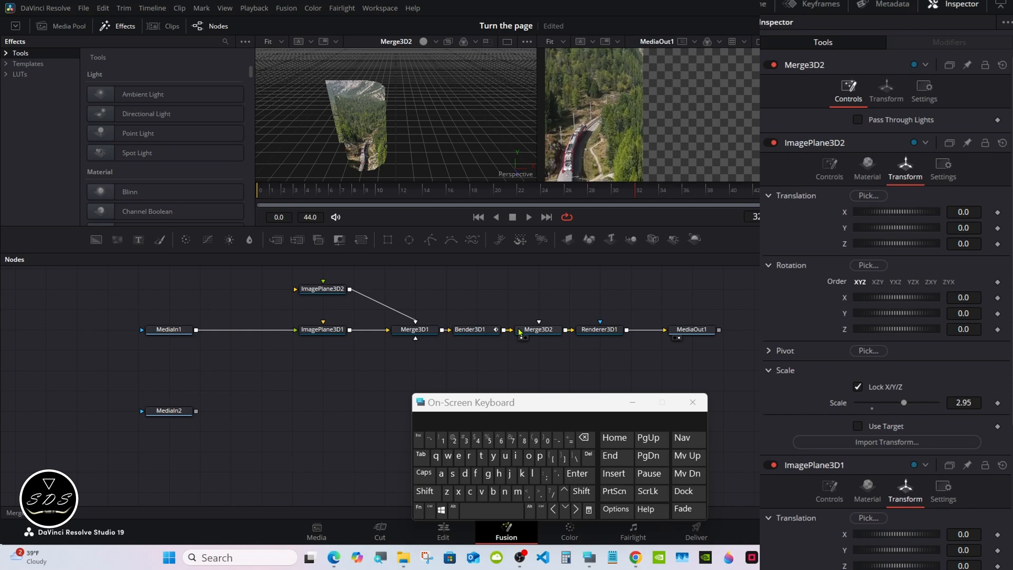
{"action": "left_click", "coordinate": [538, 330]}
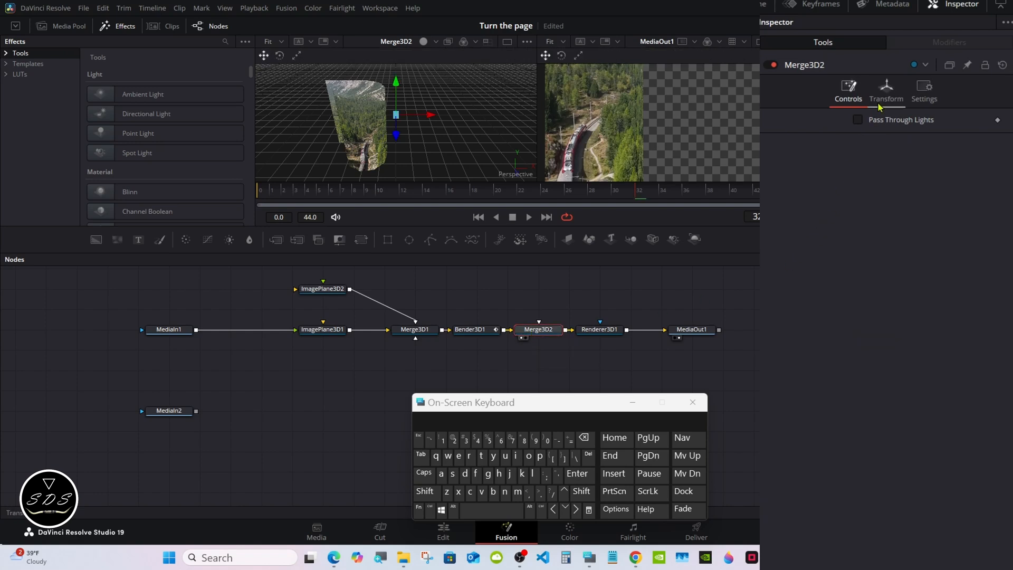
{"action": "left_click", "coordinate": [886, 91]}
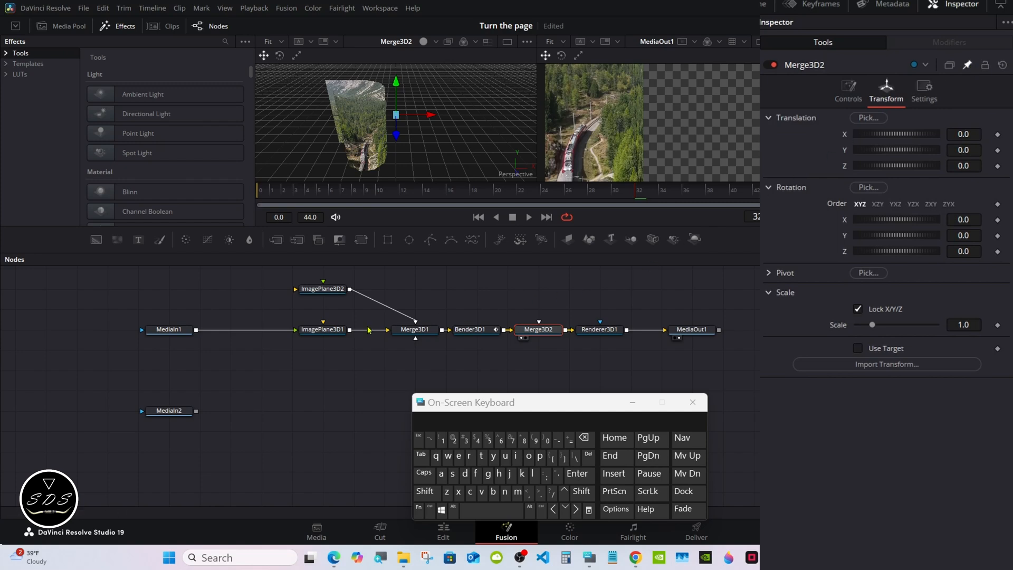
{"action": "left_click", "coordinate": [322, 329]}
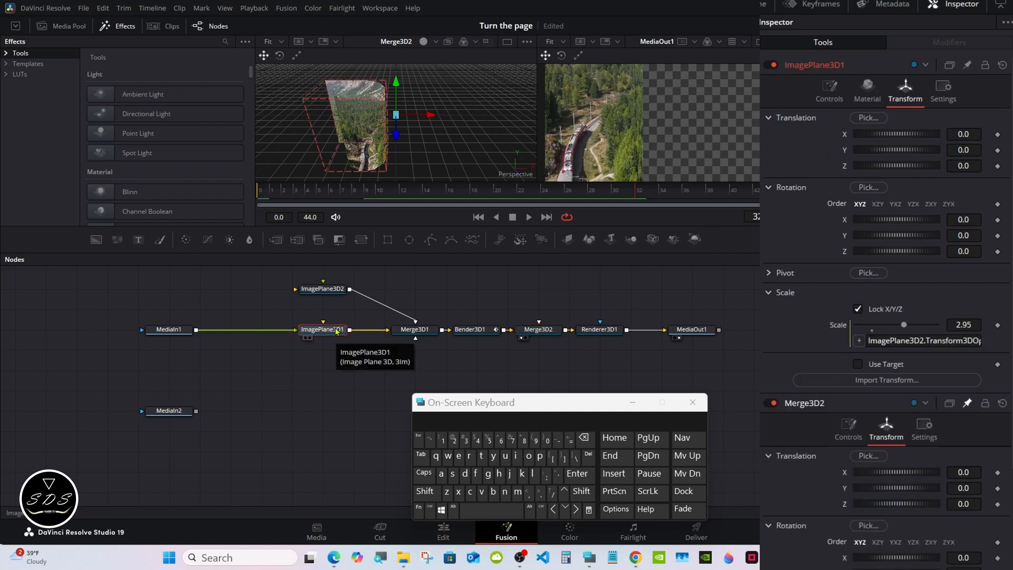
{"action": "scroll", "scroll_direction": "down", "scroll_amount": 3}
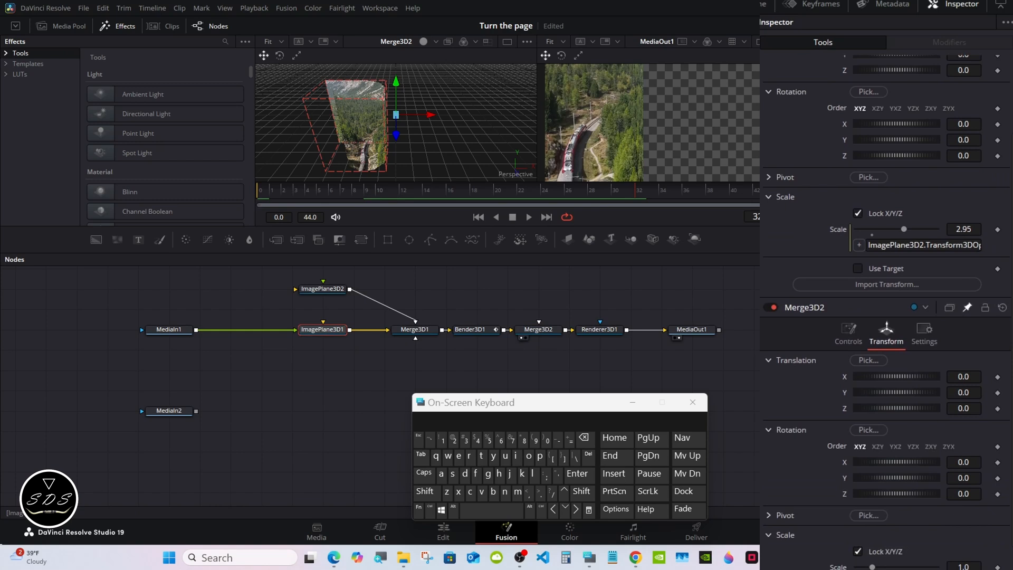
Set Merge3D2's Z rotation to -30 and link it by expression to ImagePlane3D1
{"action": "left_click", "coordinate": [963, 477]}
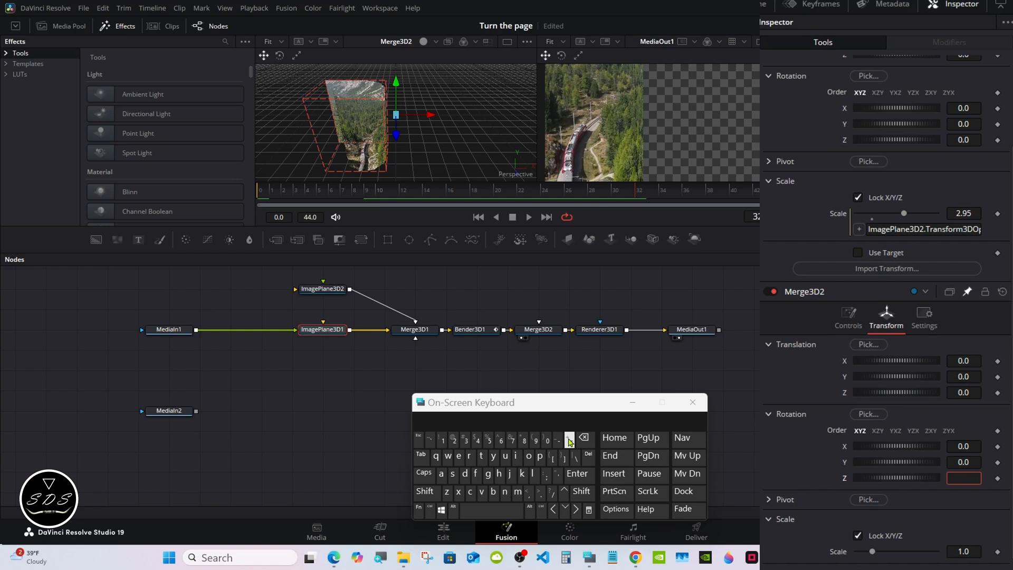
{"action": "left_click", "coordinate": [546, 440]}
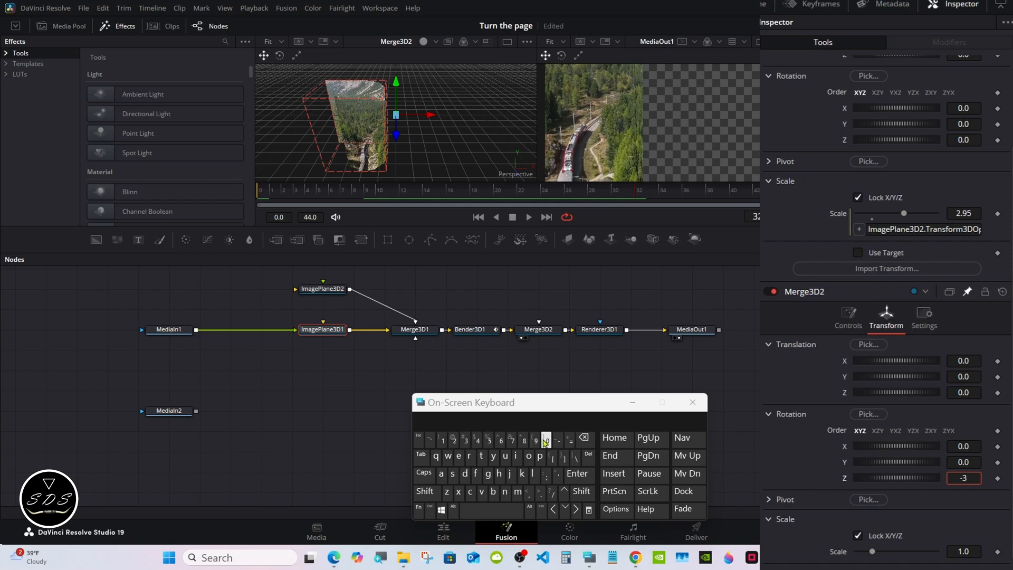
{"action": "left_click", "coordinate": [547, 438]}
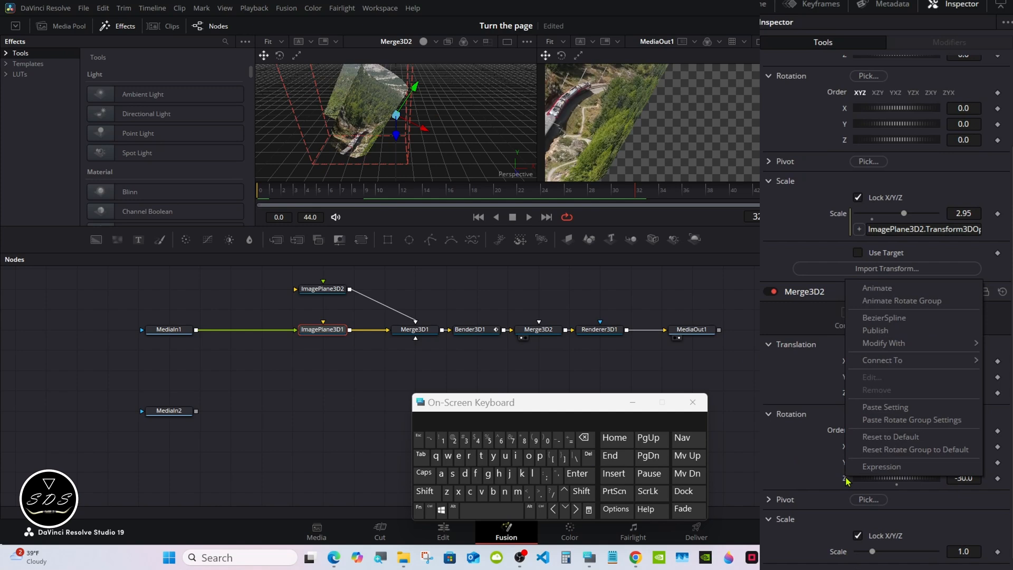
{"action": "mouse_move", "coordinate": [890, 471]}
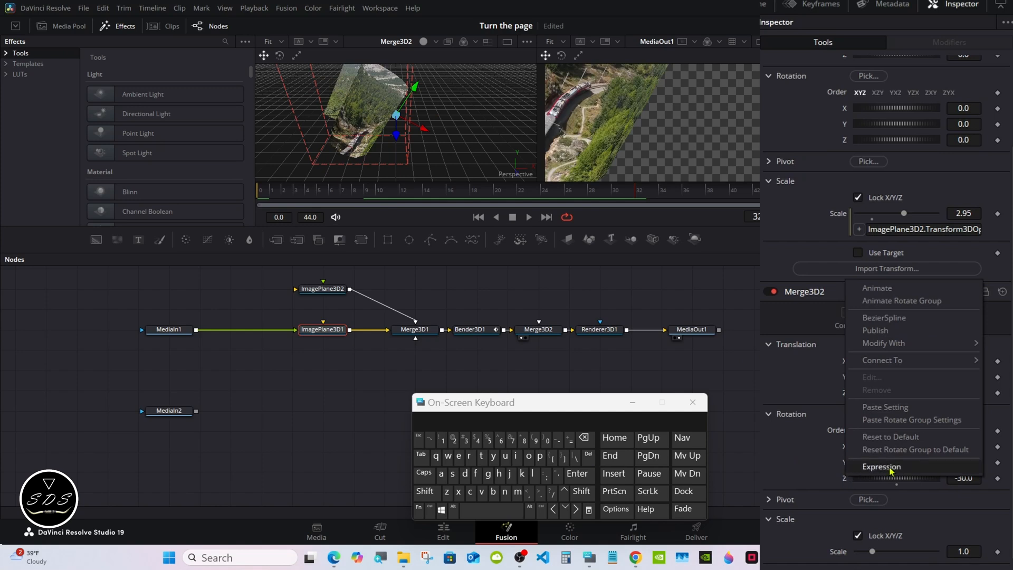
{"action": "left_click", "coordinate": [881, 466]}
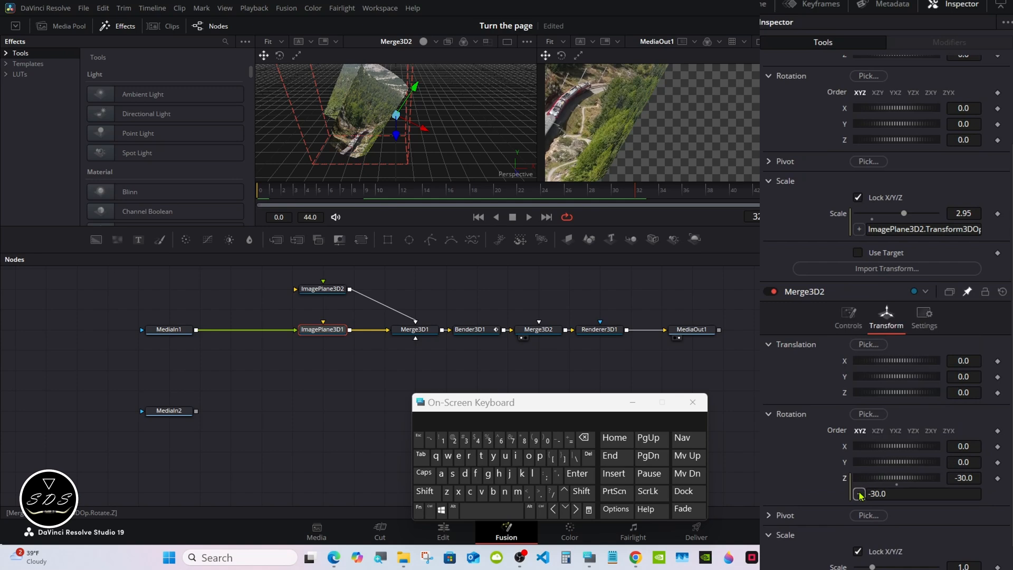
{"action": "mouse_move", "coordinate": [850, 146]}
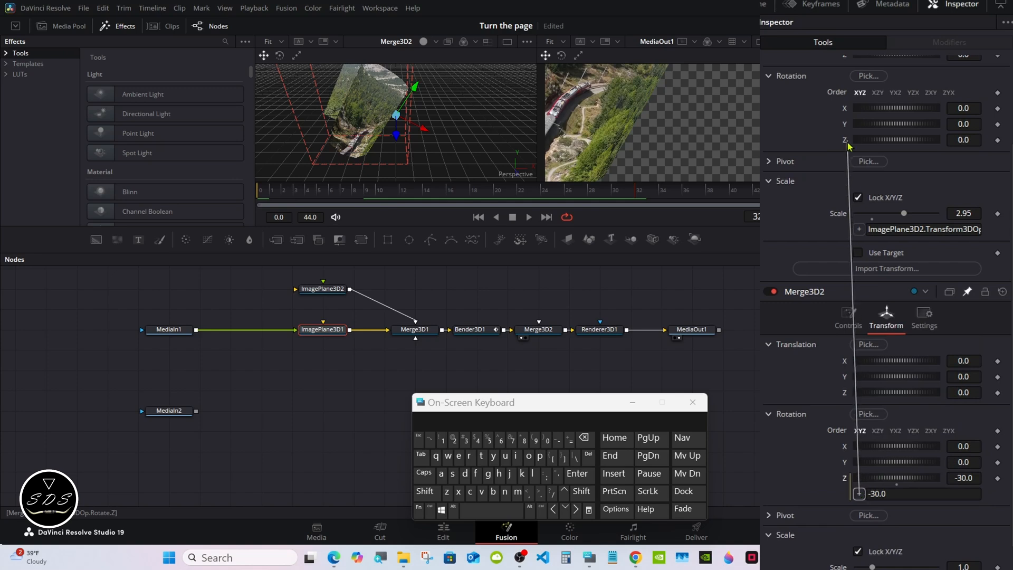
{"action": "left_click", "coordinate": [322, 329]}
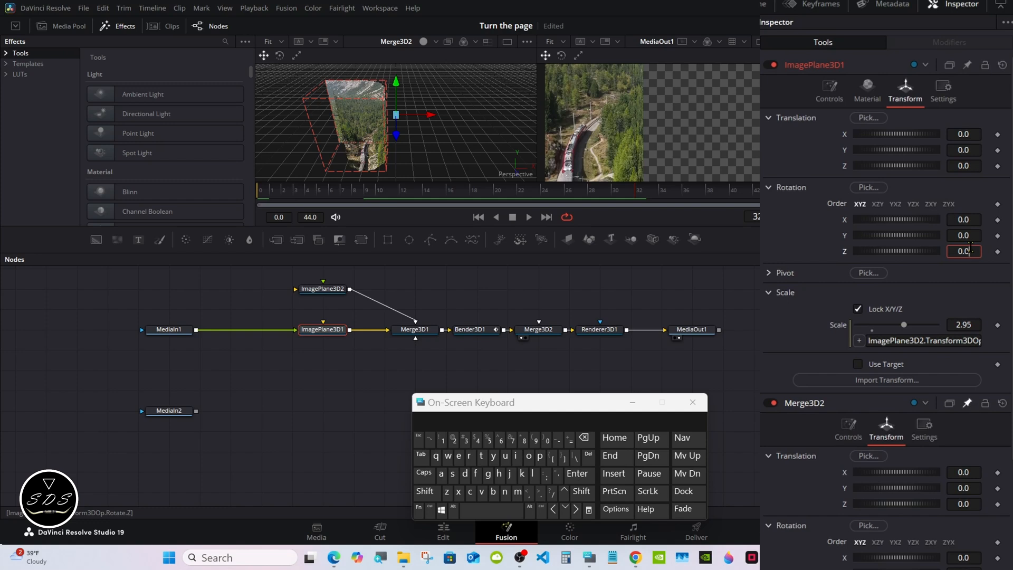
Rotate ImagePlane3D2 30 on Z and set Merge3D2's expression to -ImagePlane3D2.Transform3DOp.Rotate.Z
{"action": "left_click", "coordinate": [583, 438]}
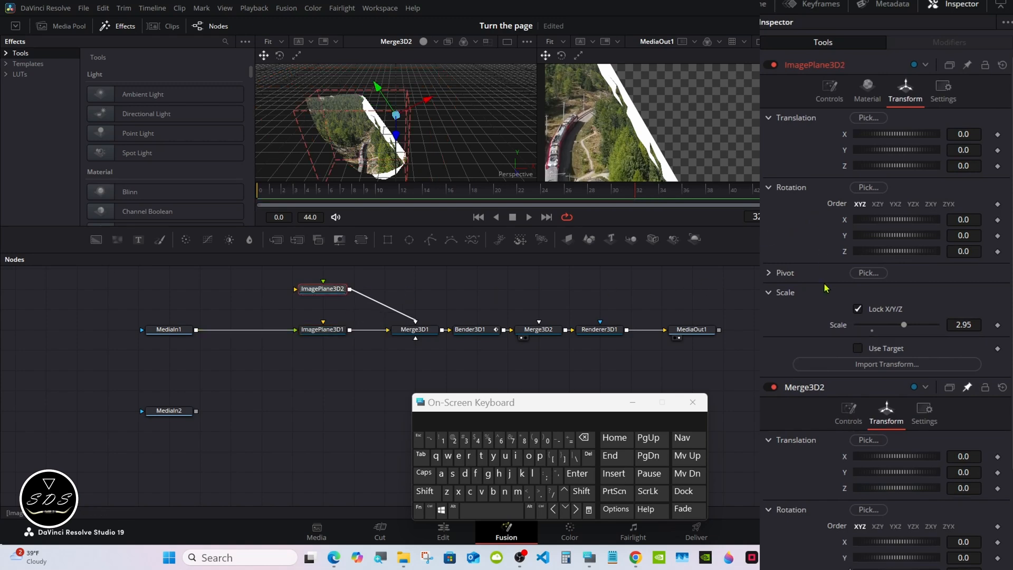
{"action": "scroll", "scroll_direction": "down", "scroll_amount": 3}
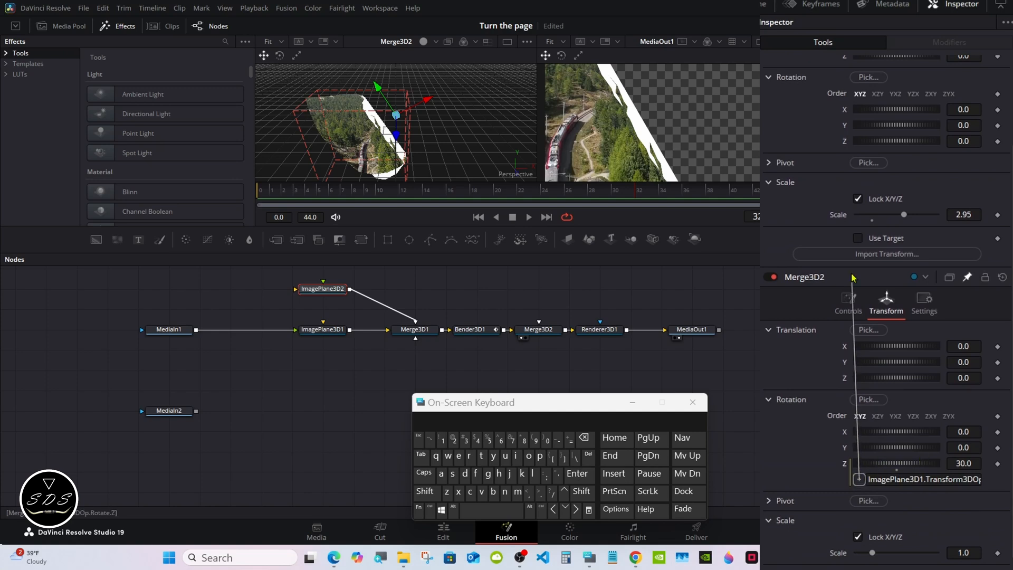
{"action": "left_click", "coordinate": [322, 289]}
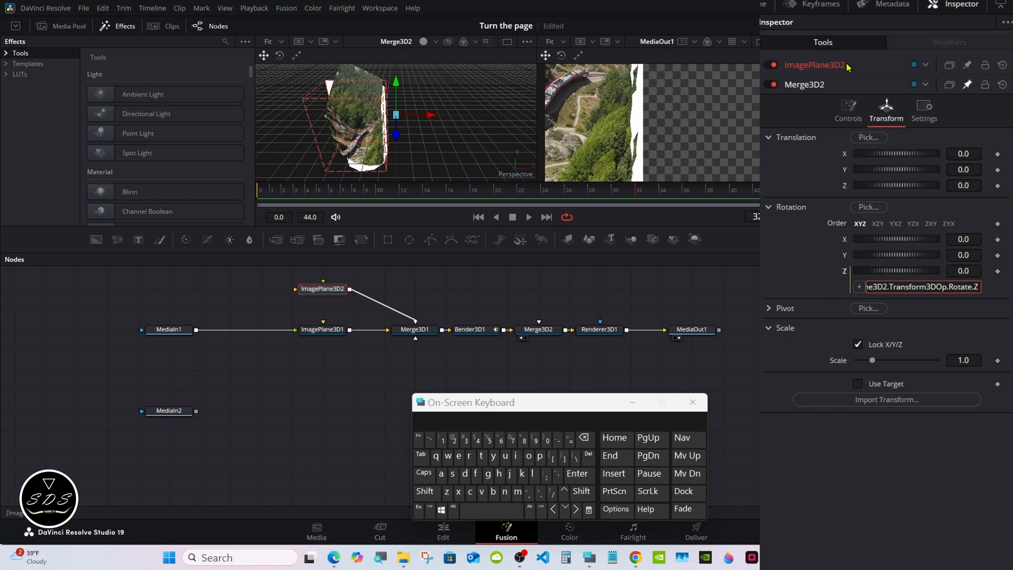
{"action": "left_click", "coordinate": [814, 64]}
{"action": "type", "text": "3"}
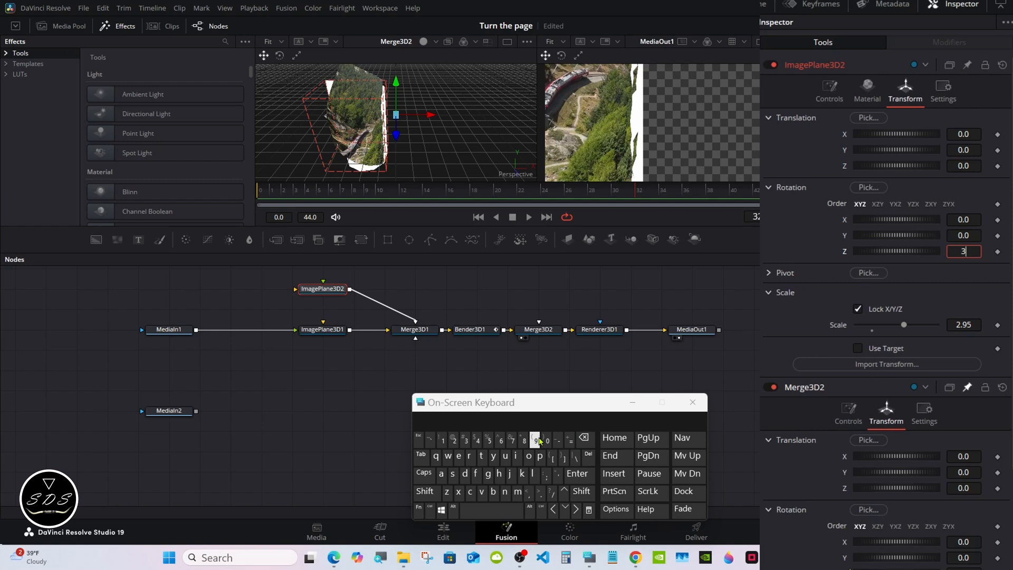
{"action": "left_click", "coordinate": [546, 441]}
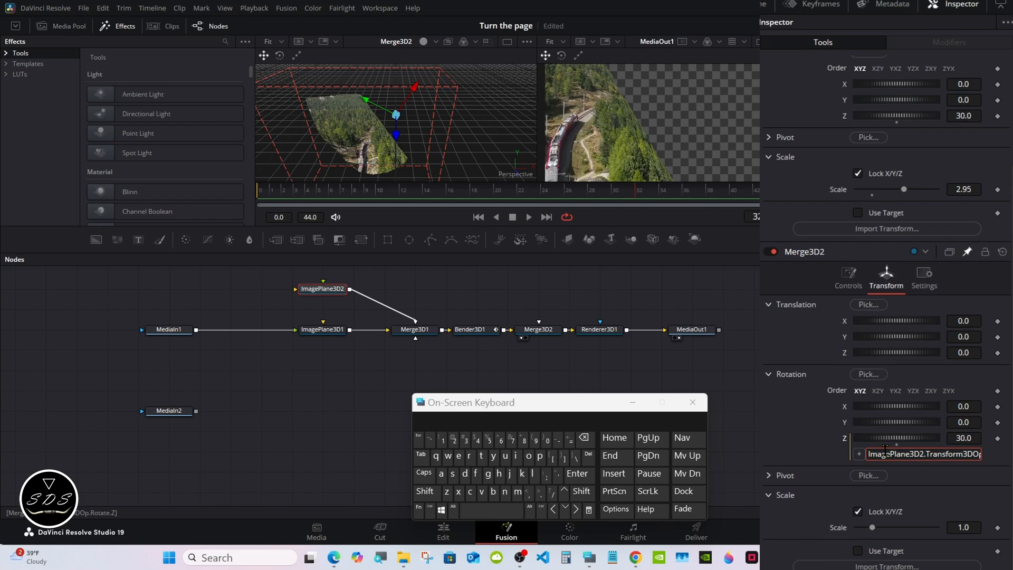
{"action": "left_click", "coordinate": [575, 455]}
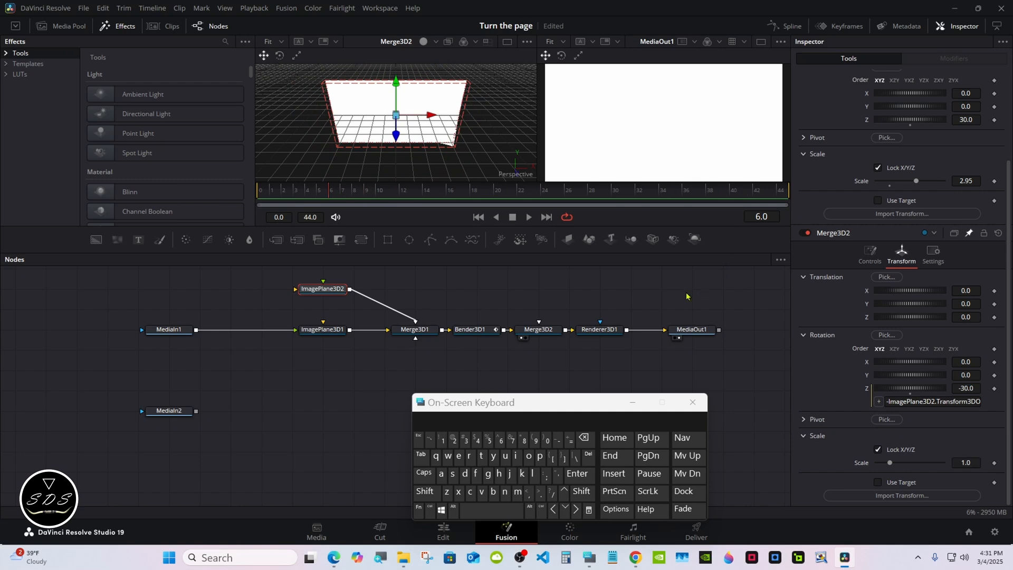
Select only ImagePlane3D2 and scrub to preview the page turn midway
{"action": "left_click", "coordinate": [323, 289]}
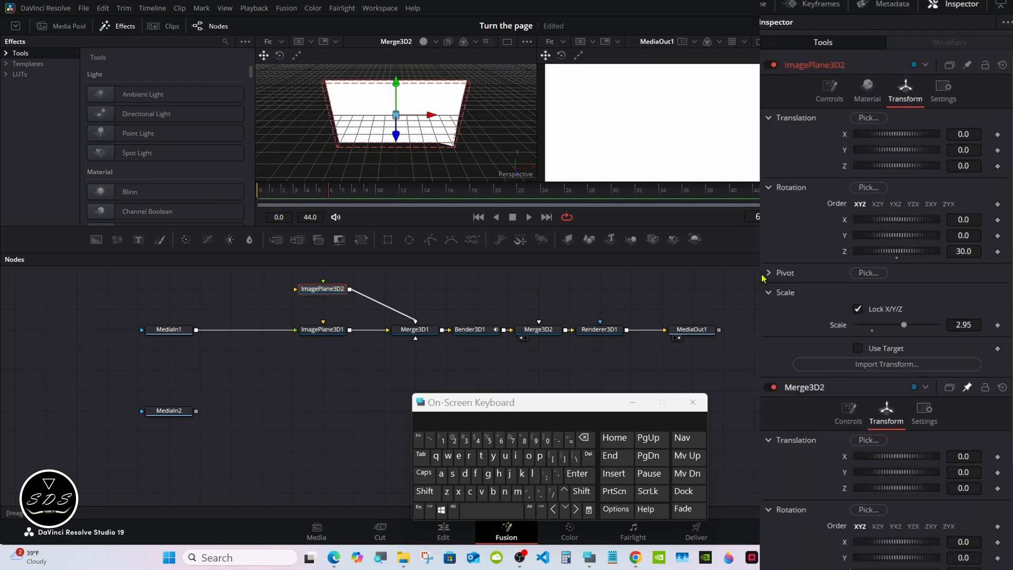
{"action": "left_click", "coordinate": [769, 273]}
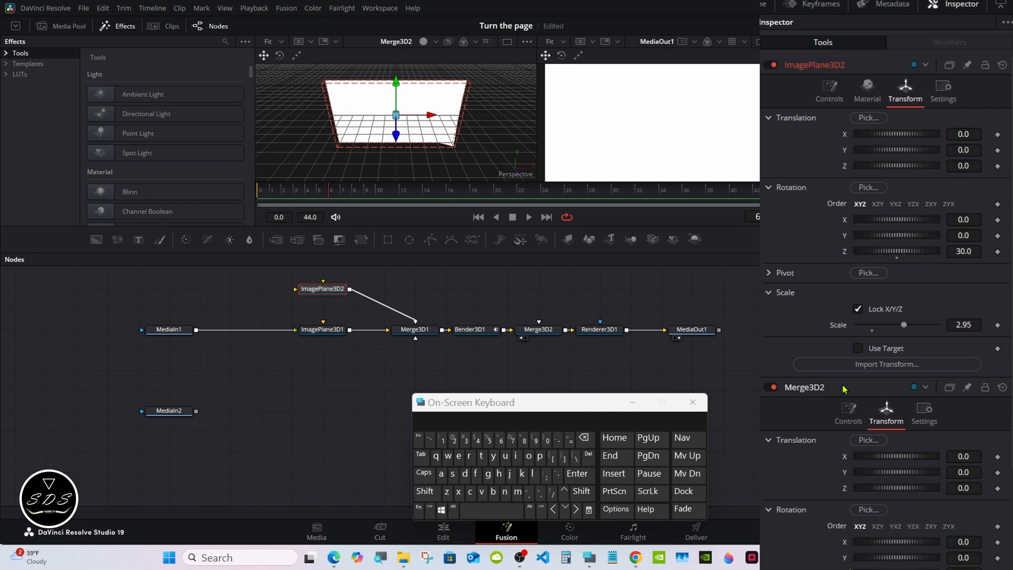
{"action": "left_click", "coordinate": [321, 288]}
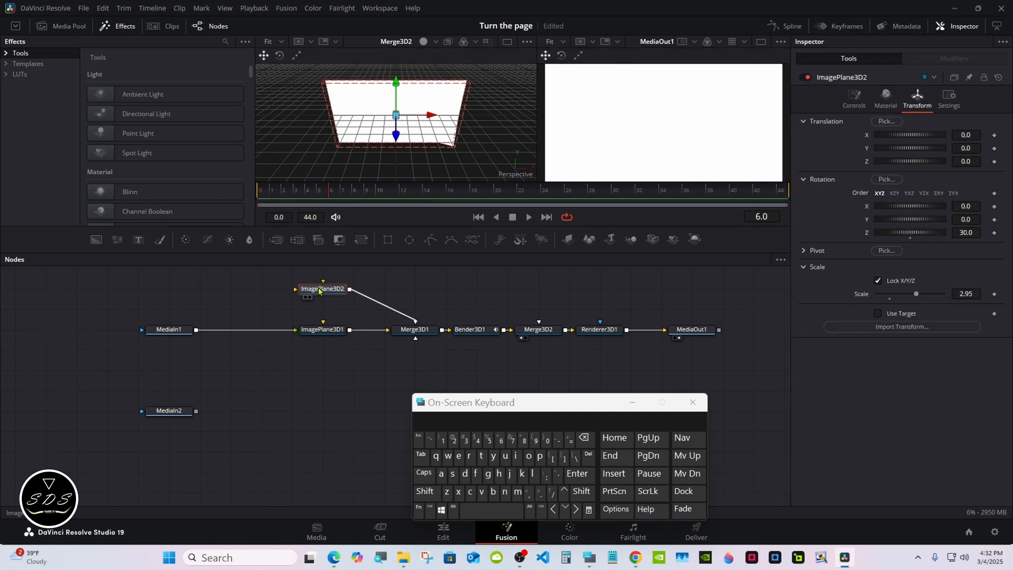
{"action": "mouse_move", "coordinate": [602, 254]}
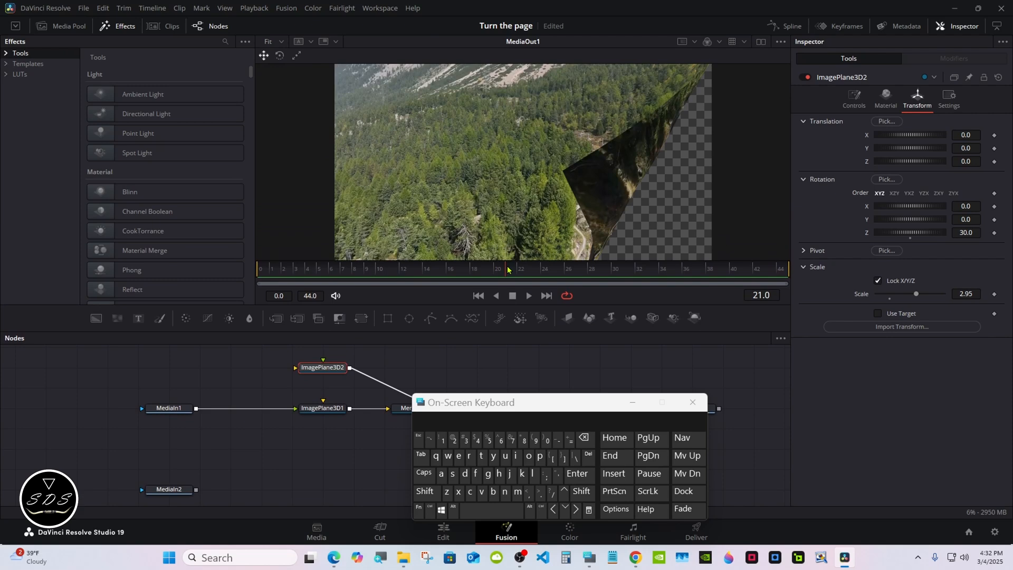
{"action": "left_click", "coordinate": [546, 268]}
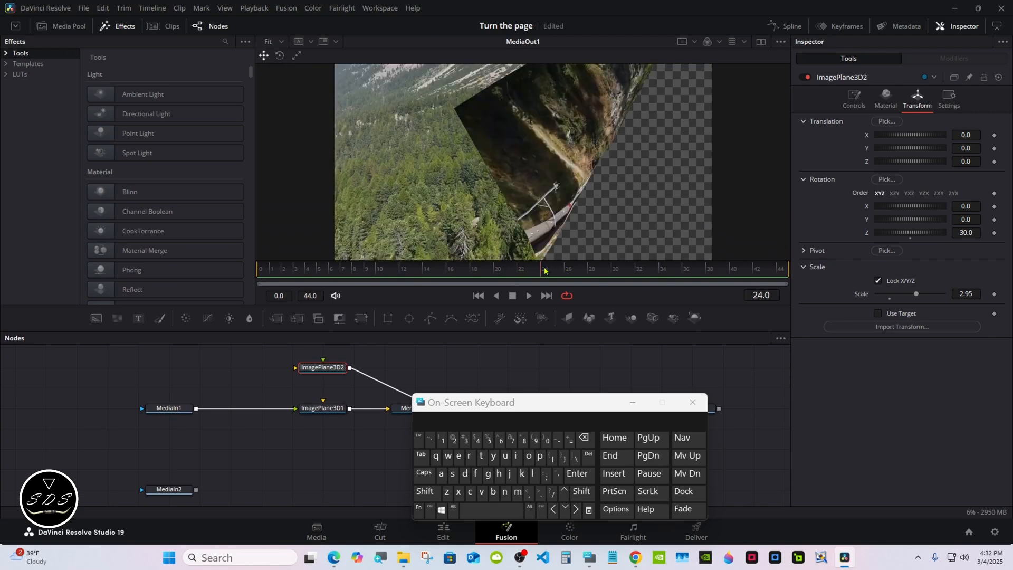
{"action": "left_click", "coordinate": [854, 95]}
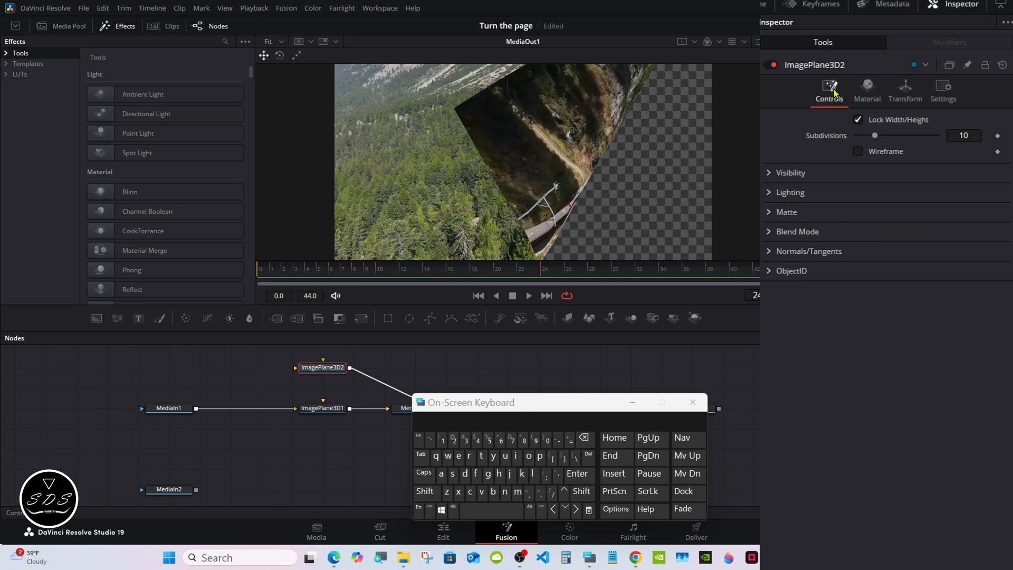
Enable Cull Faces Front on ImagePlane3D2, then open its Material diffuse colour
{"action": "left_click", "coordinate": [790, 172]}
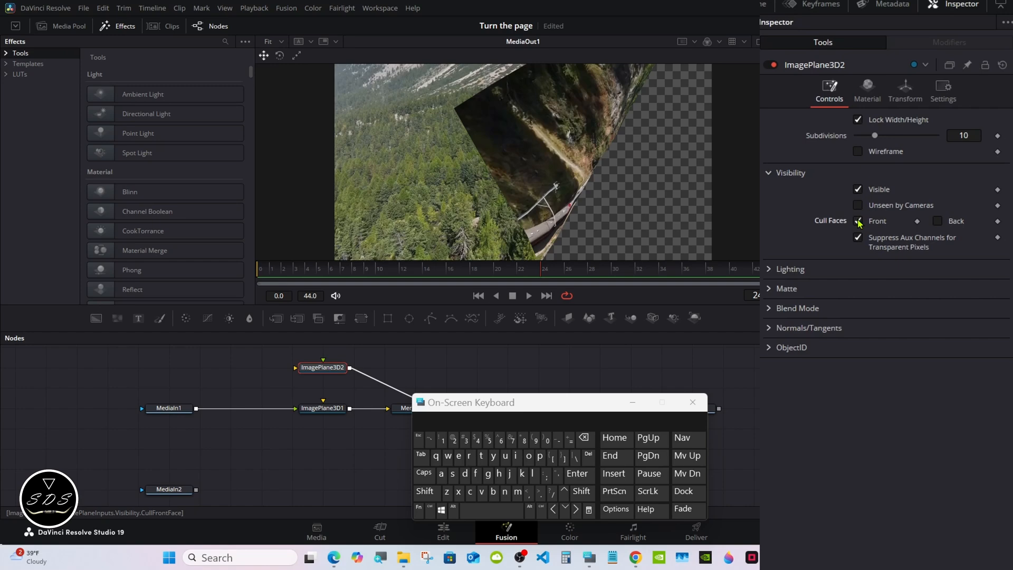
{"action": "left_click", "coordinate": [568, 268]}
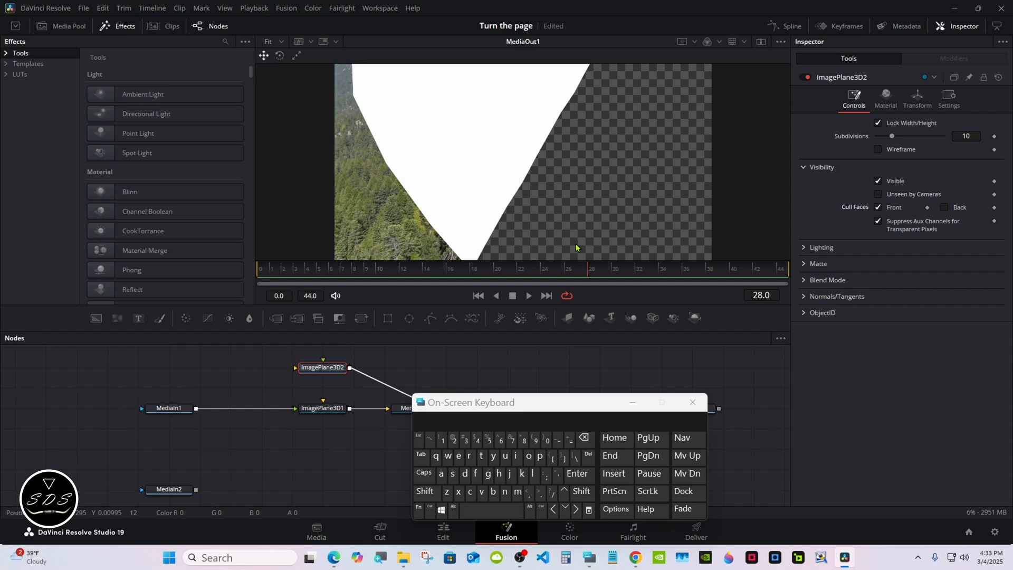
{"action": "left_click", "coordinate": [322, 408]}
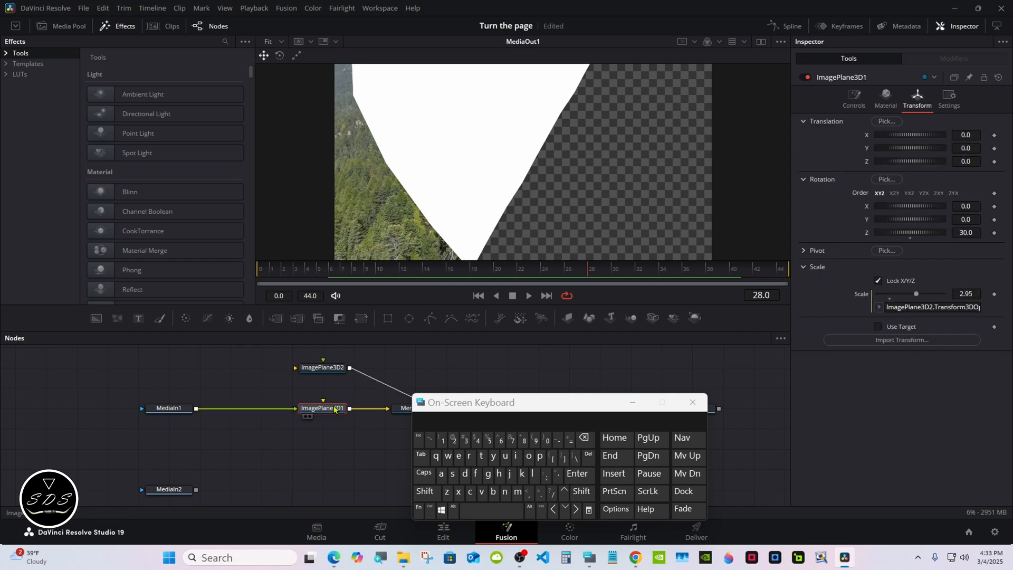
{"action": "left_click", "coordinate": [829, 95]}
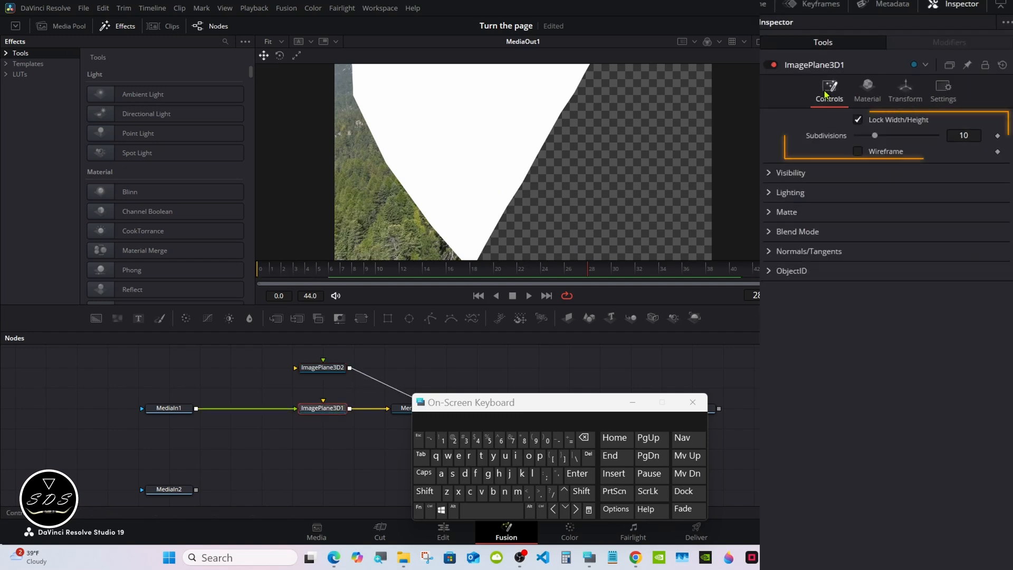
{"action": "left_click", "coordinate": [789, 173]}
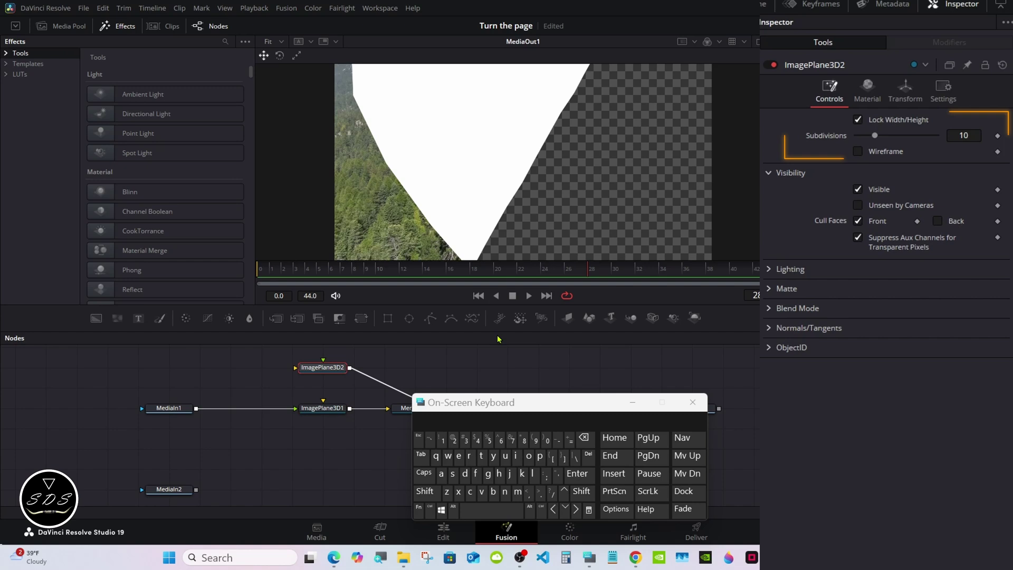
{"action": "left_click", "coordinate": [867, 90]}
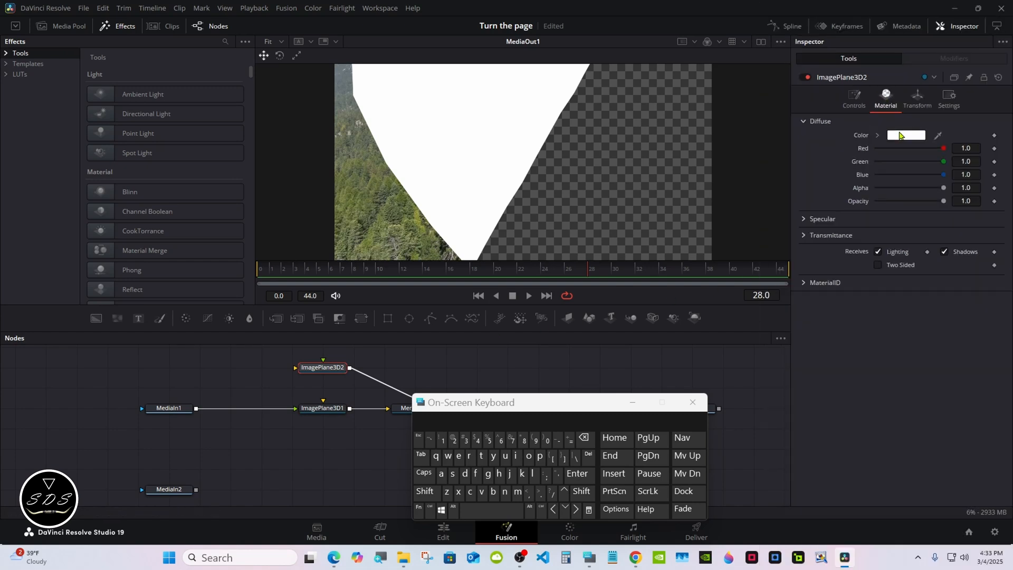
{"action": "left_click", "coordinate": [905, 135]}
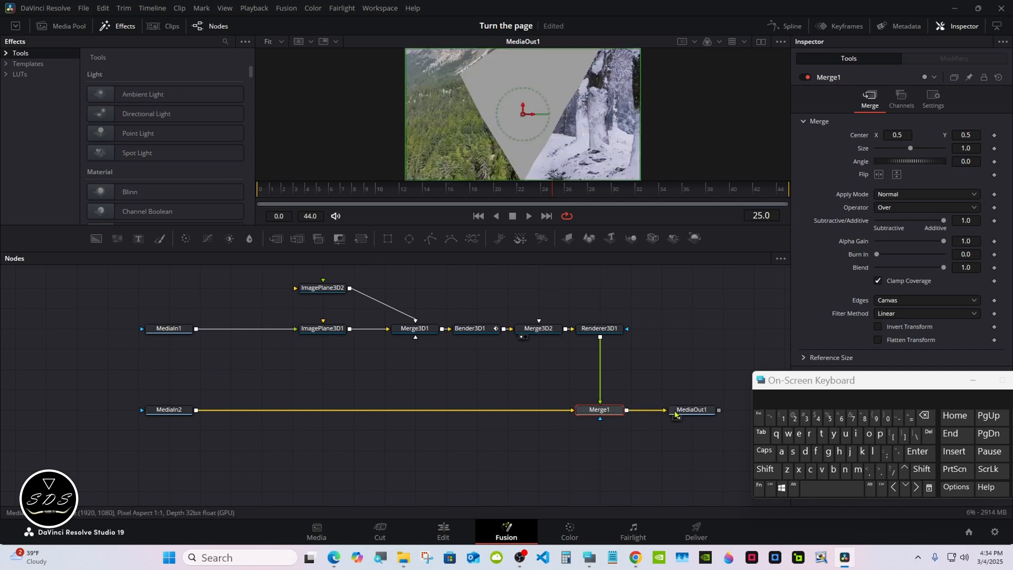
Check frame 19, then insert a Drop Shadow after Renderer3D1 feeding Merge1
{"action": "left_click", "coordinate": [387, 188]}
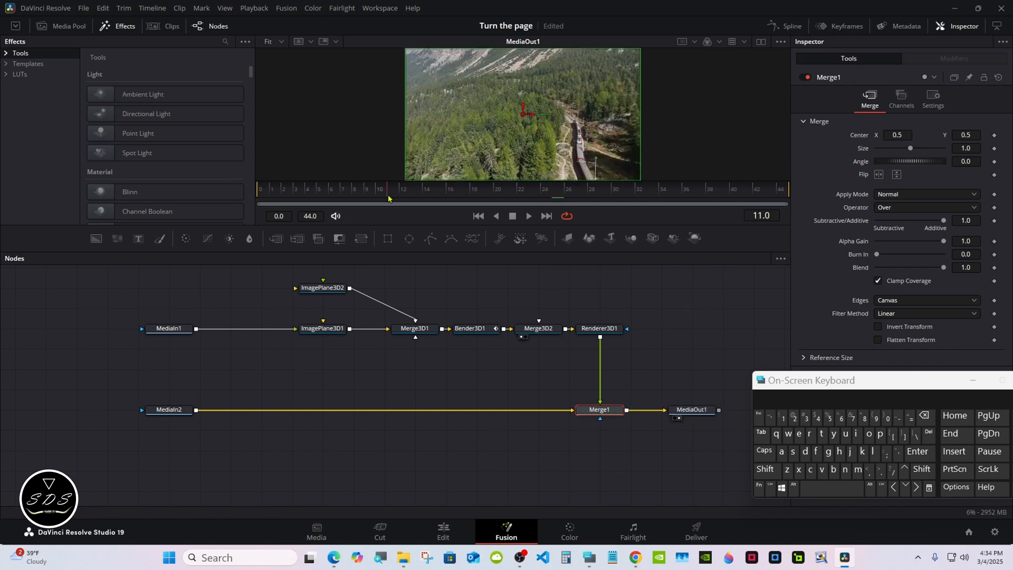
{"action": "left_click", "coordinate": [483, 188]}
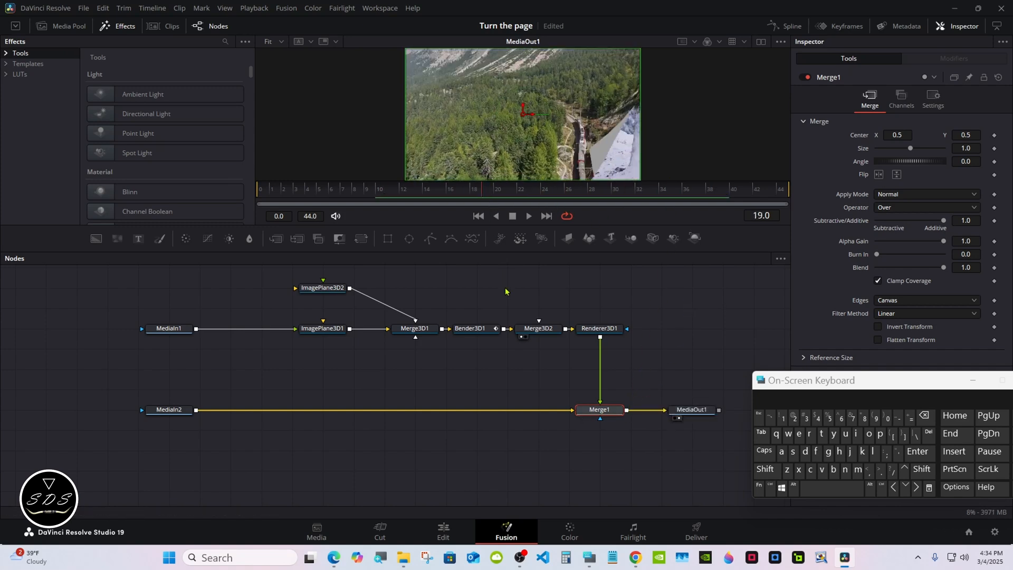
{"action": "left_click", "coordinate": [599, 328]}
{"action": "type", "text": "Drop Shadow"}
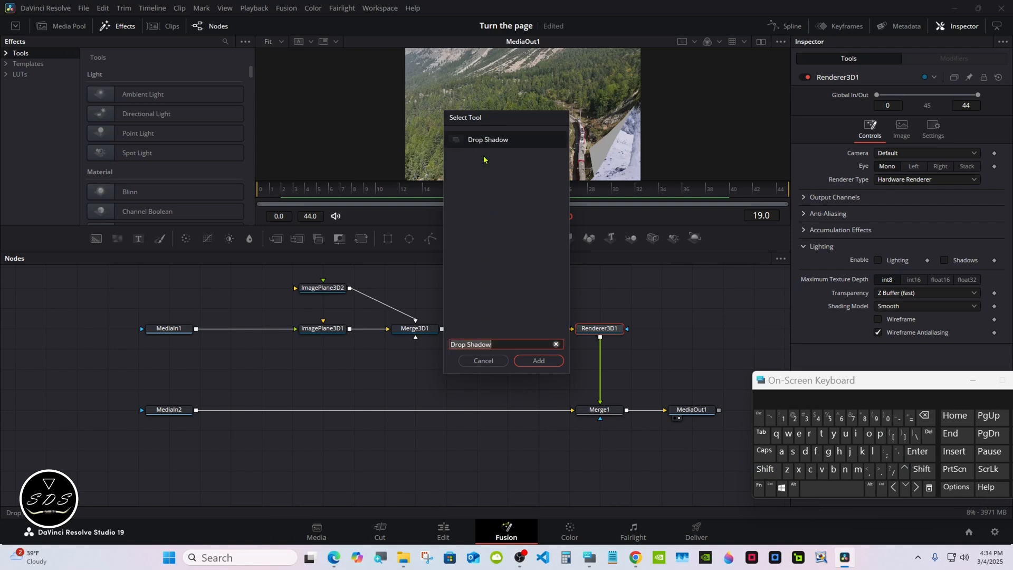
{"action": "left_click", "coordinate": [538, 361]}
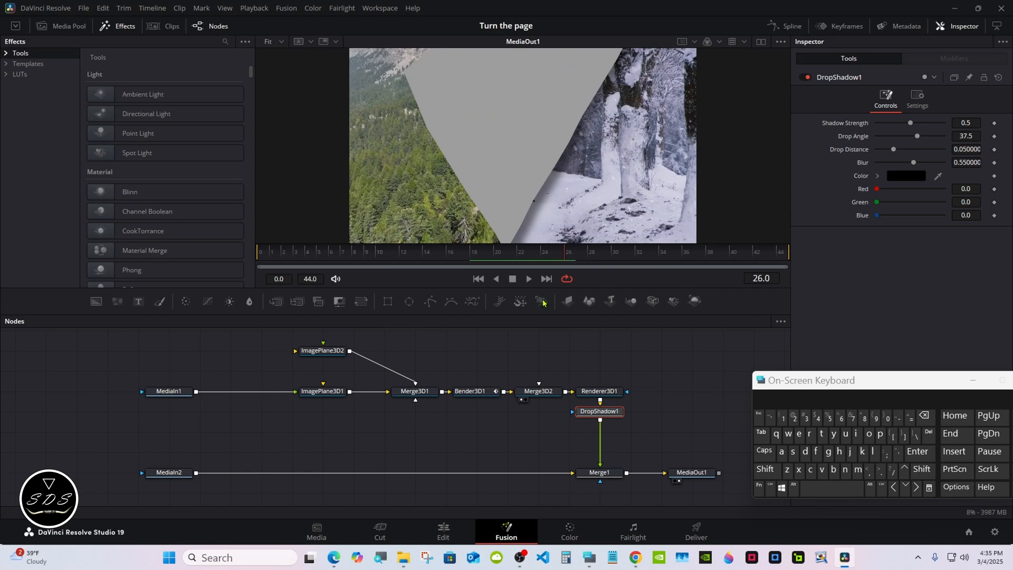
{"action": "left_click", "coordinate": [443, 532]}
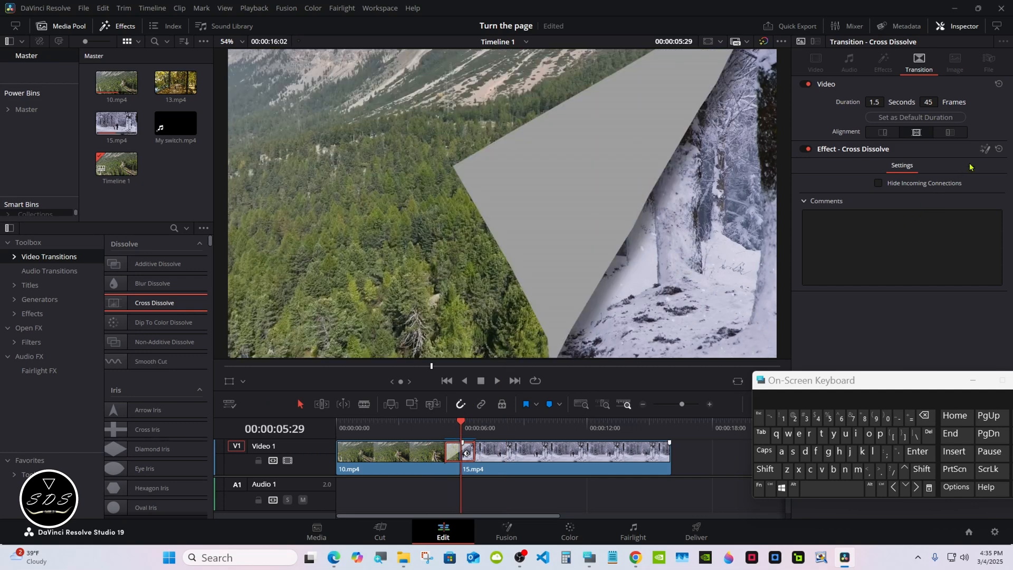
Return to the Fusion page after previewing the 10.mp4 to 15.mp4 page turn
{"action": "left_click", "coordinate": [506, 531]}
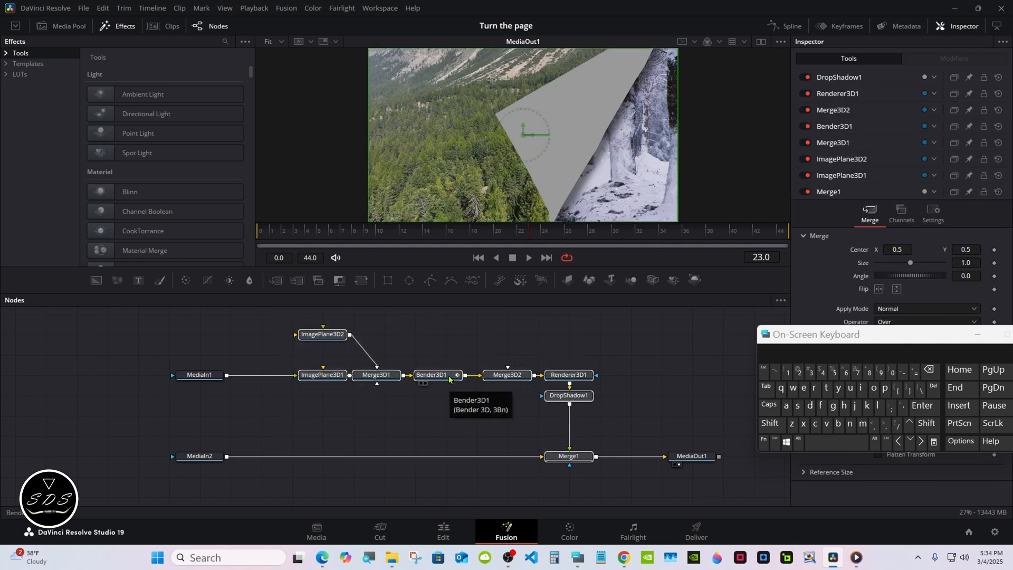
Create a macro from the selected nodes and name it Page Turn Tutorial
{"action": "left_click", "coordinate": [432, 374]}
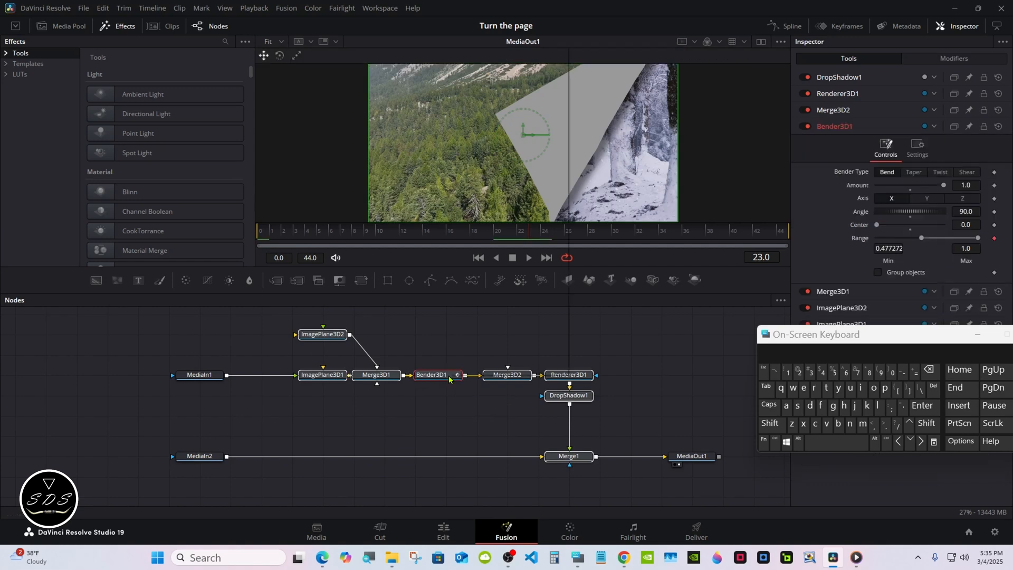
{"action": "right_click", "coordinate": [432, 374]}
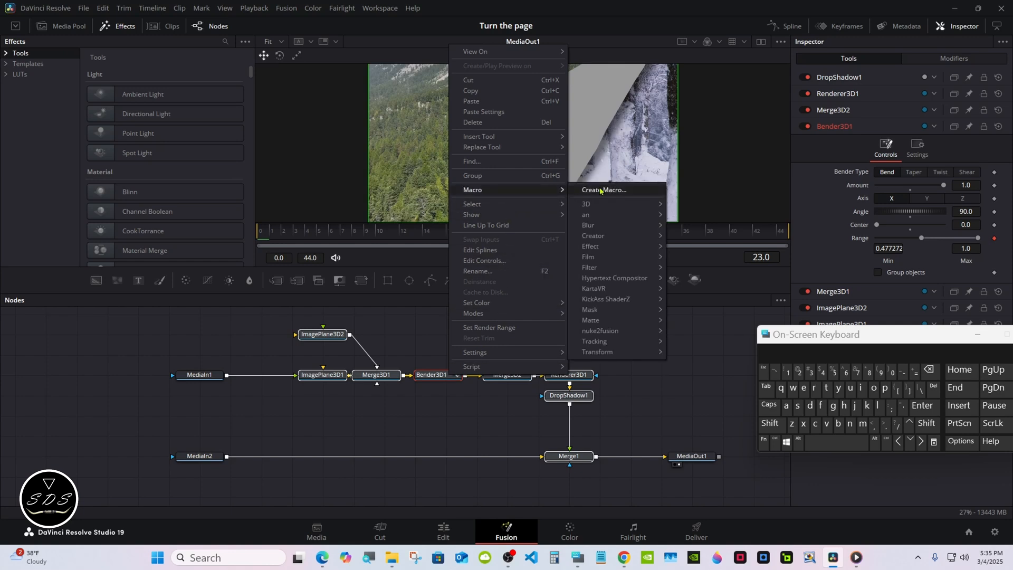
{"action": "left_click", "coordinate": [603, 189]}
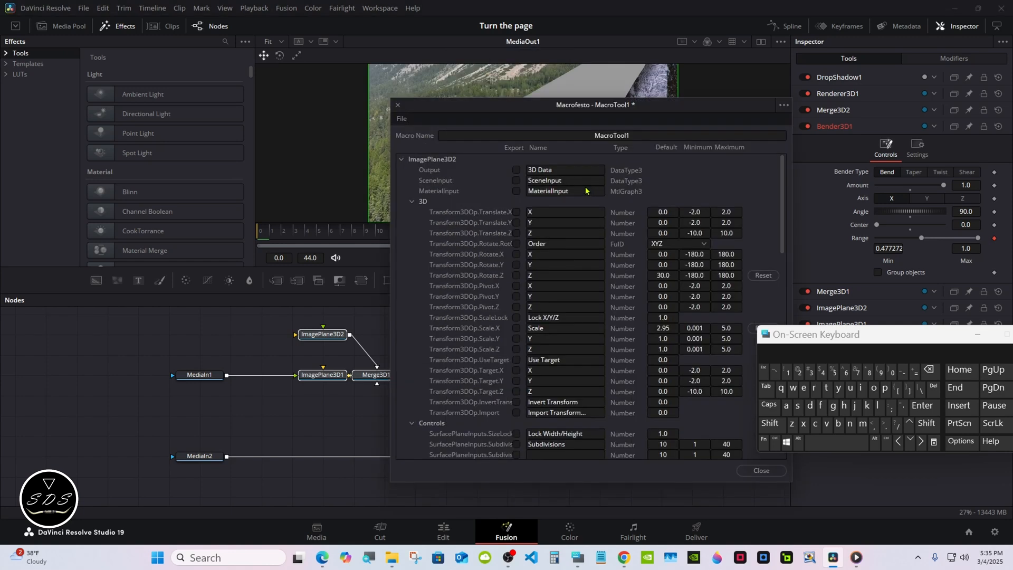
{"action": "left_click", "coordinate": [611, 136]}
{"action": "type", "text": "P"}
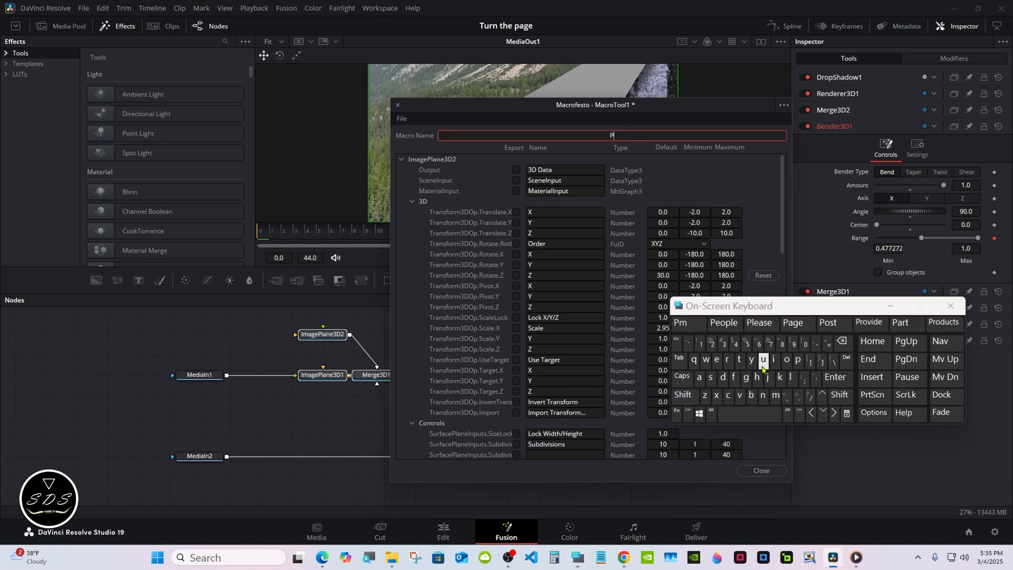
{"action": "left_click", "coordinate": [728, 360]}
{"action": "type", "text": "age Turn Tutorial"}
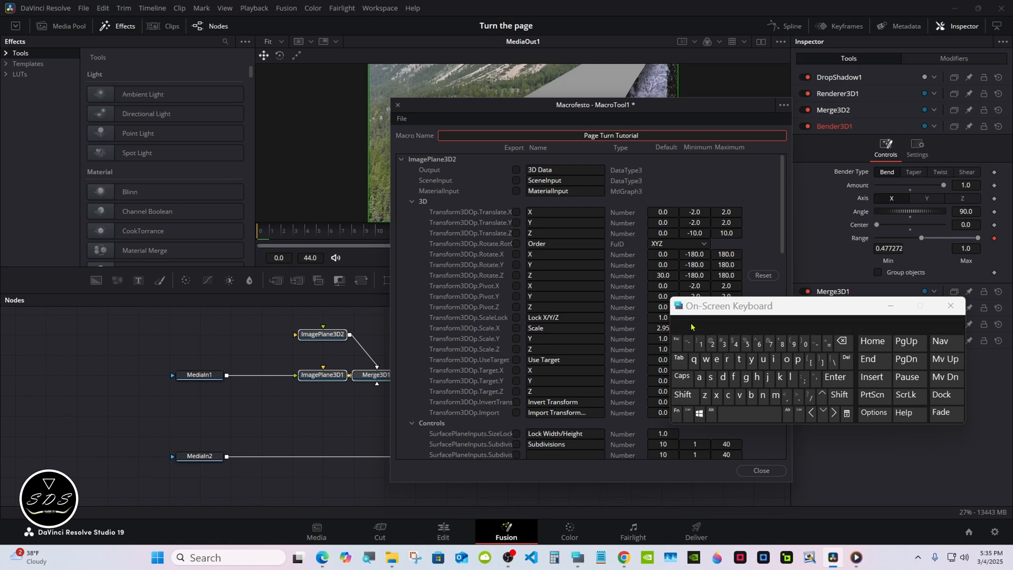
Export ImagePlane3D2's Back toggle and diffuse colour, renaming the colour Back Color
{"action": "left_click", "coordinate": [412, 201]}
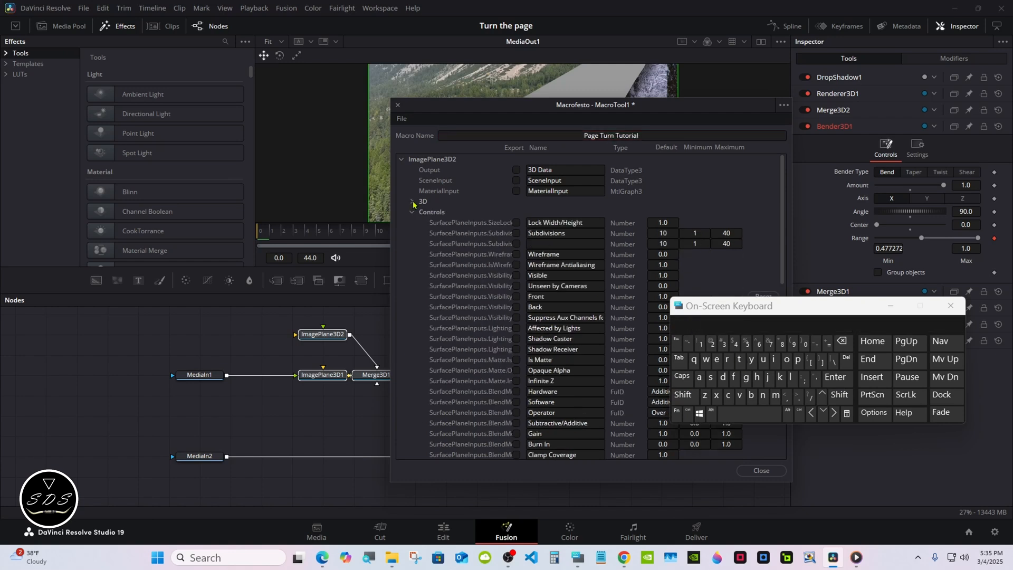
{"action": "scroll", "scroll_direction": "down", "scroll_amount": 3}
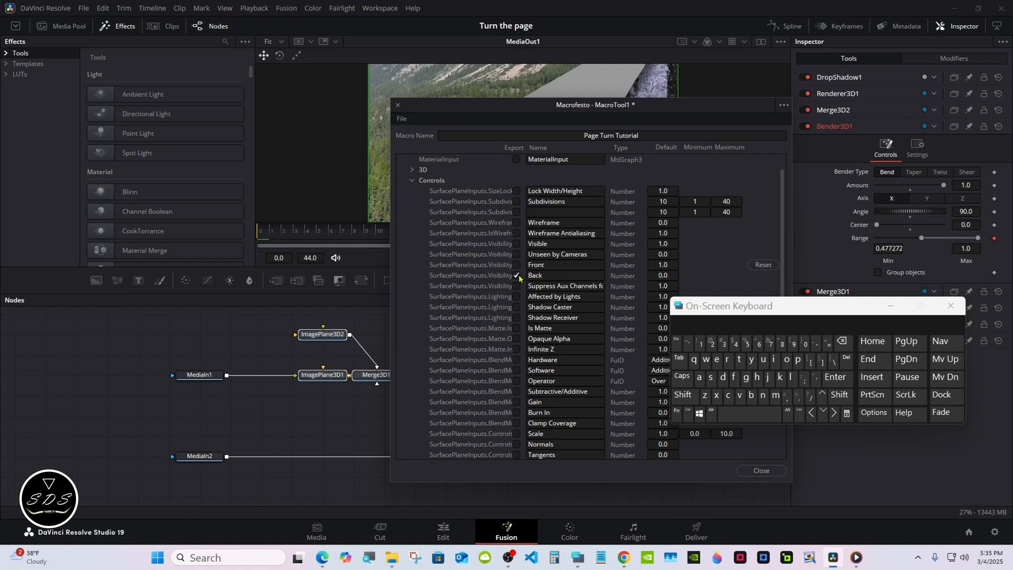
{"action": "mouse_move", "coordinate": [777, 234]}
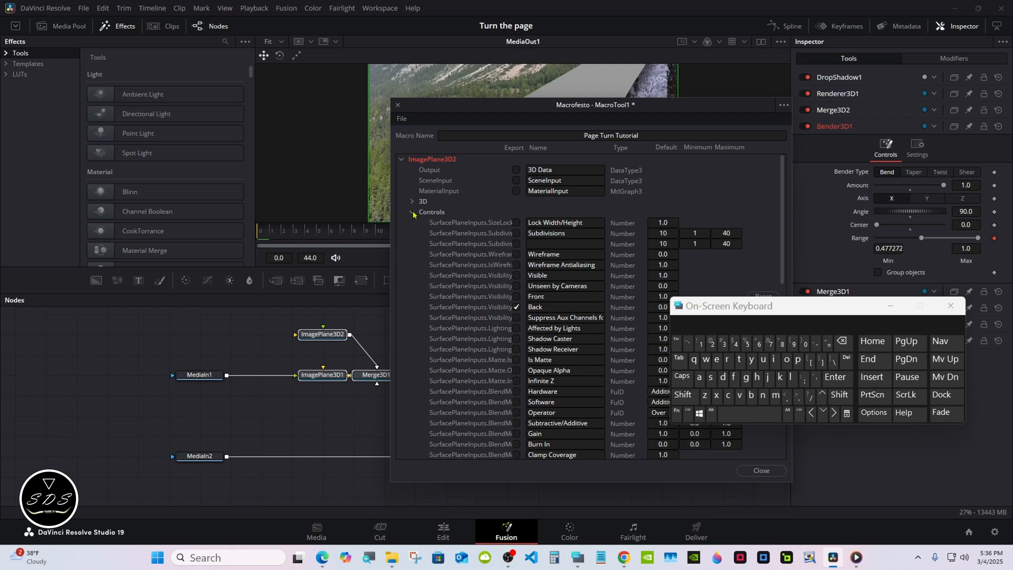
{"action": "left_click", "coordinate": [412, 212]}
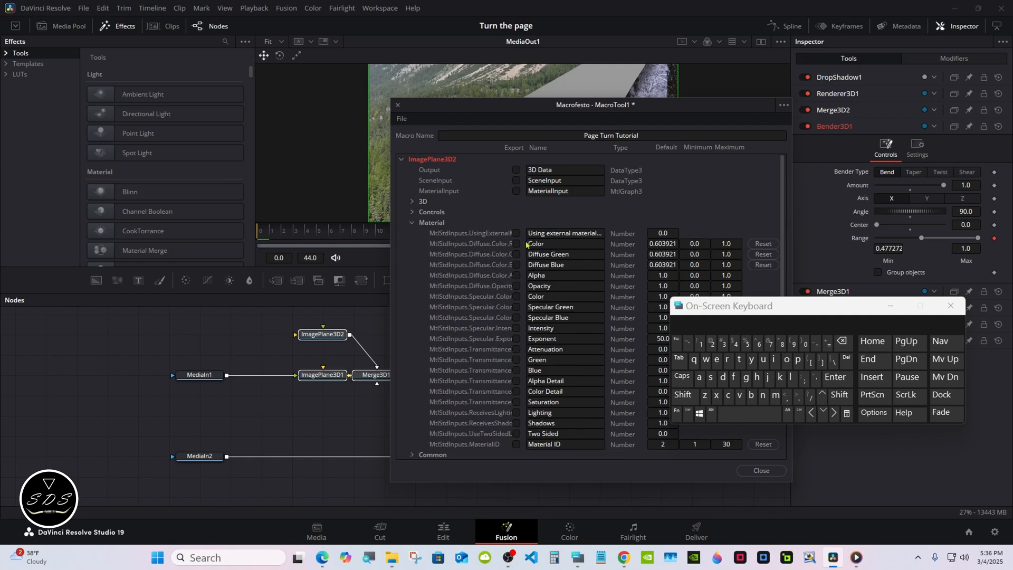
{"action": "left_click", "coordinate": [516, 244]}
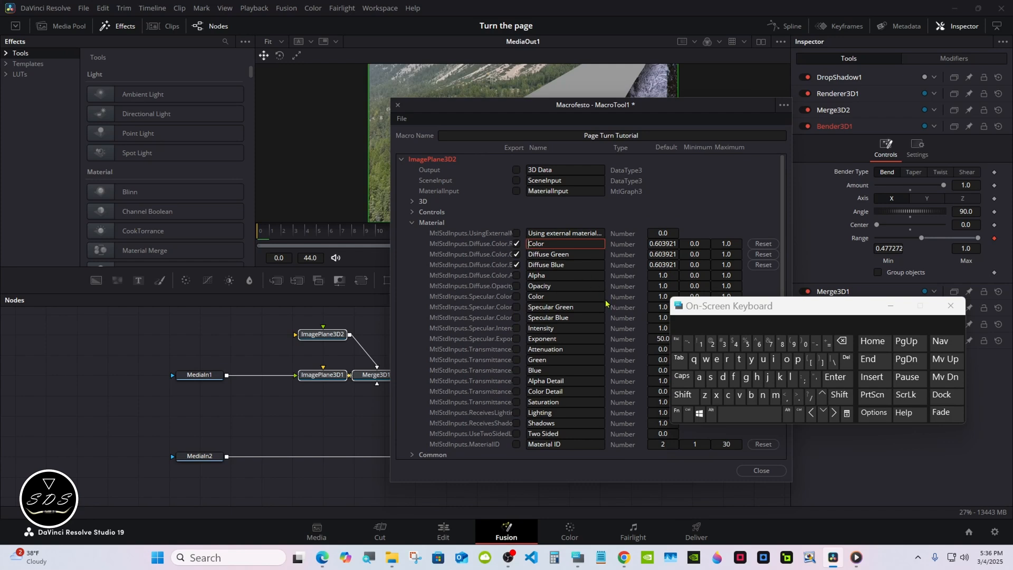
{"action": "left_click", "coordinate": [698, 377]}
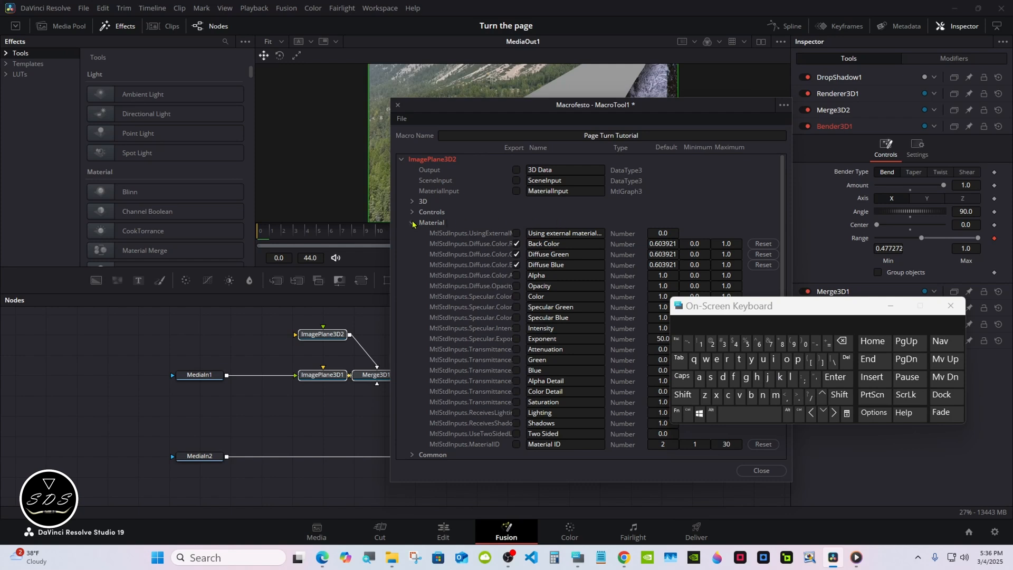
{"action": "left_click", "coordinate": [401, 159]}
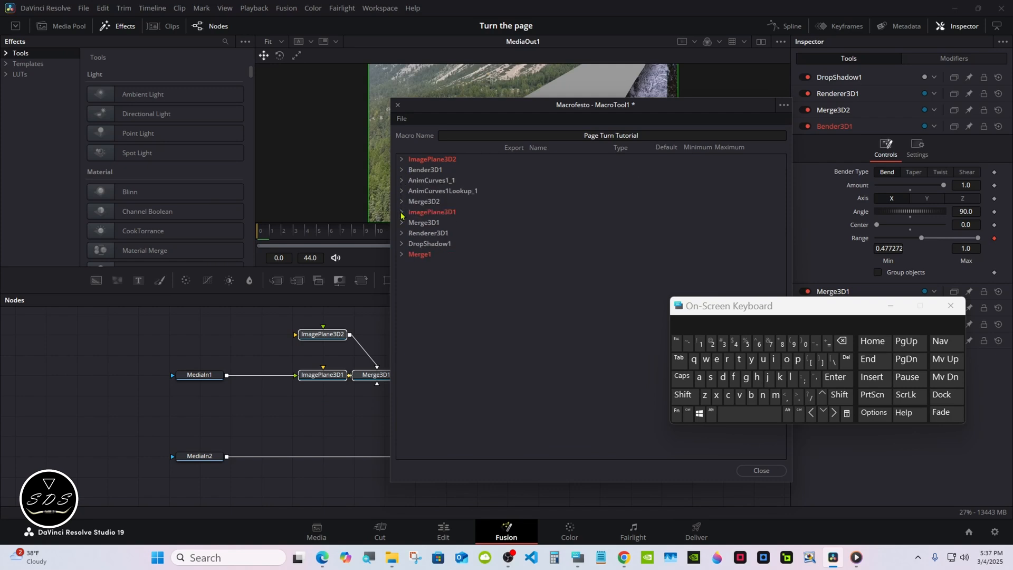
Export Renderer3D1's motion blur settings in the macro
{"action": "left_click", "coordinate": [401, 233]}
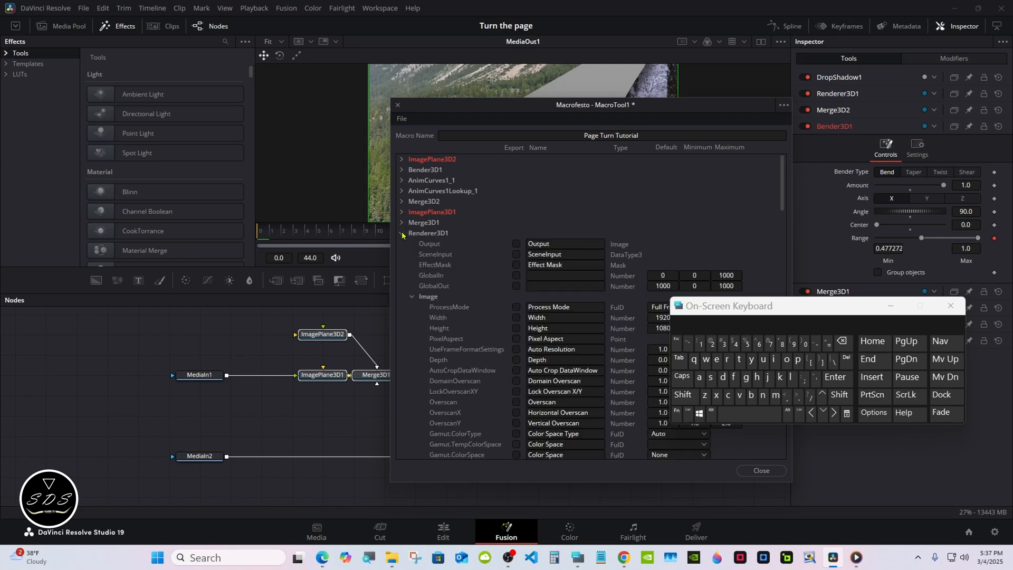
{"action": "mouse_move", "coordinate": [413, 300]}
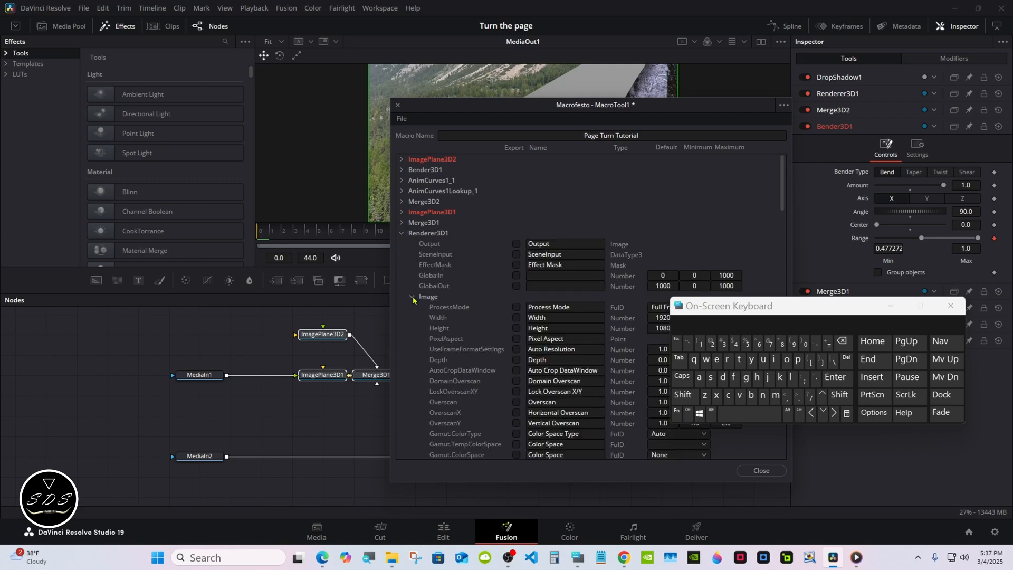
{"action": "left_click", "coordinate": [412, 296]}
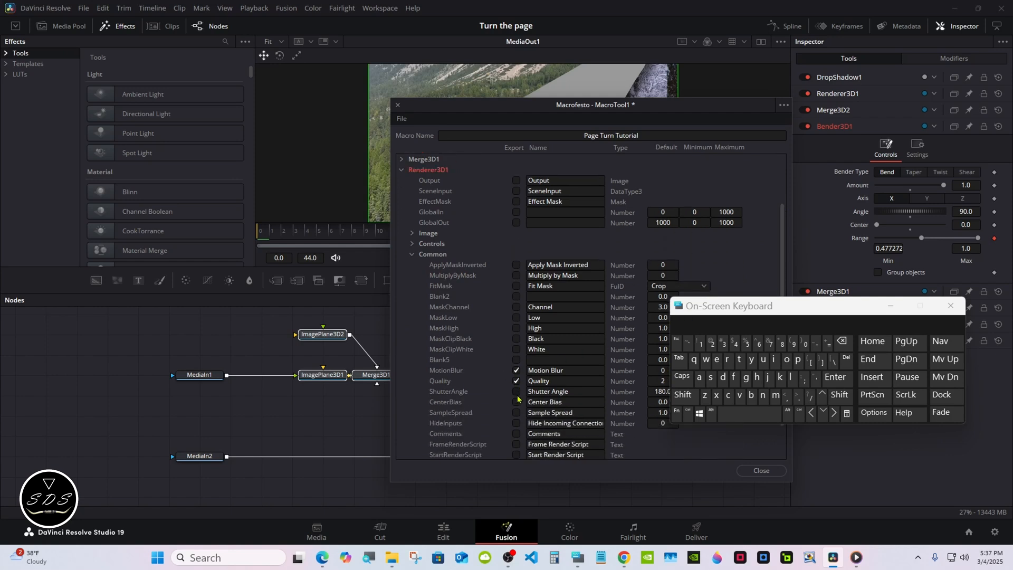
{"action": "left_click", "coordinate": [516, 412]}
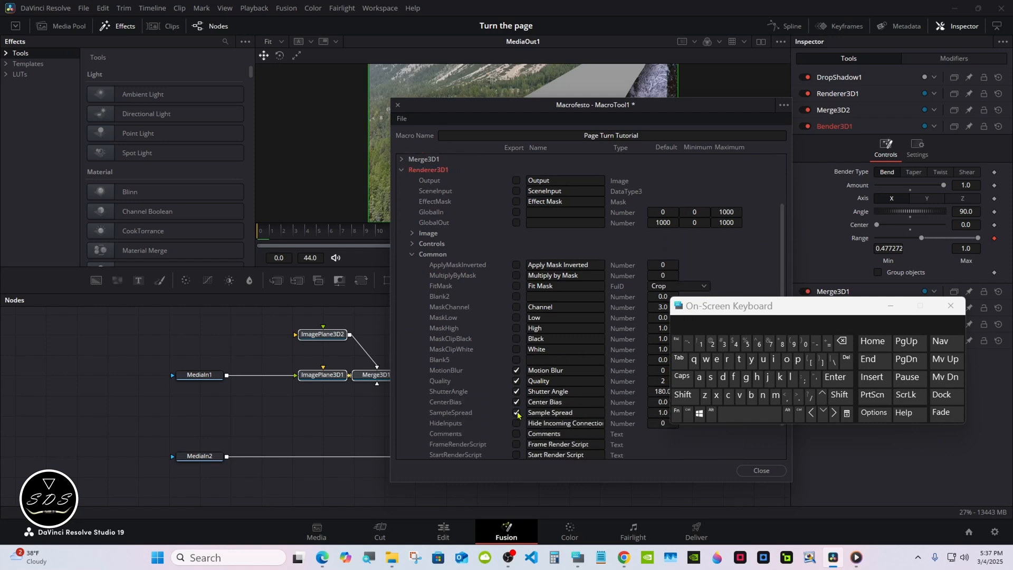
{"action": "mouse_move", "coordinate": [464, 296]}
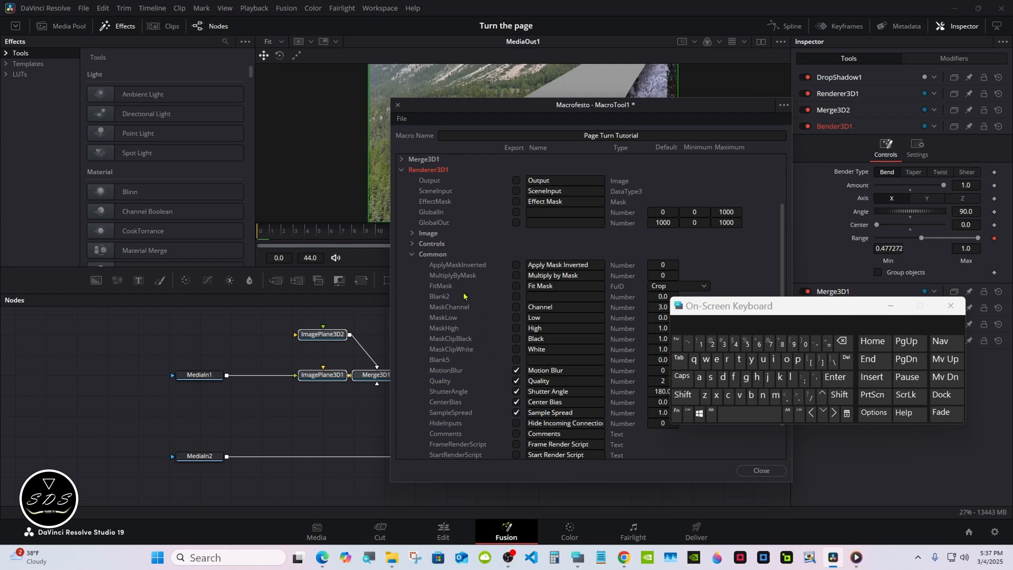
{"action": "left_click", "coordinate": [412, 170]}
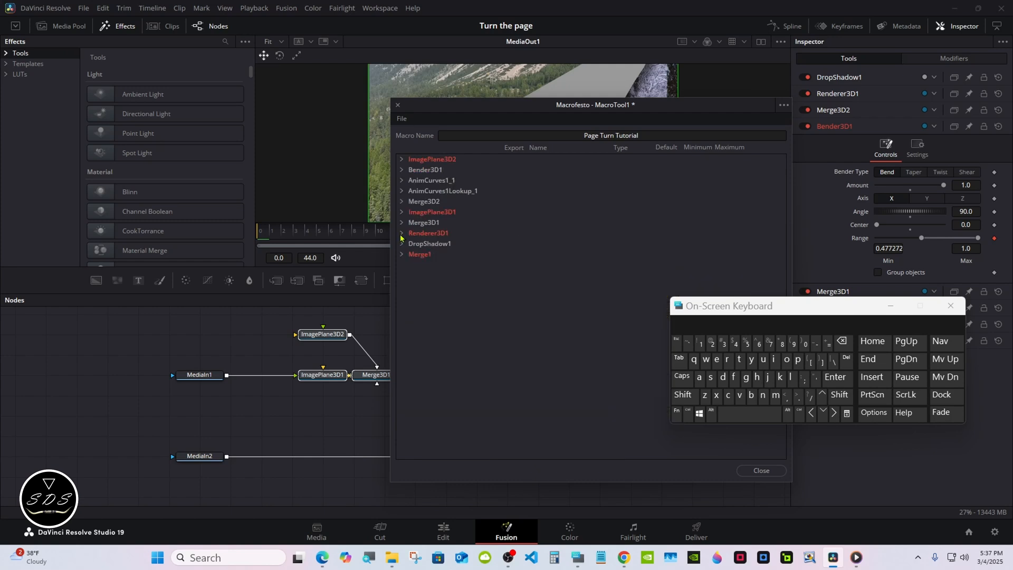
Export DropShadow1's Shadow Strength and review ImagePlane3D2's exported material controls
{"action": "left_click", "coordinate": [401, 244]}
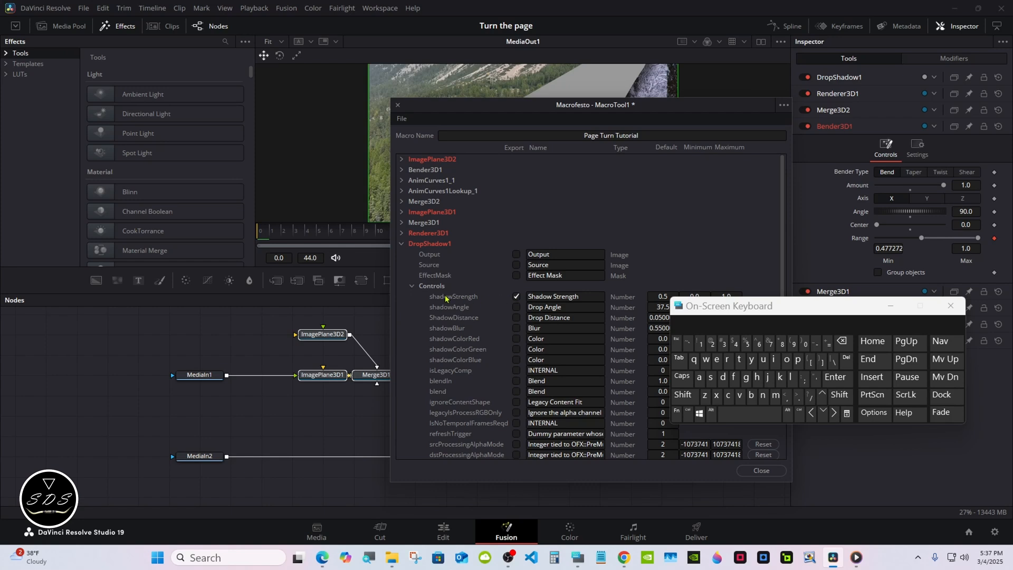
{"action": "left_click", "coordinate": [401, 244]}
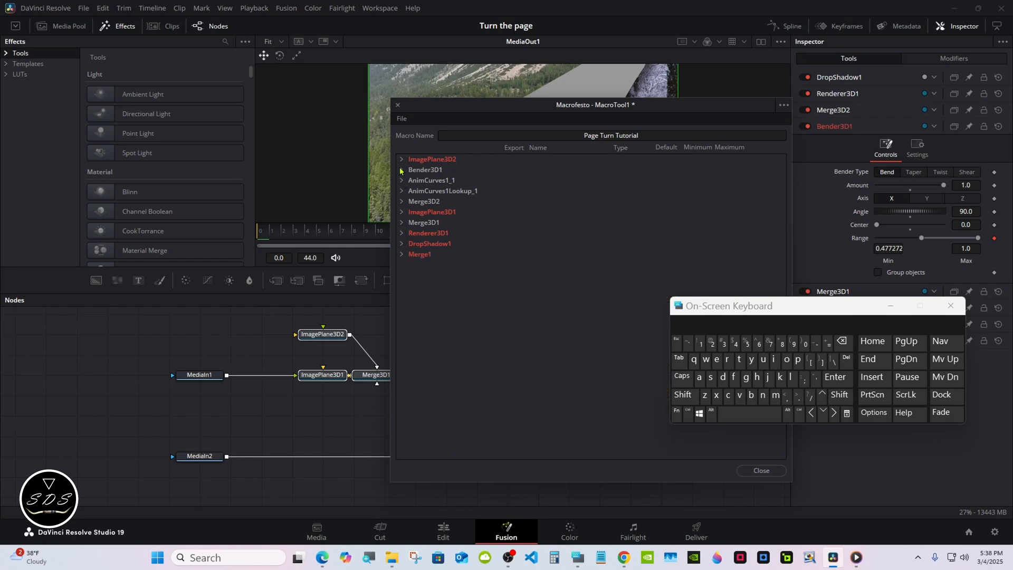
{"action": "left_click", "coordinate": [401, 159]}
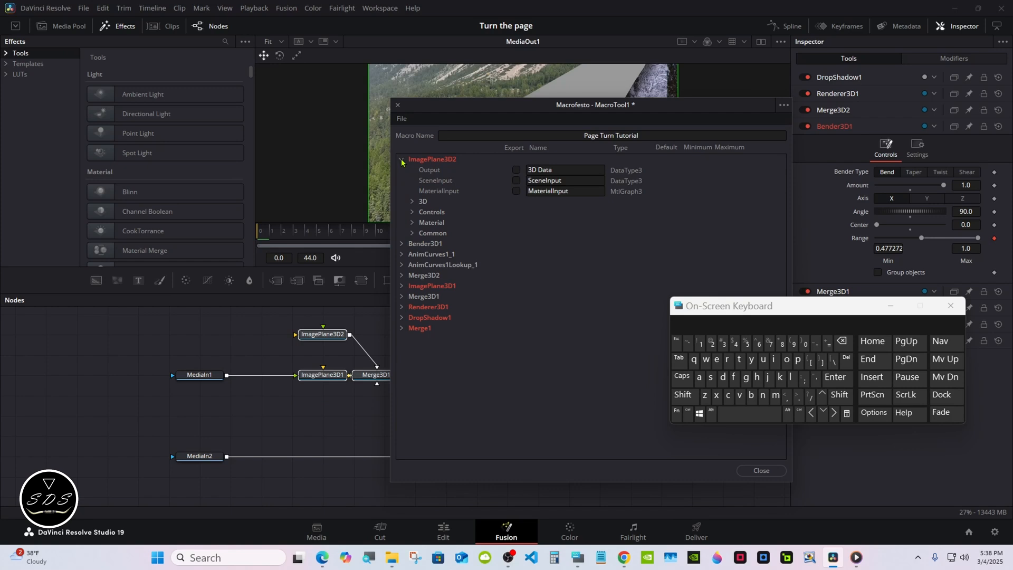
{"action": "left_click", "coordinate": [401, 159]}
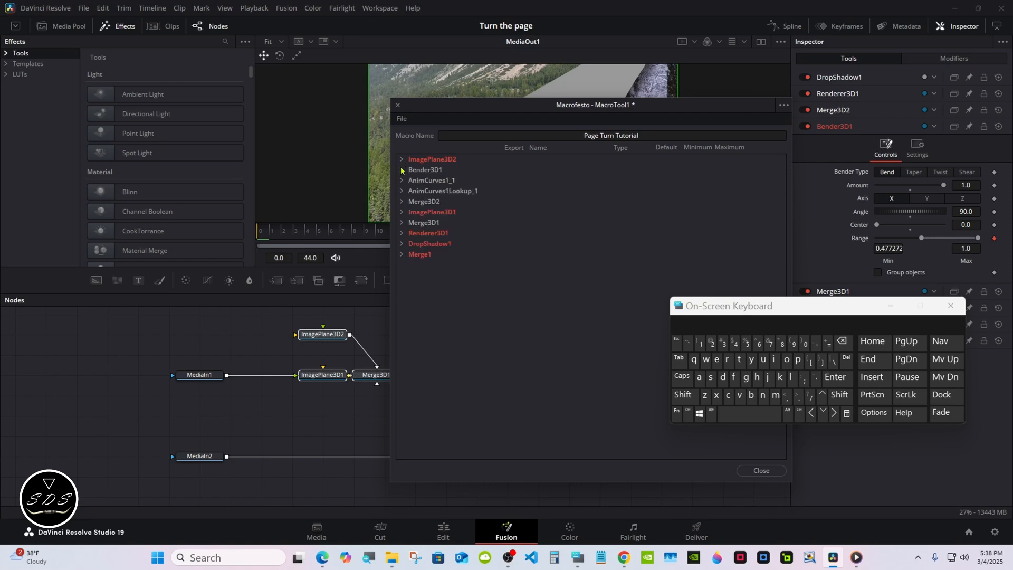
{"action": "left_click", "coordinate": [400, 159]}
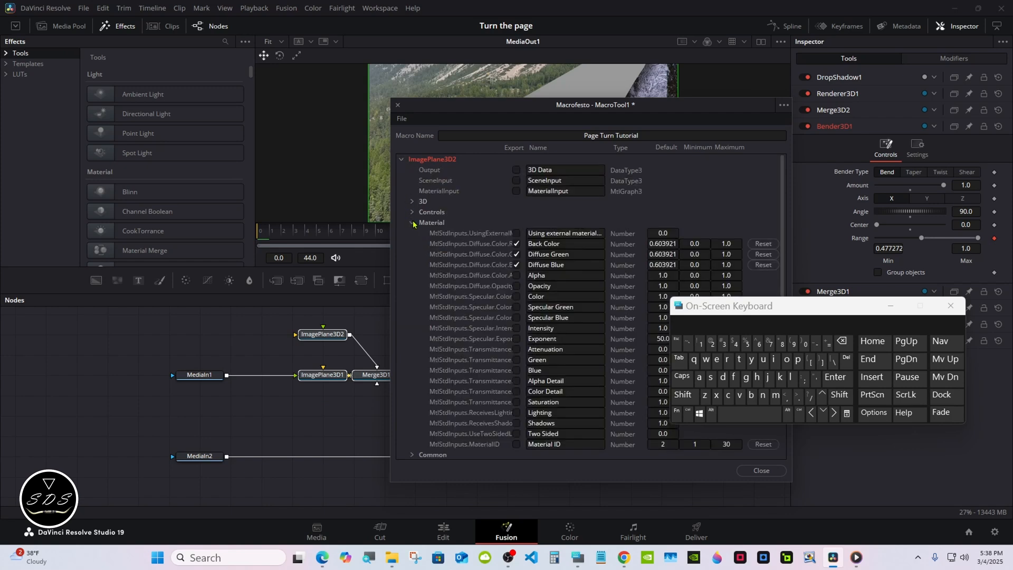
{"action": "left_click", "coordinate": [401, 159]}
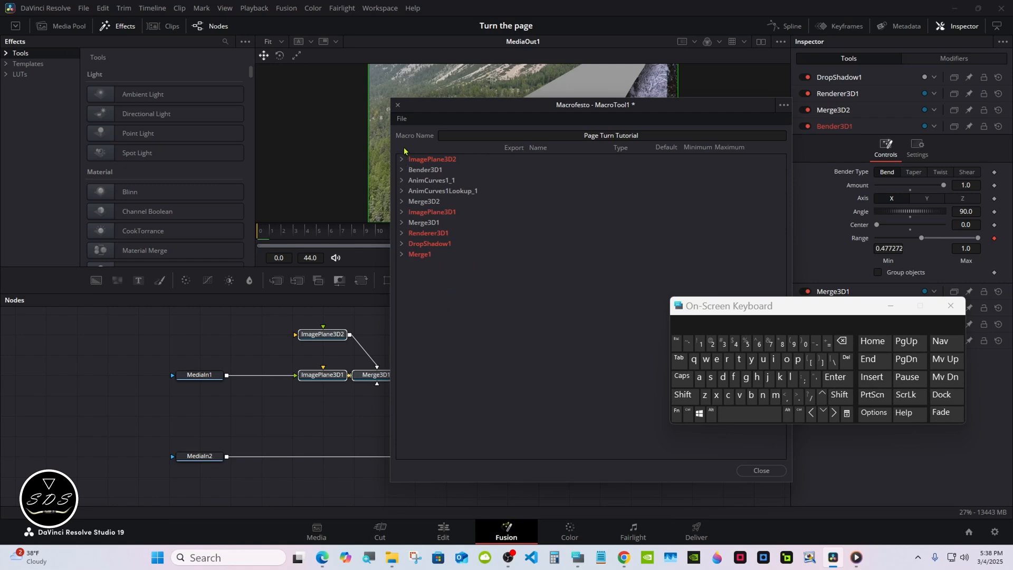
{"action": "left_click", "coordinate": [401, 119]}
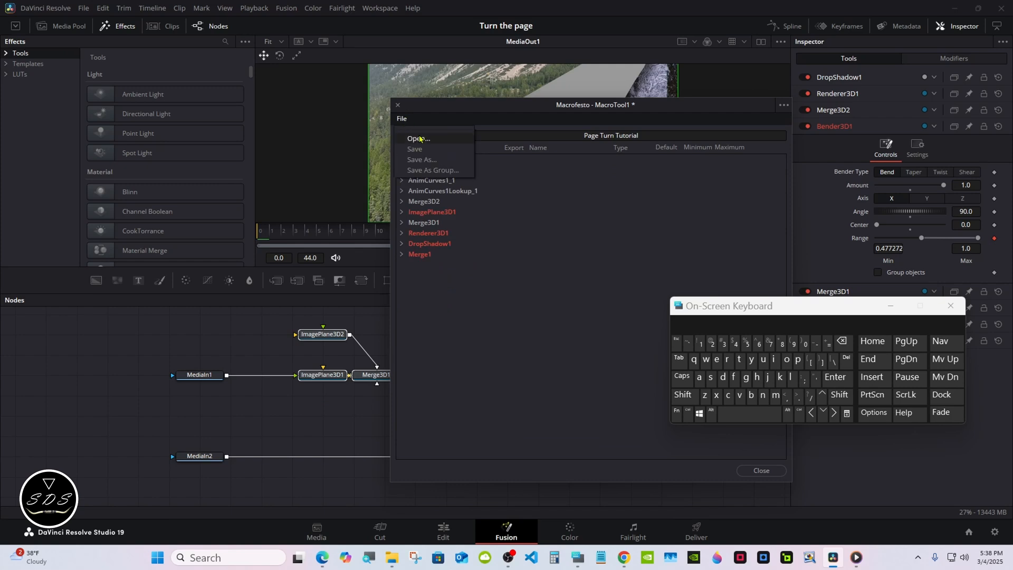
{"action": "mouse_move", "coordinate": [433, 170]}
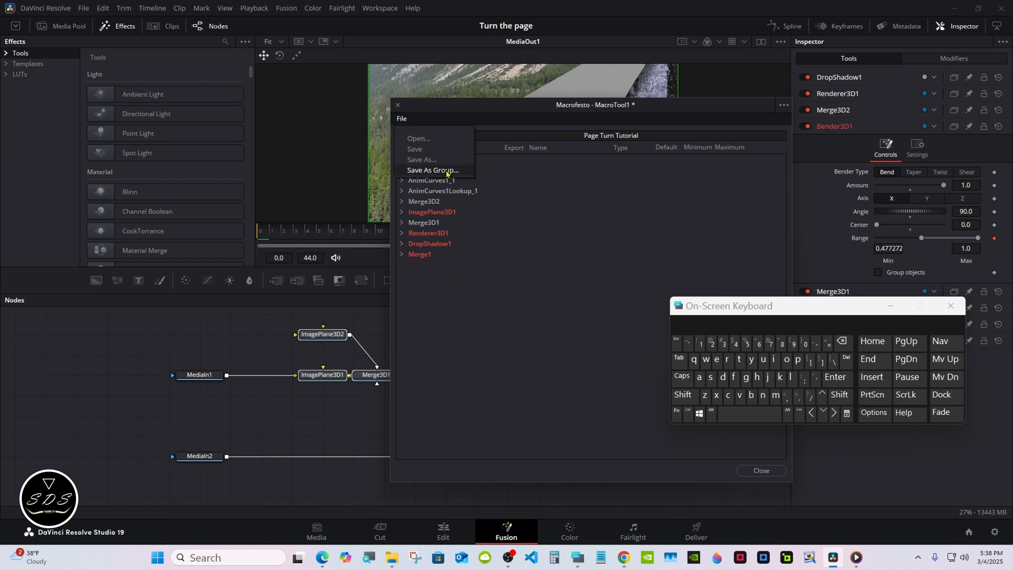
Save the macro as a group in Templates > Edit > Transitions > Page_Turn_Transition
{"action": "left_click", "coordinate": [432, 170]}
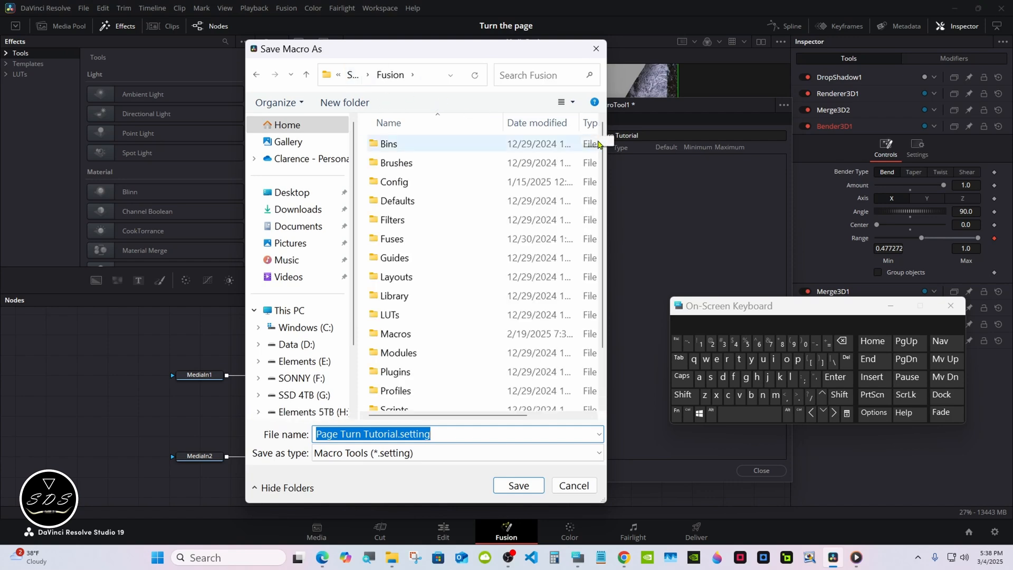
{"action": "scroll", "scroll_direction": "down", "scroll_amount": 3}
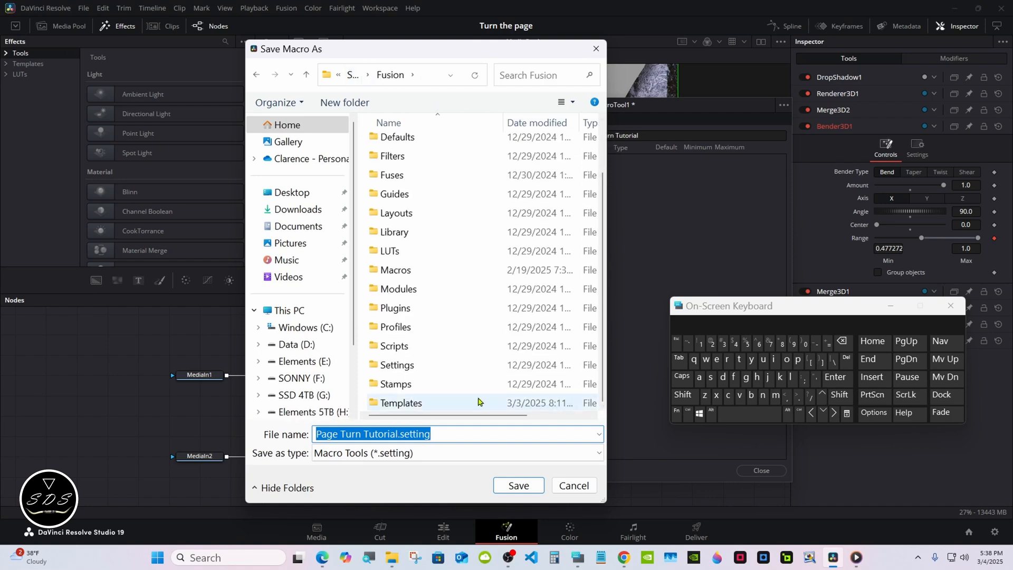
{"action": "double_click", "coordinate": [402, 402]}
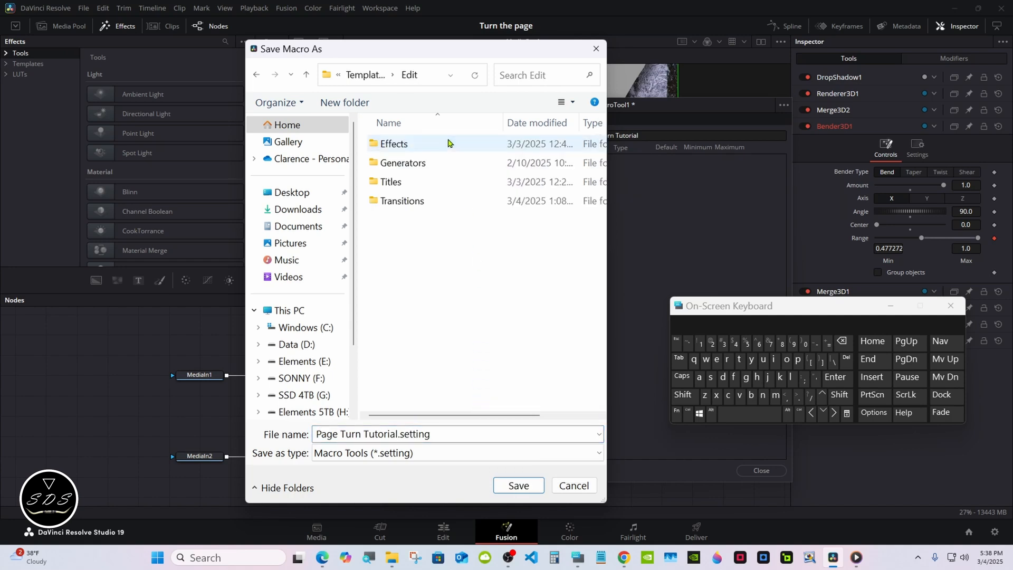
{"action": "mouse_move", "coordinate": [452, 201]}
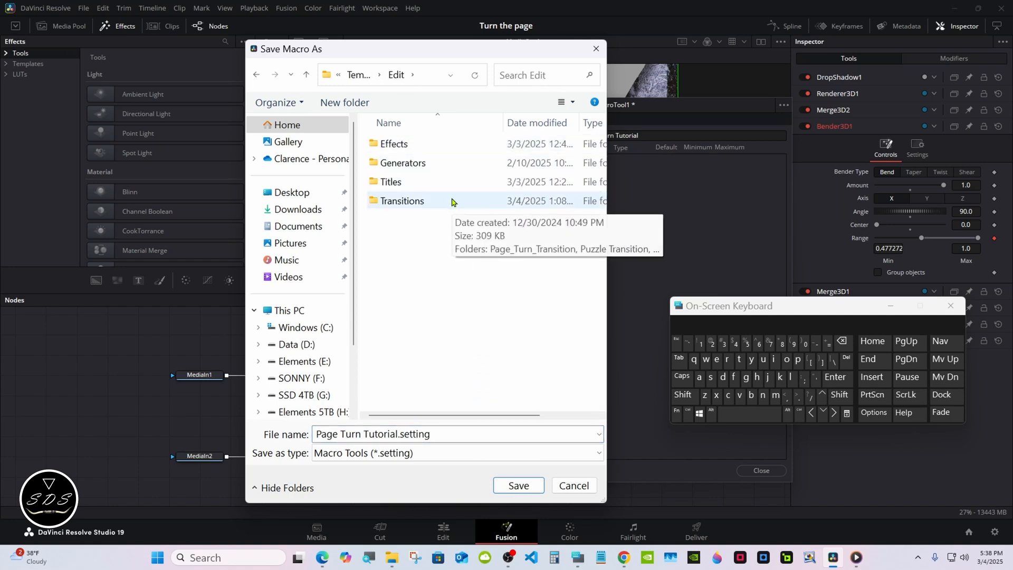
{"action": "double_click", "coordinate": [402, 201]}
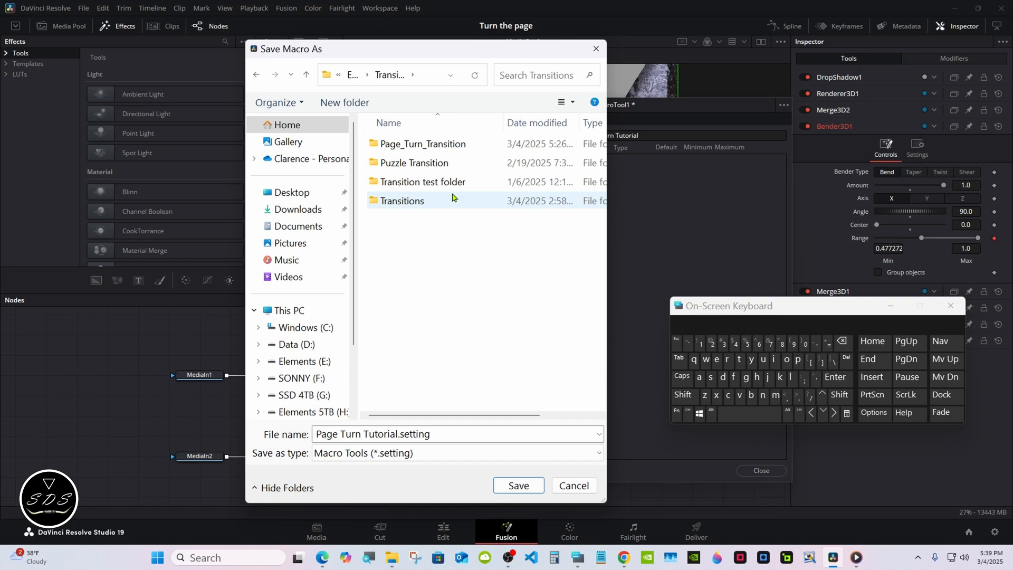
{"action": "double_click", "coordinate": [423, 143]}
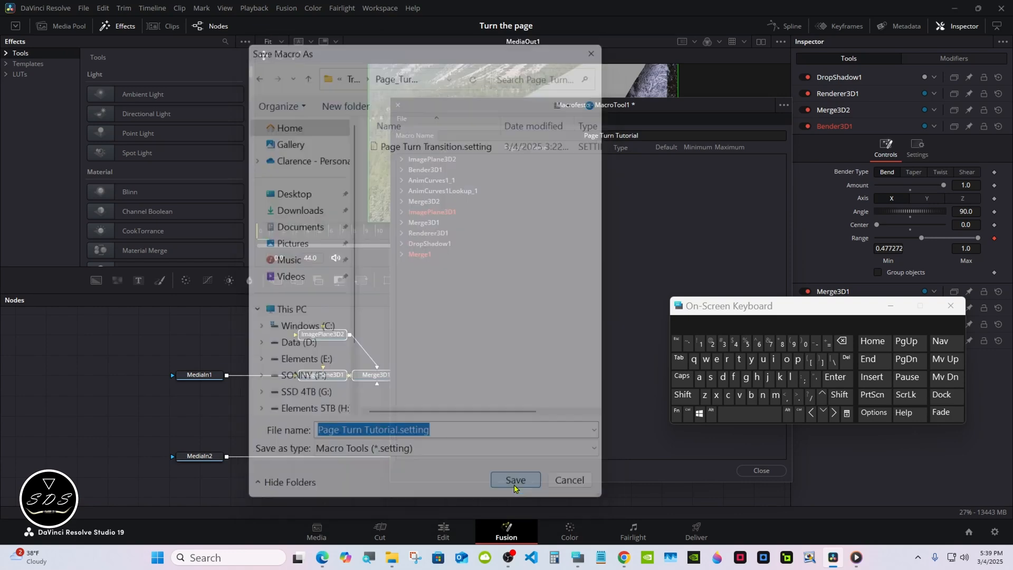
{"action": "left_click", "coordinate": [515, 480]}
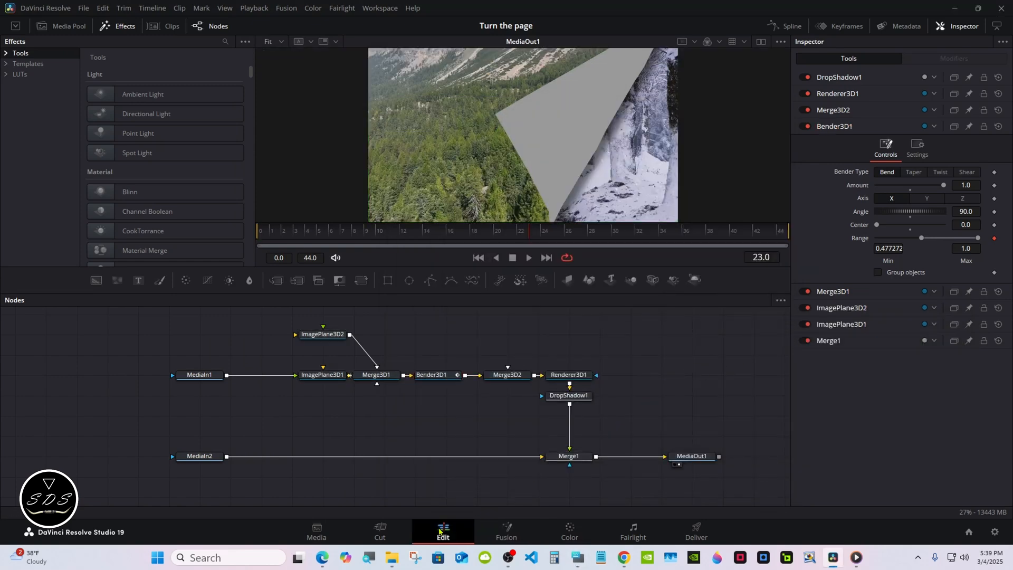
On the Edit page, add Page Turn Tutorial from Page_Turn_Transition between 15.mp4 and 13.mp4
{"action": "left_click", "coordinate": [443, 529]}
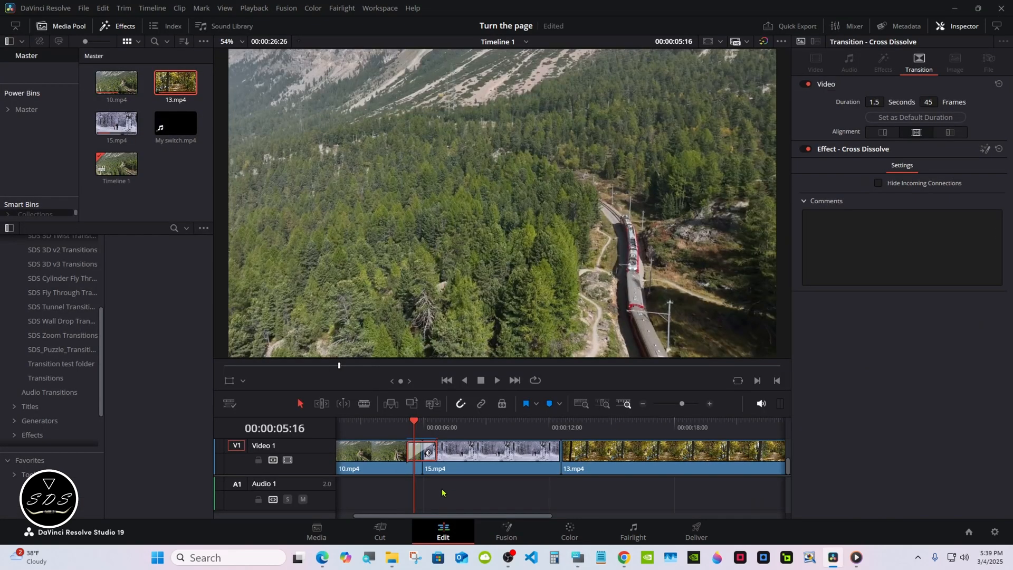
{"action": "scroll", "scroll_direction": "up", "scroll_amount": 3}
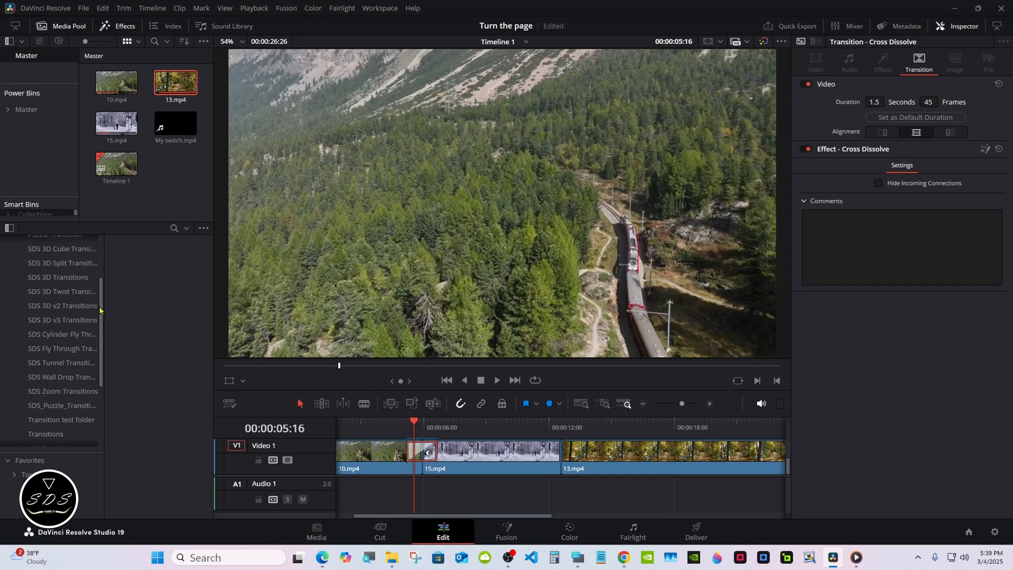
{"action": "left_click", "coordinate": [61, 299]}
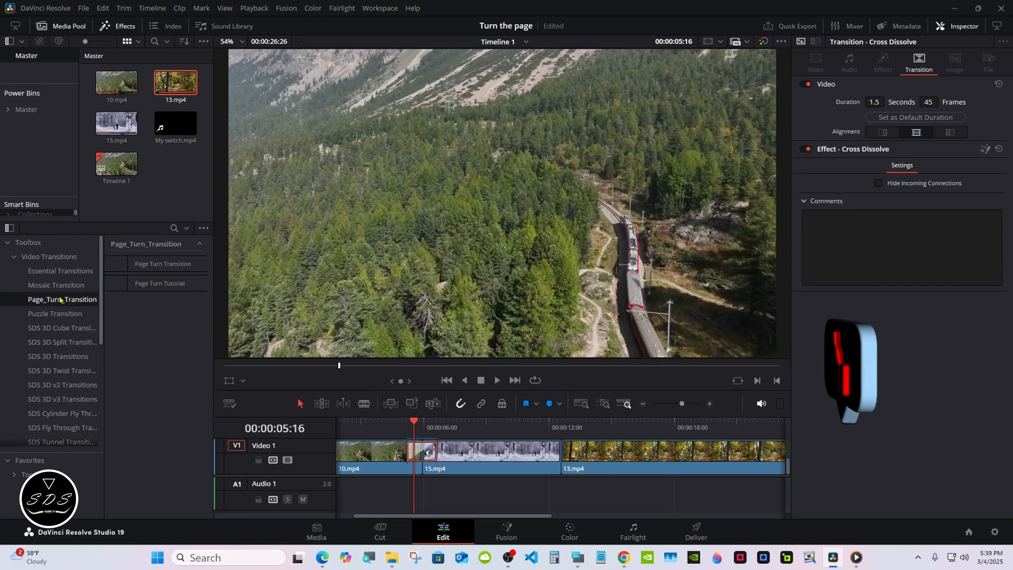
{"action": "left_click", "coordinate": [159, 283]}
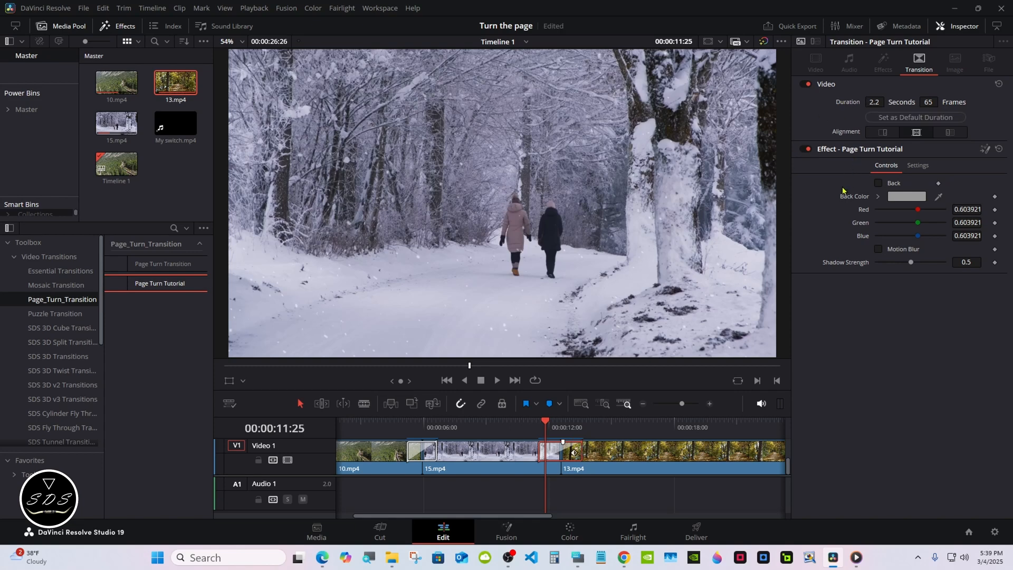
{"action": "left_click", "coordinate": [546, 427]}
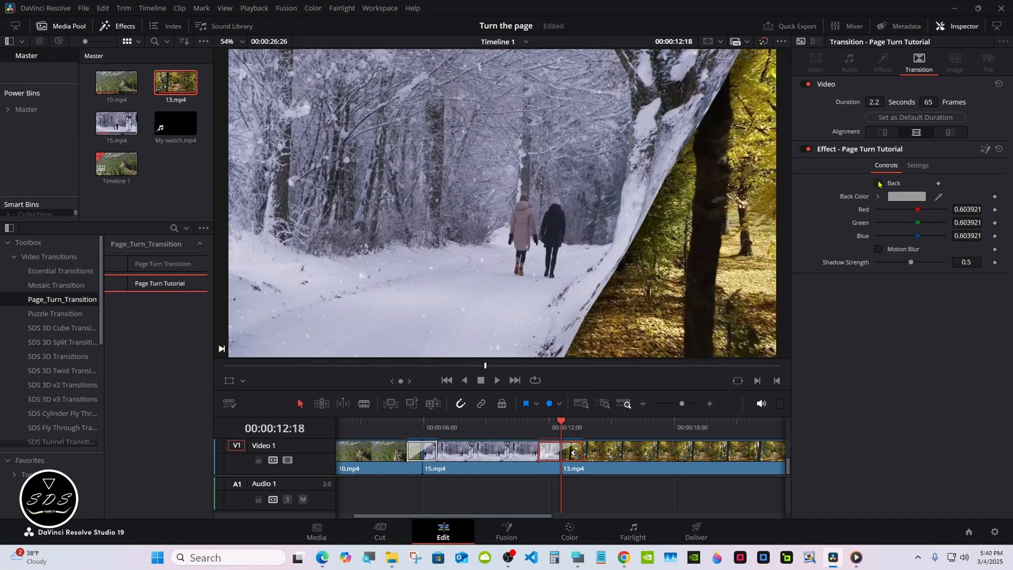
Enable Back with an orange Back Color and turn on Motion Blur
{"action": "left_click", "coordinate": [879, 183]}
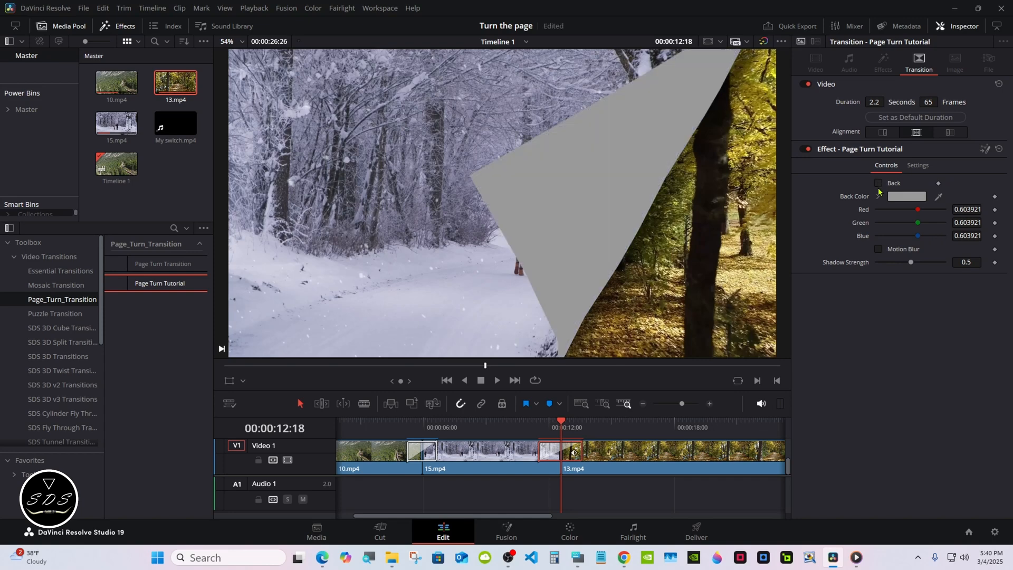
{"action": "left_click", "coordinate": [906, 196]}
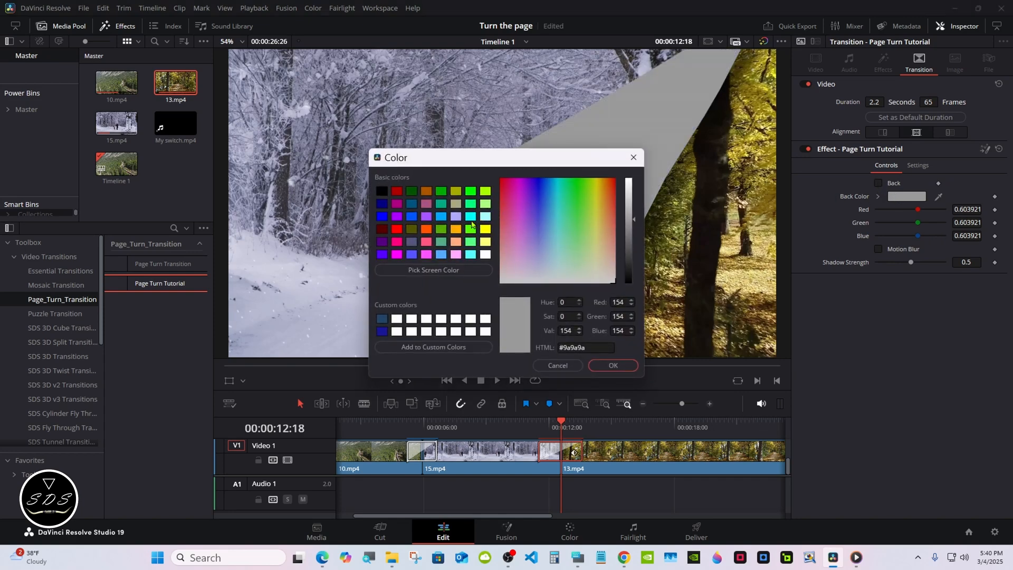
{"action": "left_click", "coordinate": [603, 179]}
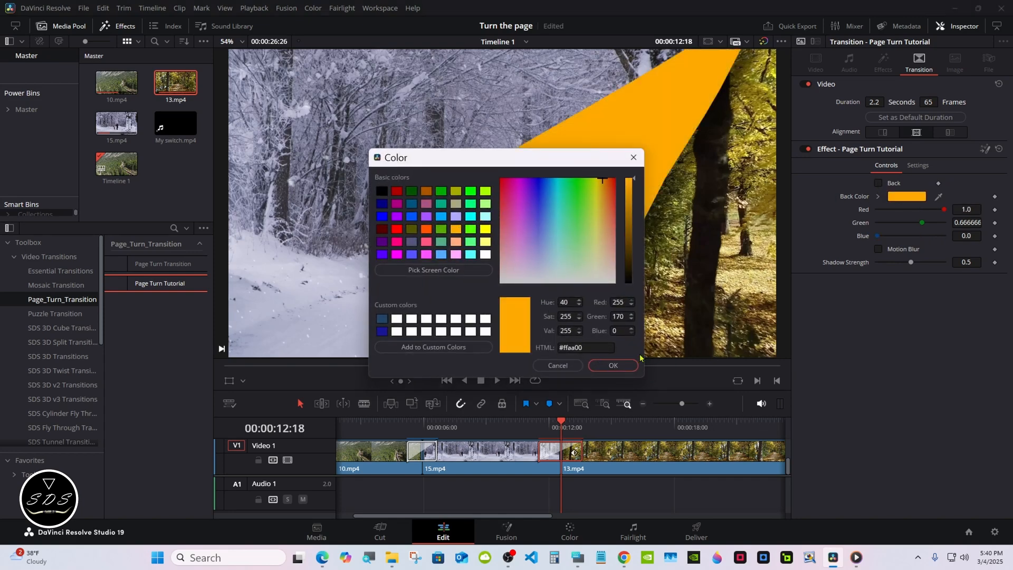
{"action": "left_click", "coordinate": [611, 366]}
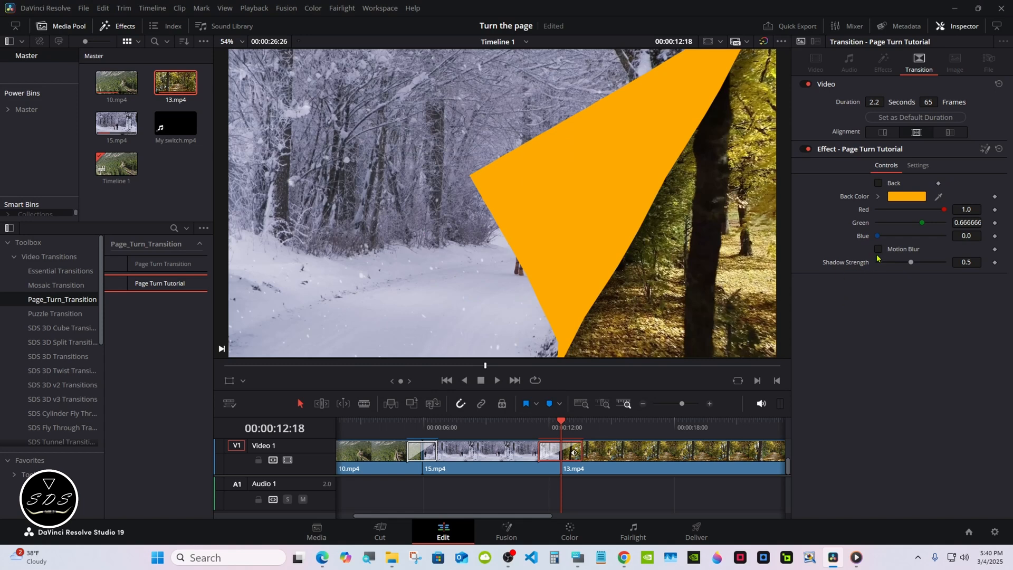
{"action": "left_click", "coordinate": [879, 248]}
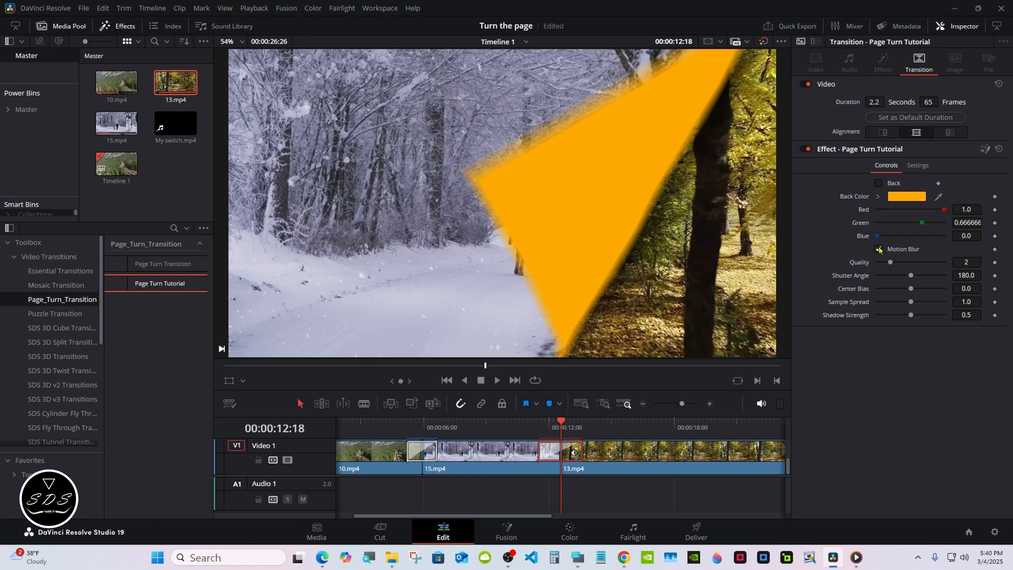
{"action": "left_click", "coordinate": [880, 249]}
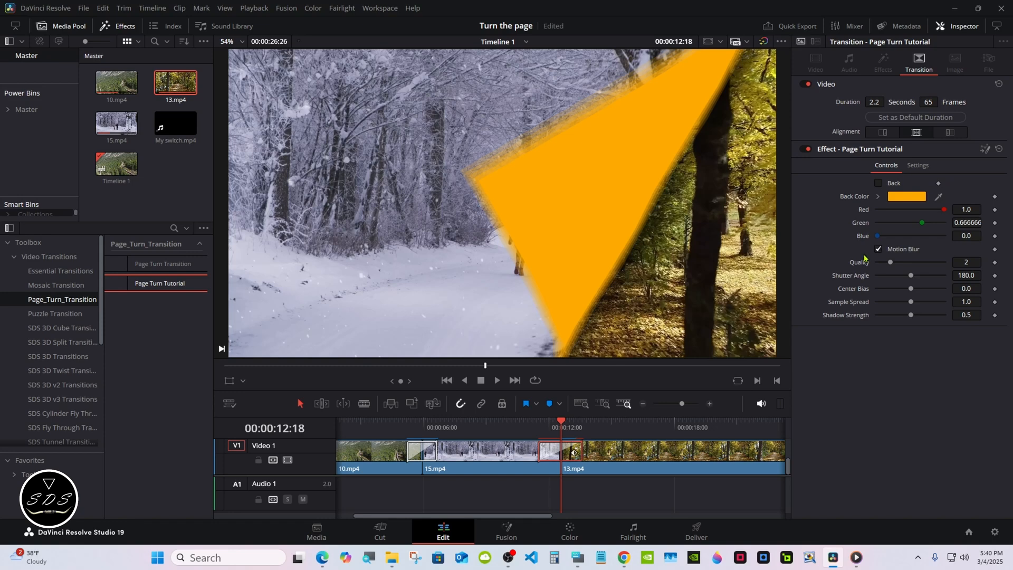
{"action": "left_click", "coordinate": [530, 427]}
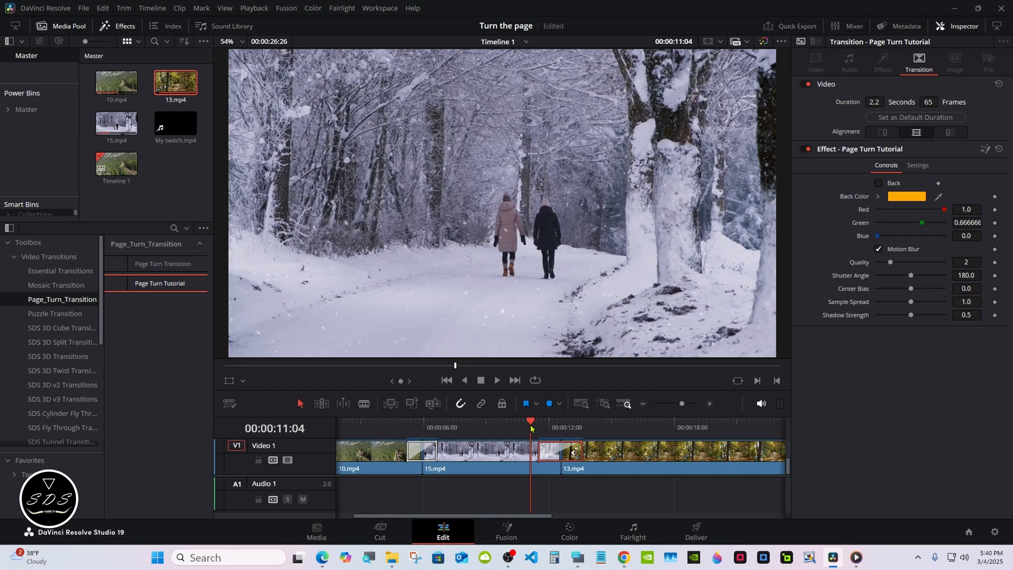
{"action": "left_click", "coordinate": [496, 380]}
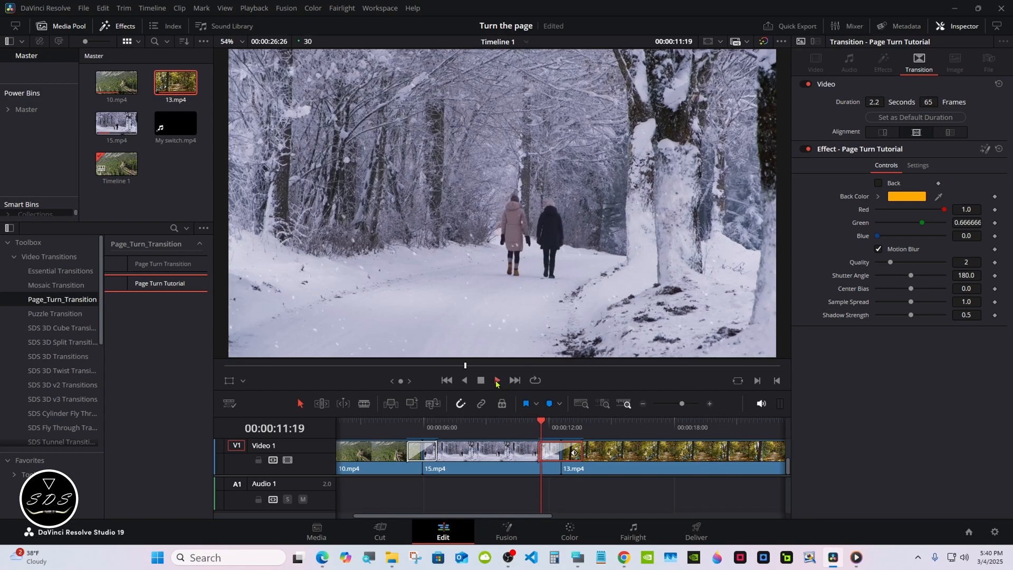
{"action": "left_click", "coordinate": [495, 380]}
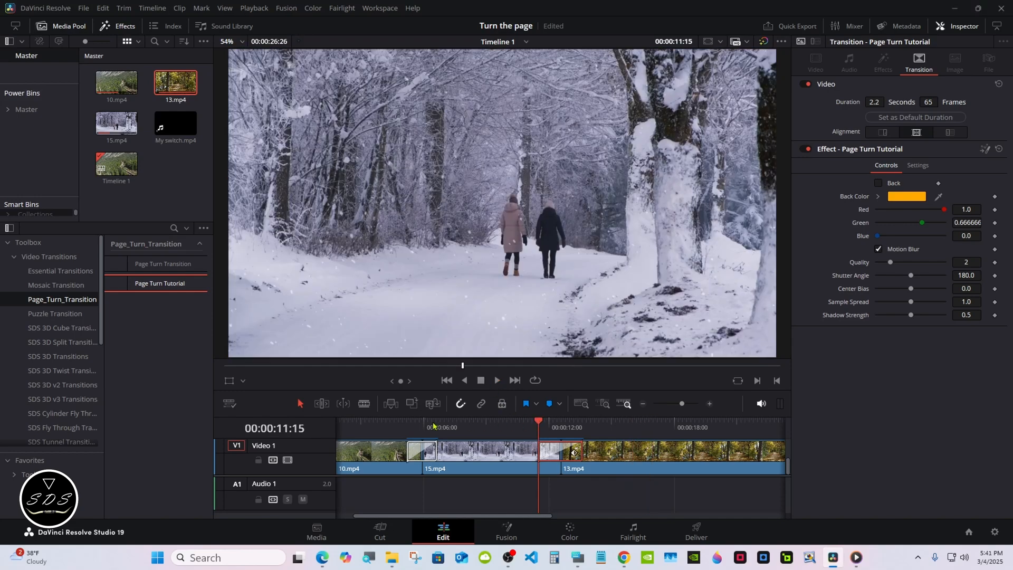
{"action": "left_click", "coordinate": [446, 380]}
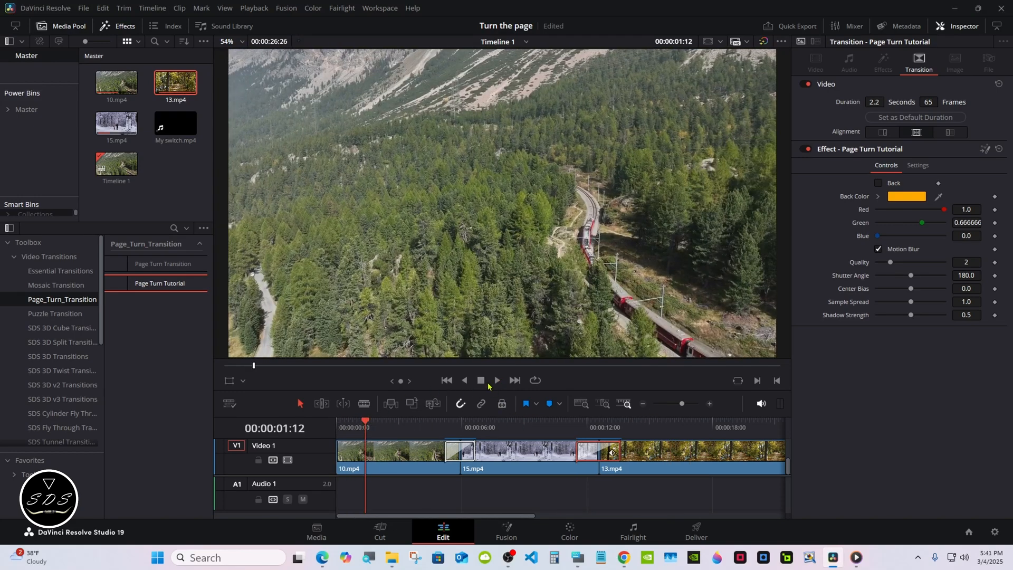